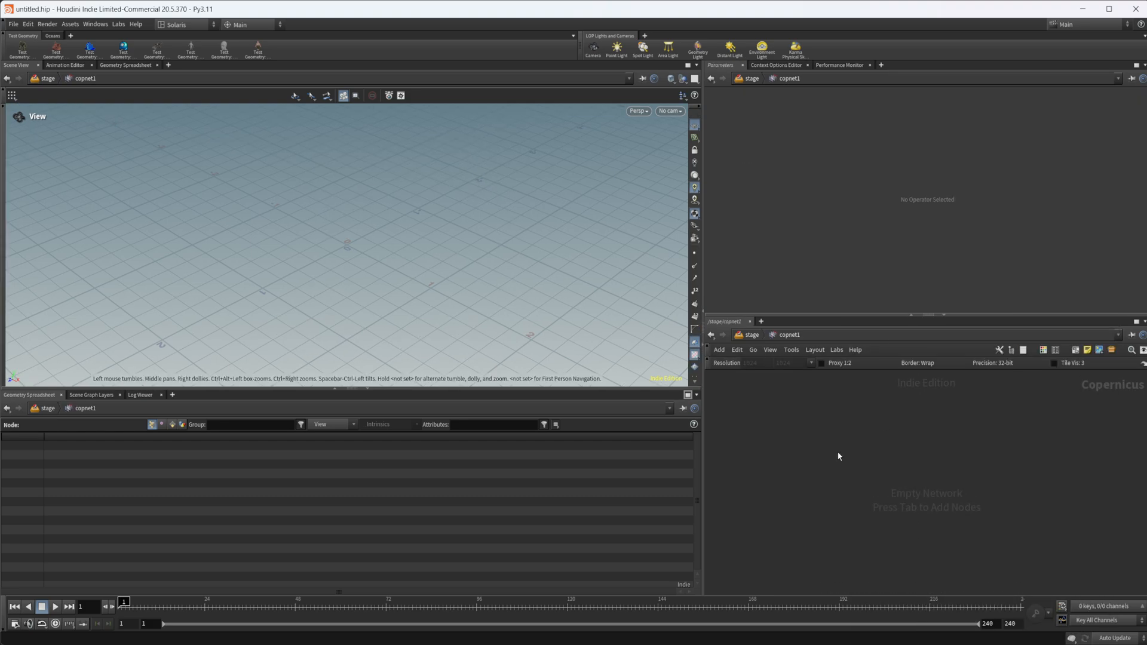
pyautogui.moveTo(402, 277)
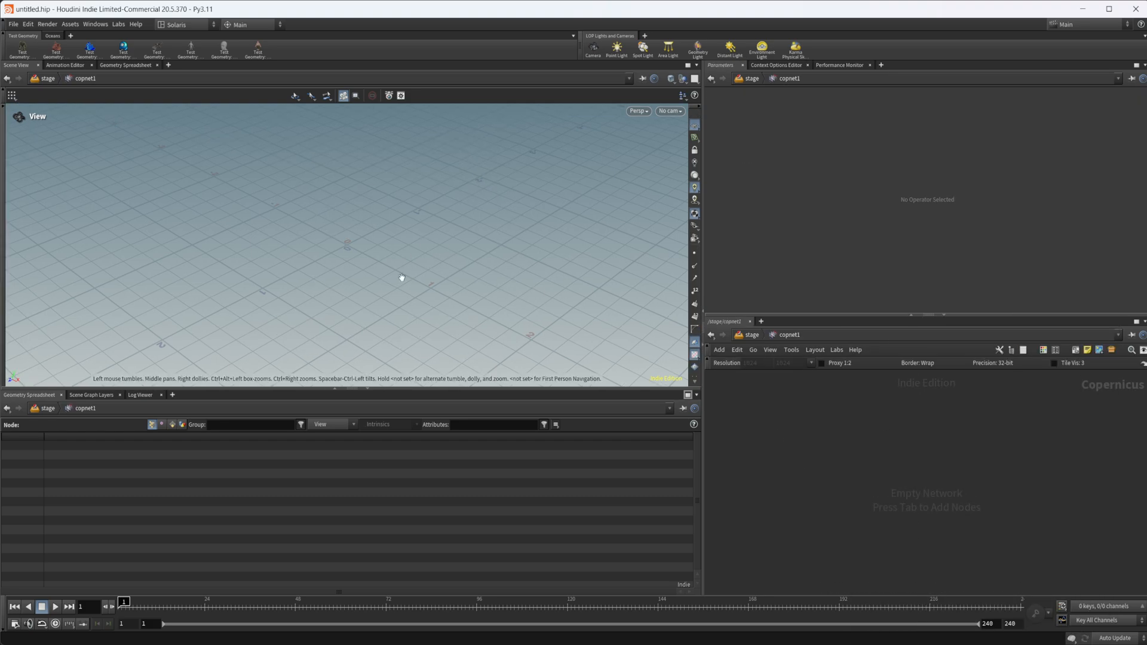
# Create a File COP loading uvgrid_grey.pic and view the grid image straight on
pyautogui.press('Tab')
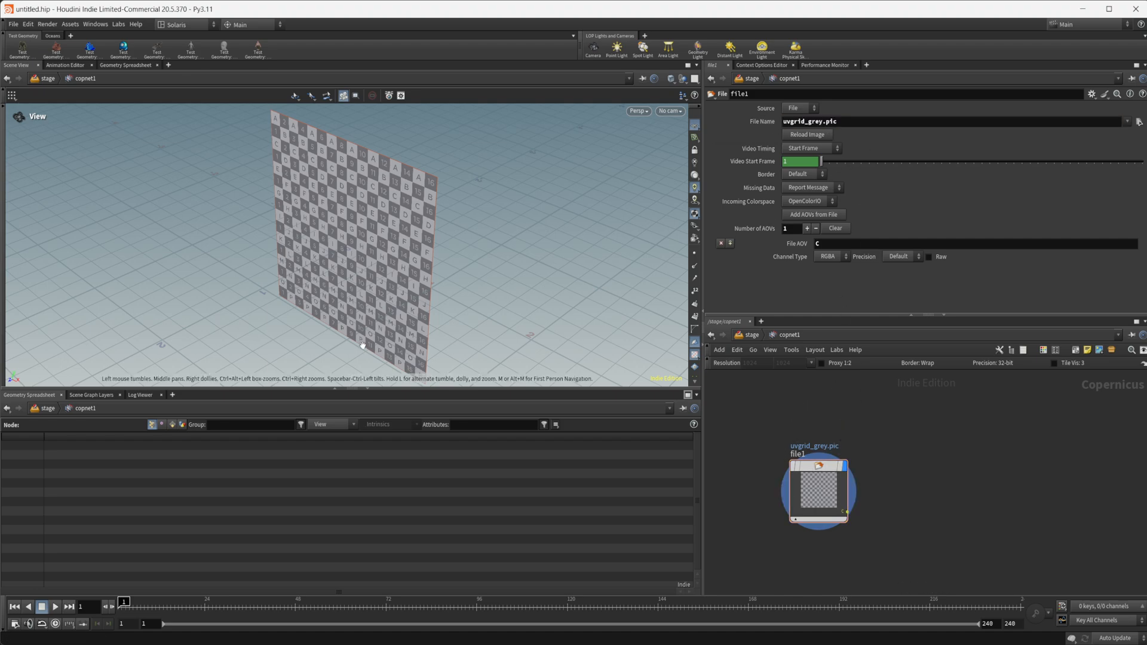
pyautogui.moveTo(363, 344); pyautogui.dragTo(554, 288)
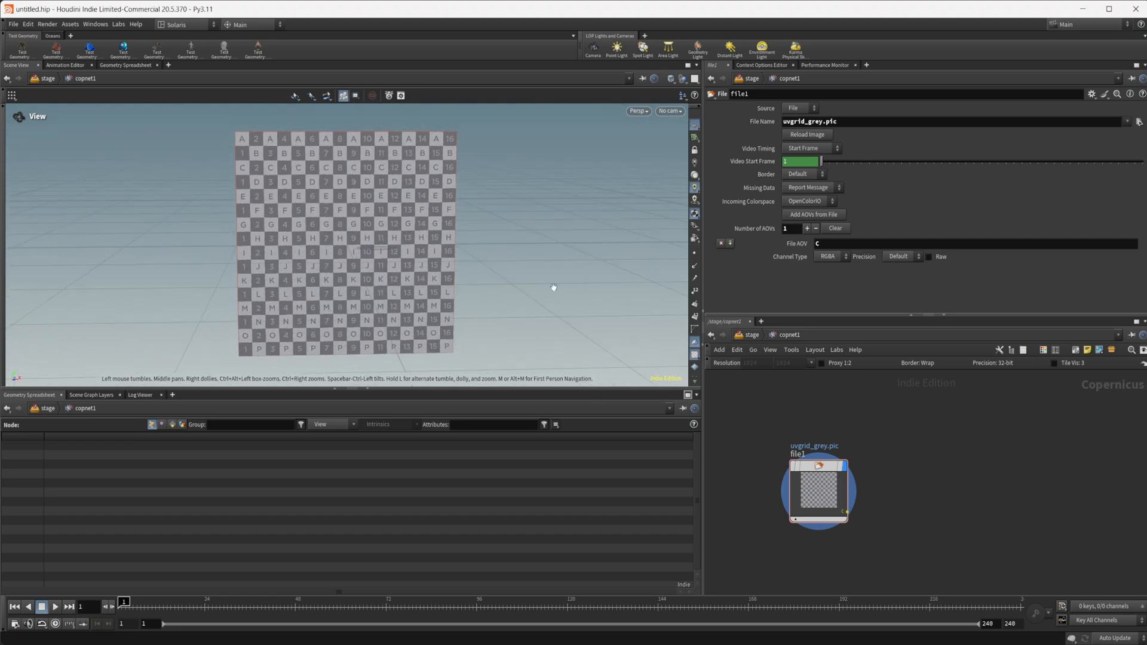
pyautogui.moveTo(675, 263)
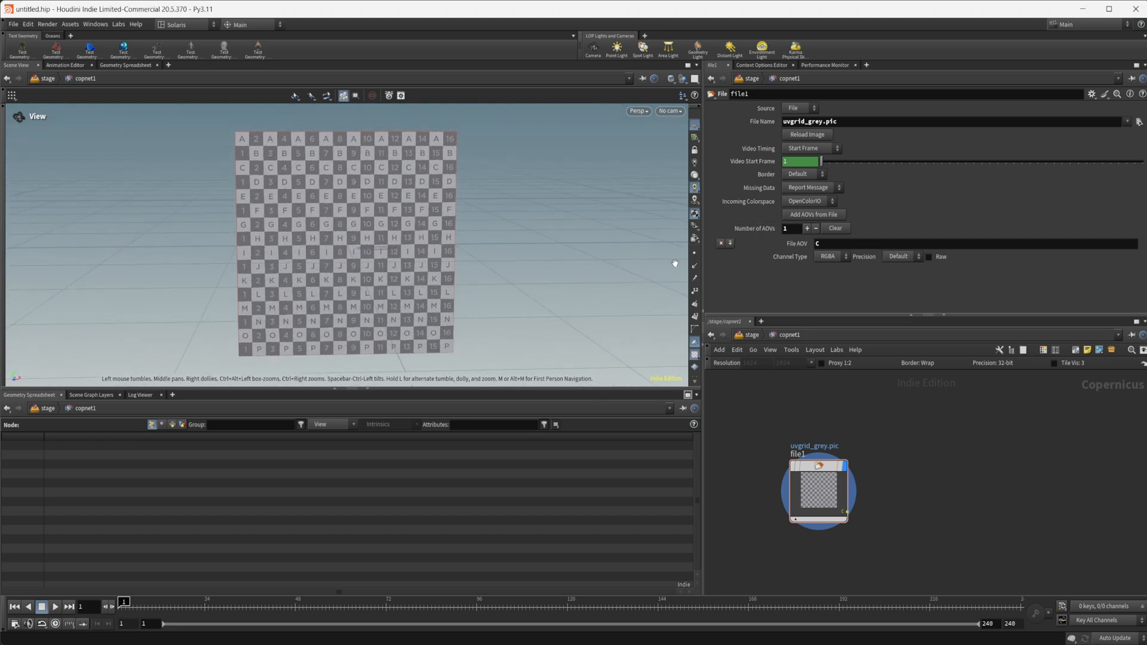
pyautogui.moveTo(437, 331)
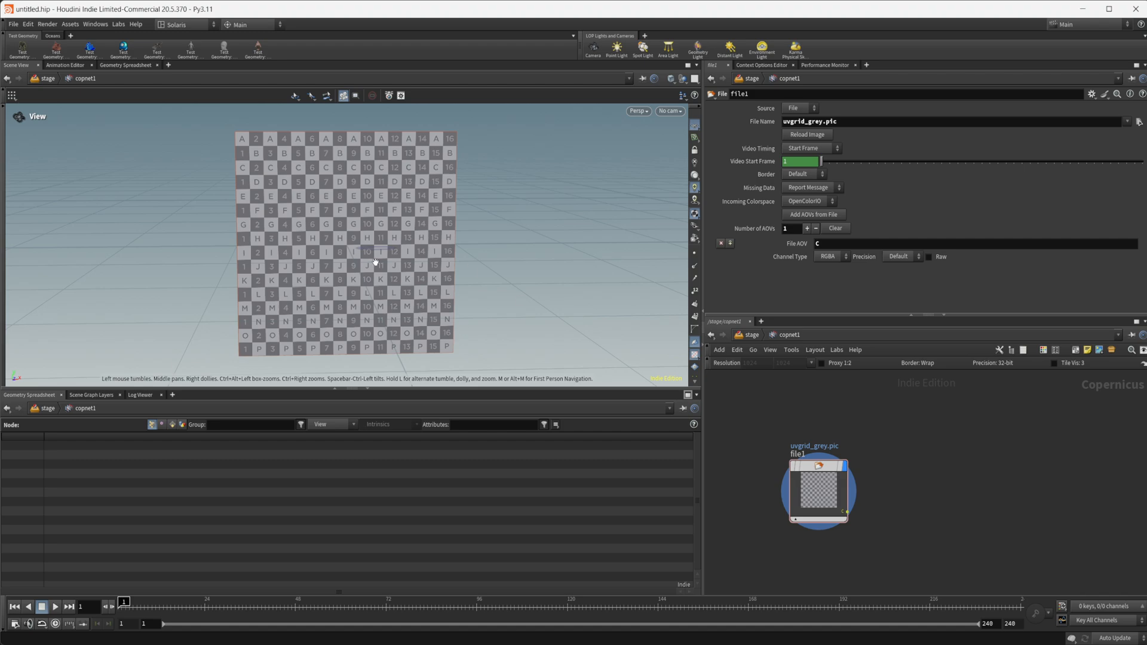
pyautogui.moveTo(416, 225)
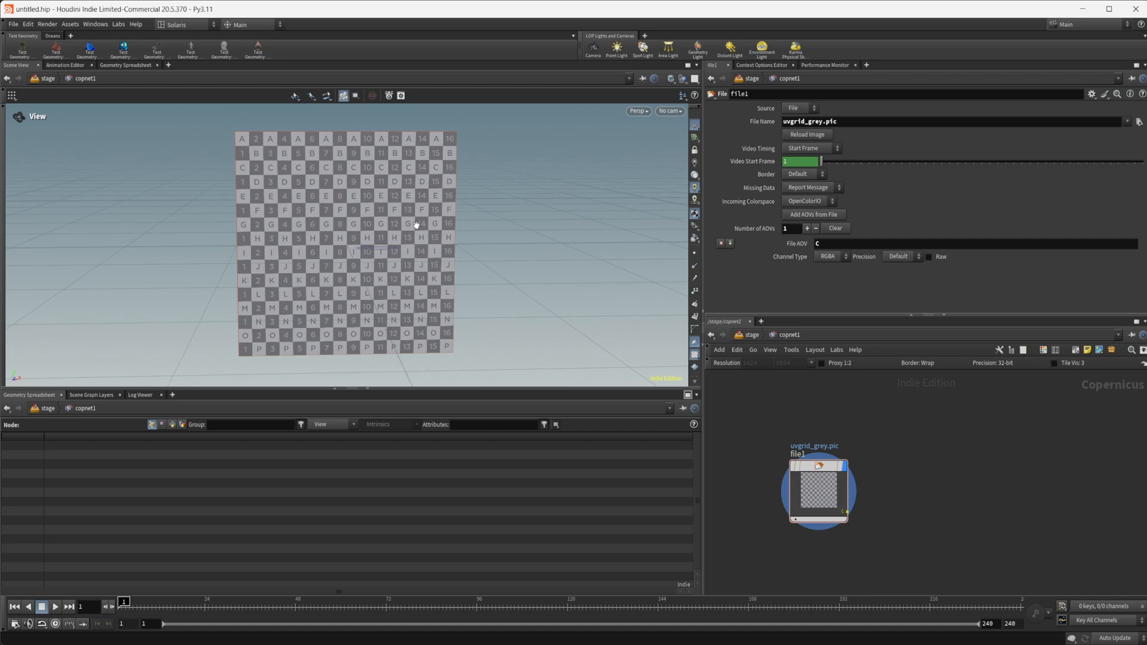
pyautogui.moveTo(818, 491); pyautogui.dragTo(780, 507)
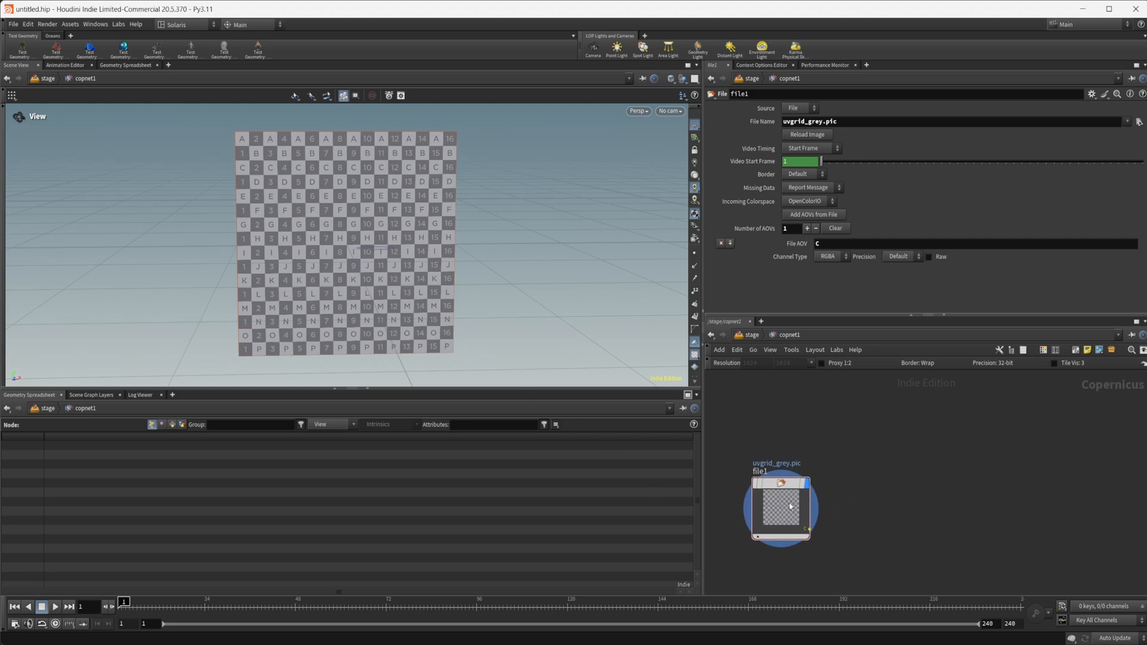
# Lay down a Block Begin/End pair and an Invoke Block node nearby
pyautogui.press('Tab')
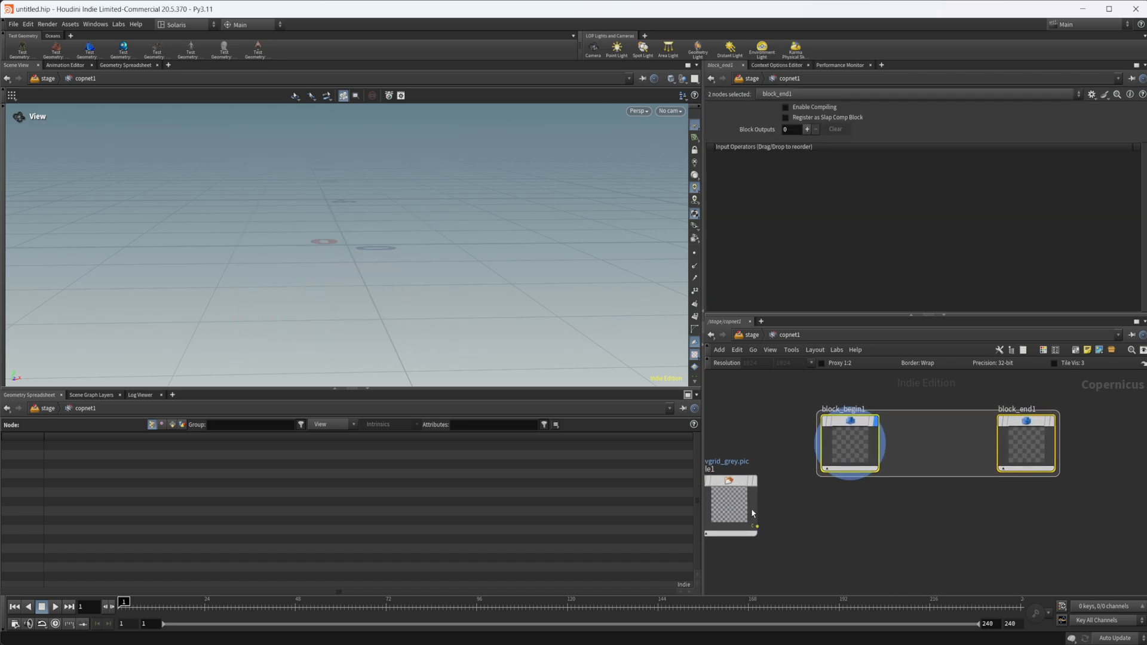
pyautogui.moveTo(729, 503); pyautogui.dragTo(729, 546)
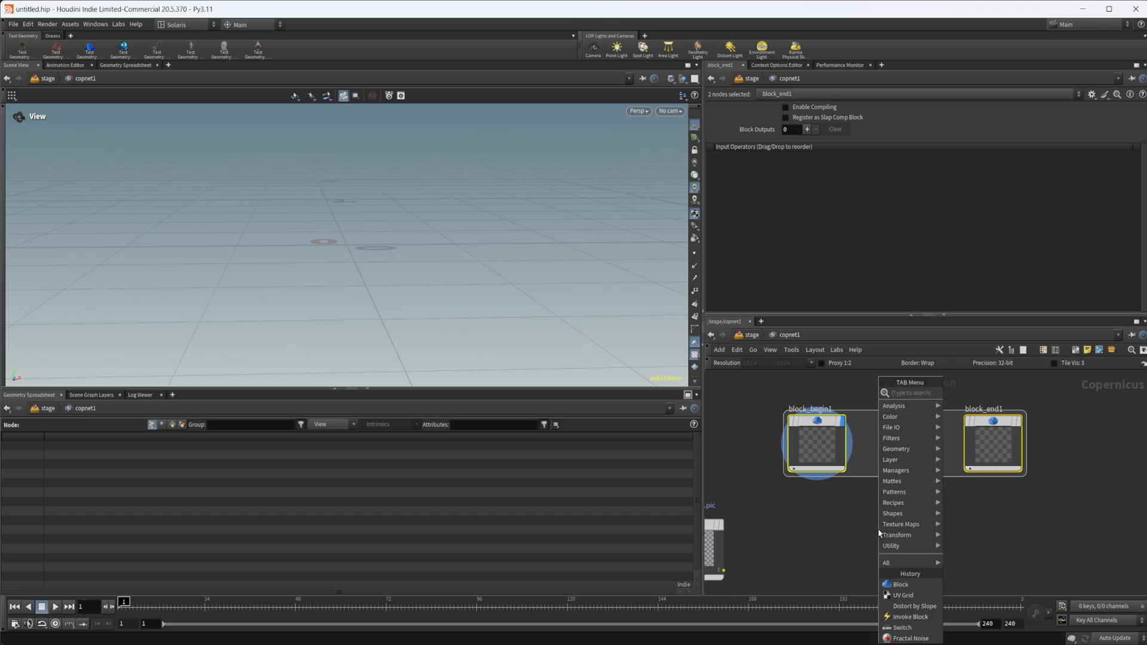
pyautogui.write('inv')
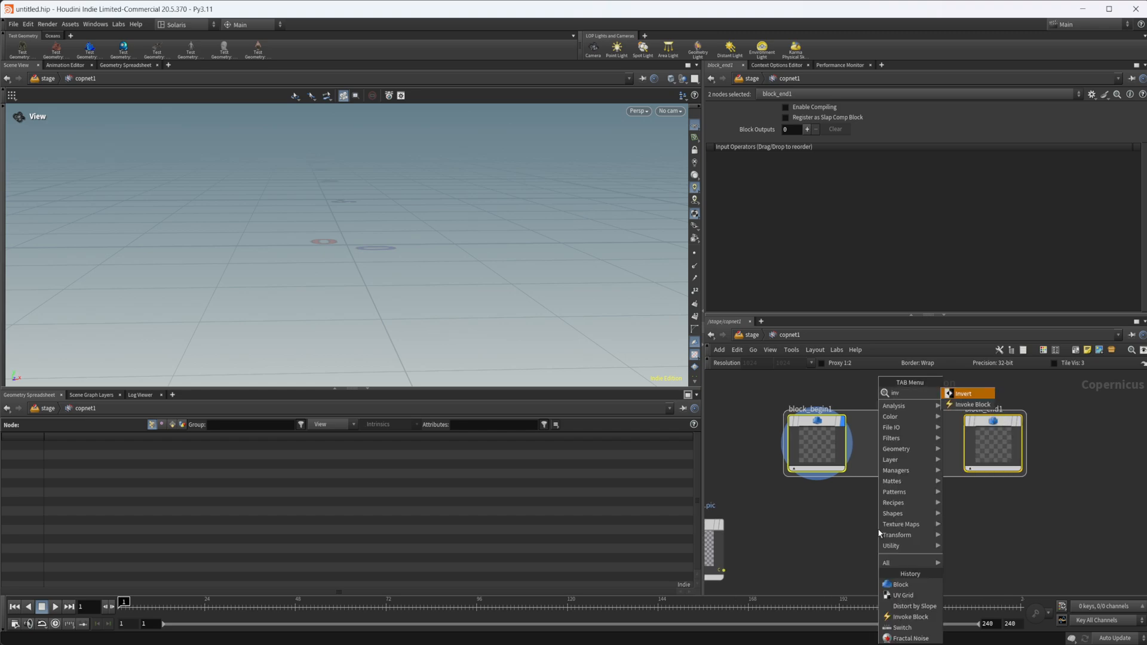
pyautogui.click(973, 404)
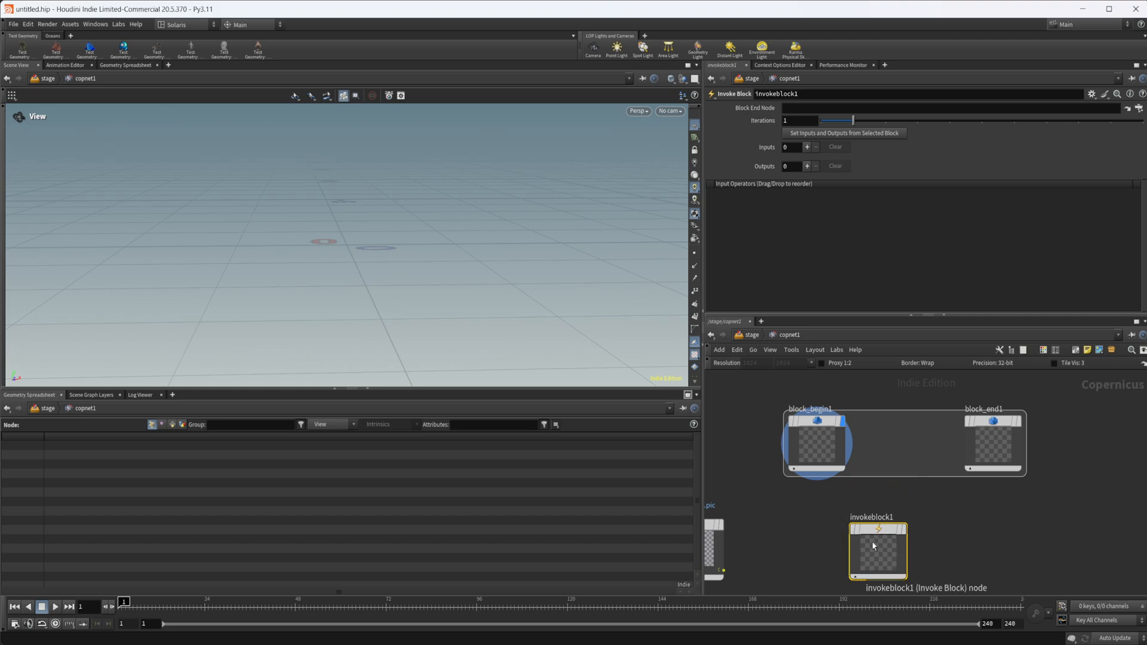
pyautogui.moveTo(832, 311)
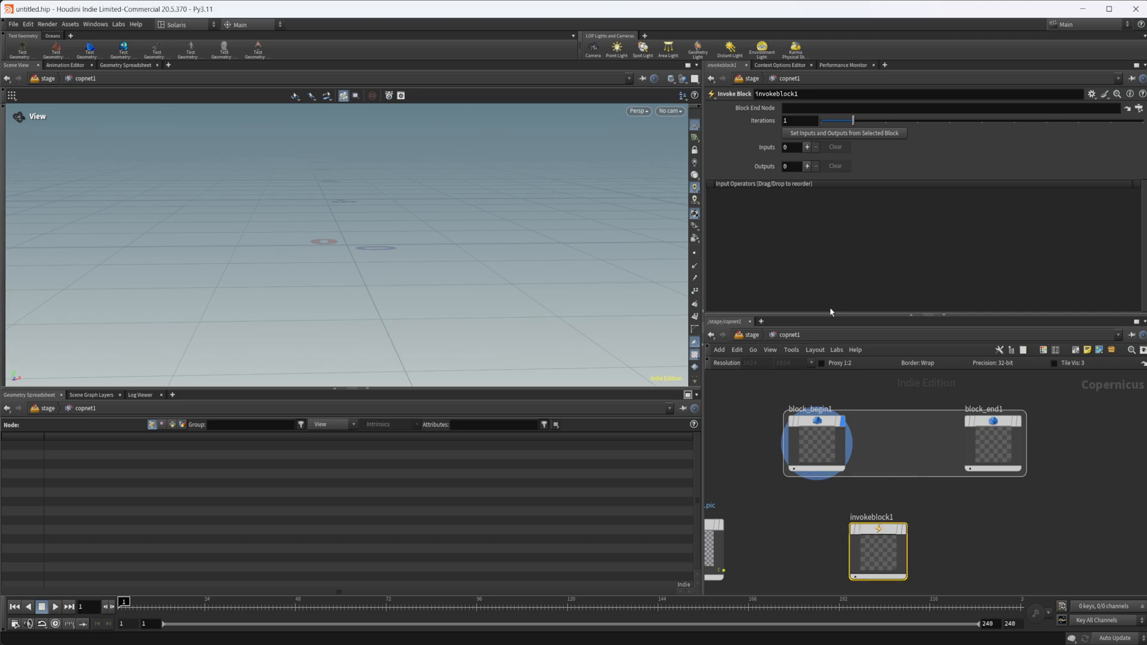
pyautogui.moveTo(976, 416)
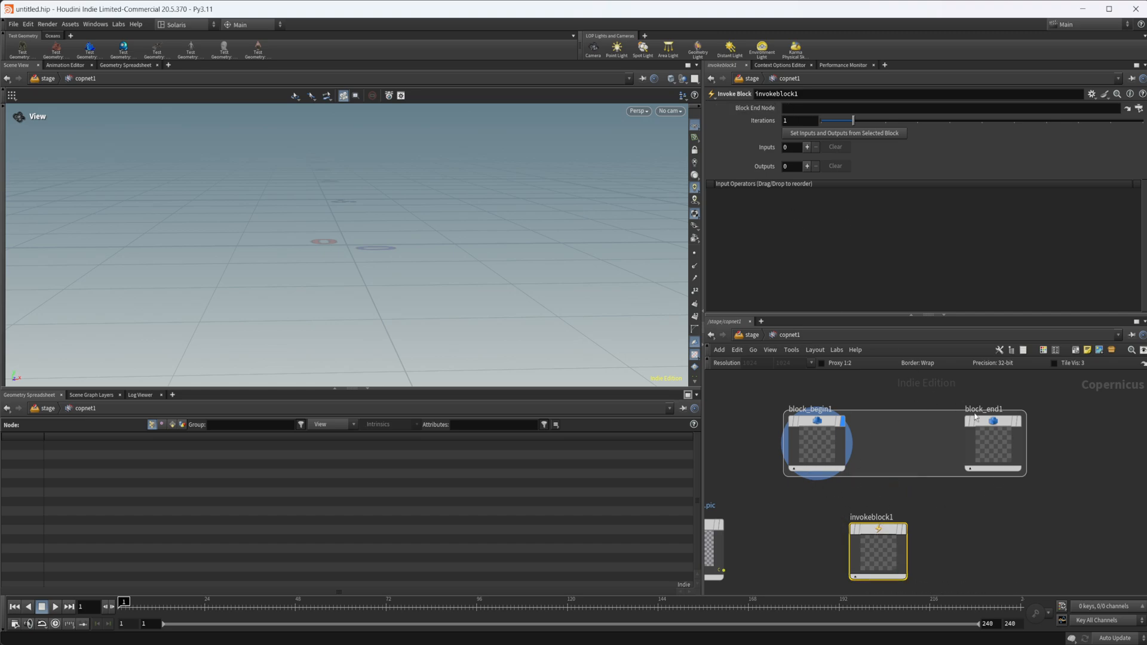
# Point the Invoke Block's Block End Node parameter at block_end1
pyautogui.click(992, 444)
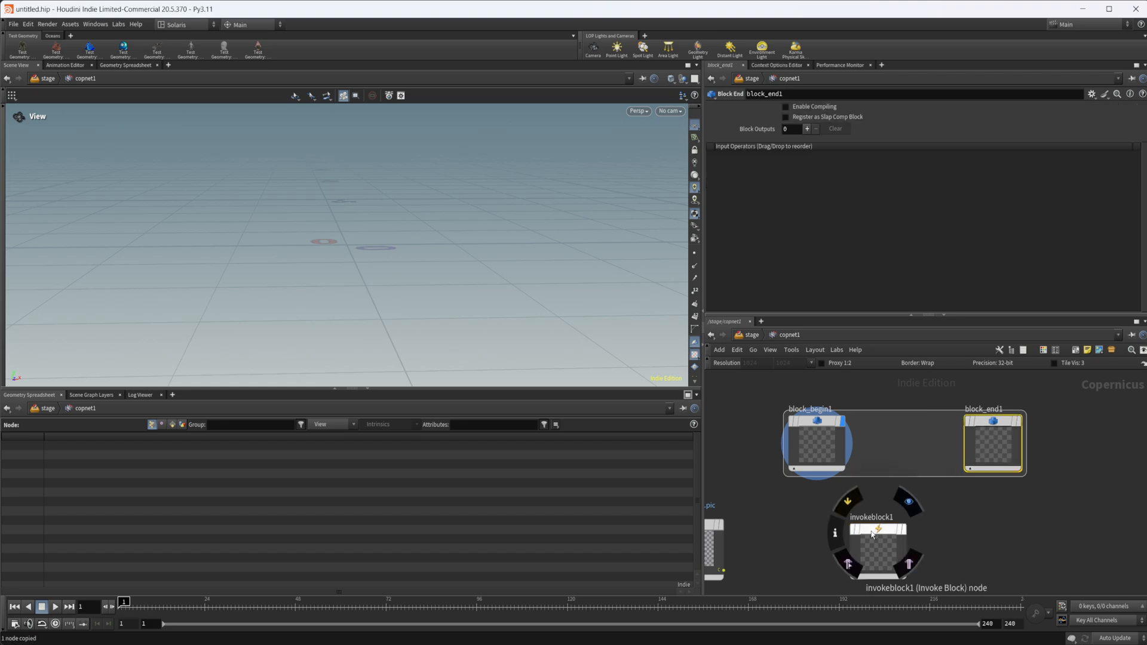
pyautogui.click(877, 535)
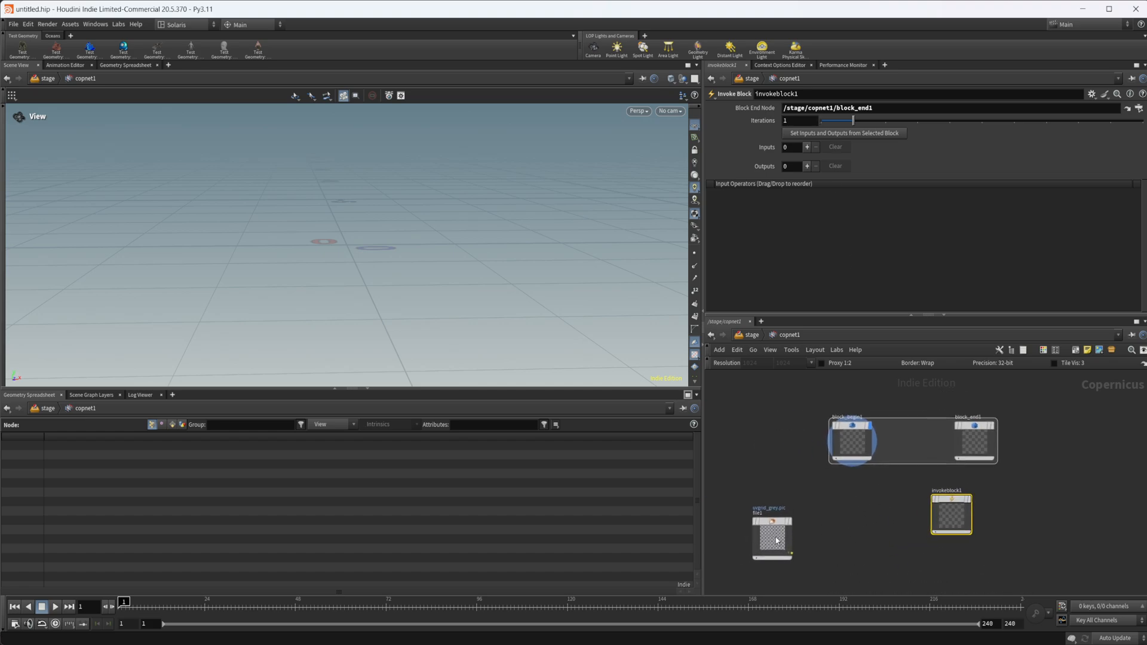
pyautogui.moveTo(937, 494)
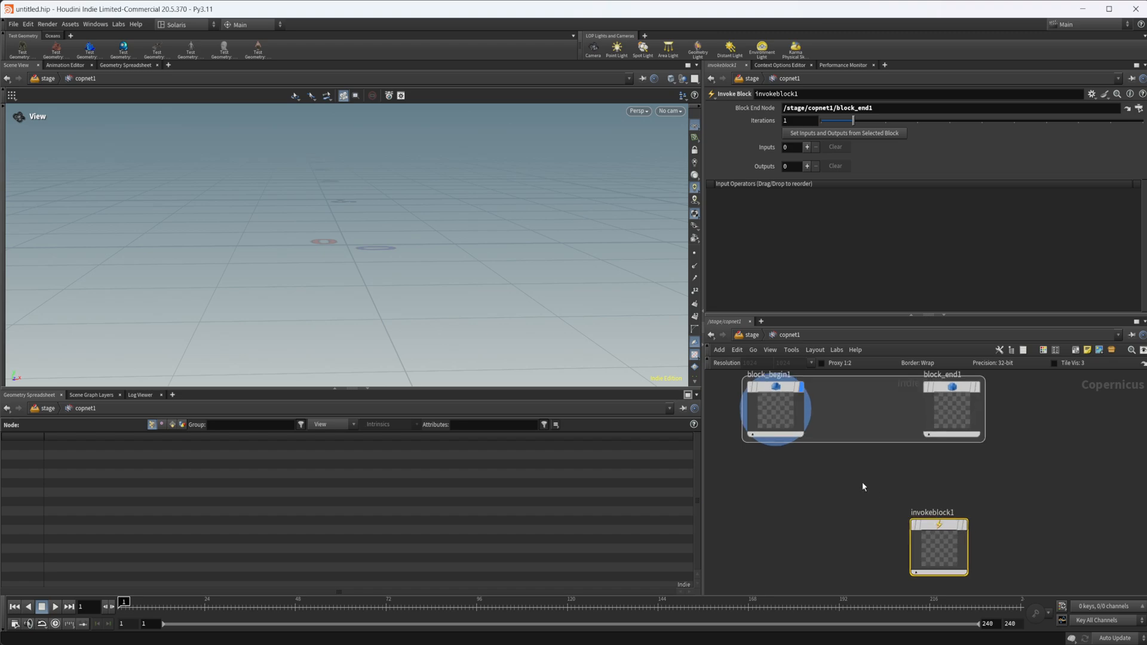
# Insert a Distort COP inside the block, its direction fed by slopedir1
pyautogui.write('di')
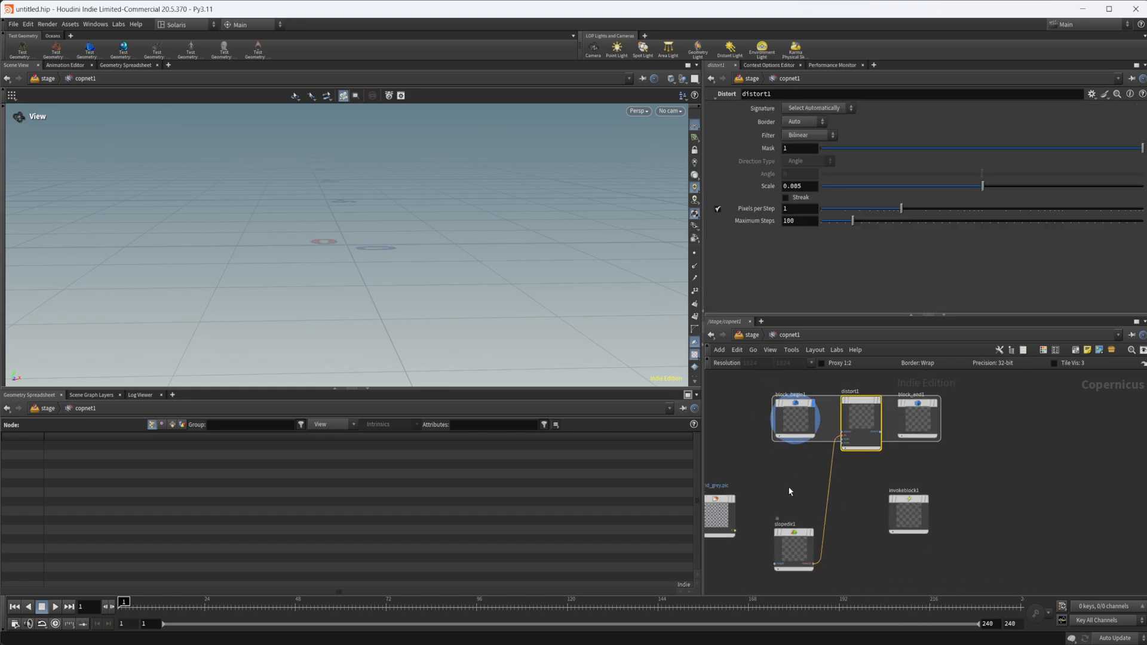
pyautogui.moveTo(863, 351)
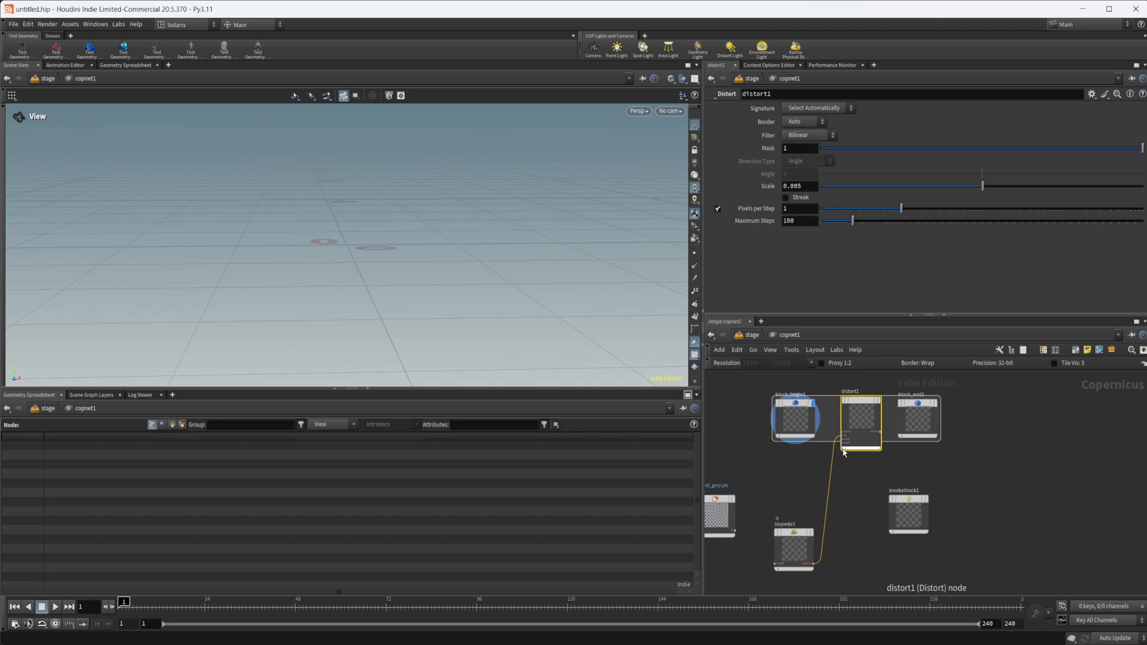
pyautogui.moveTo(888, 537)
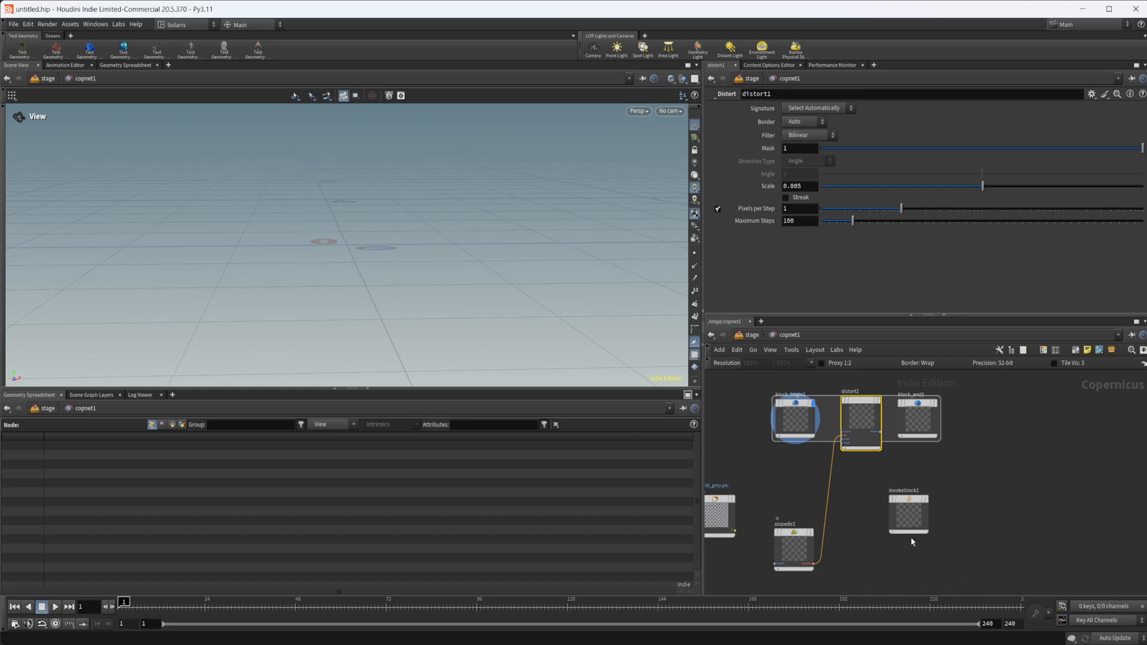
pyautogui.moveTo(909, 526)
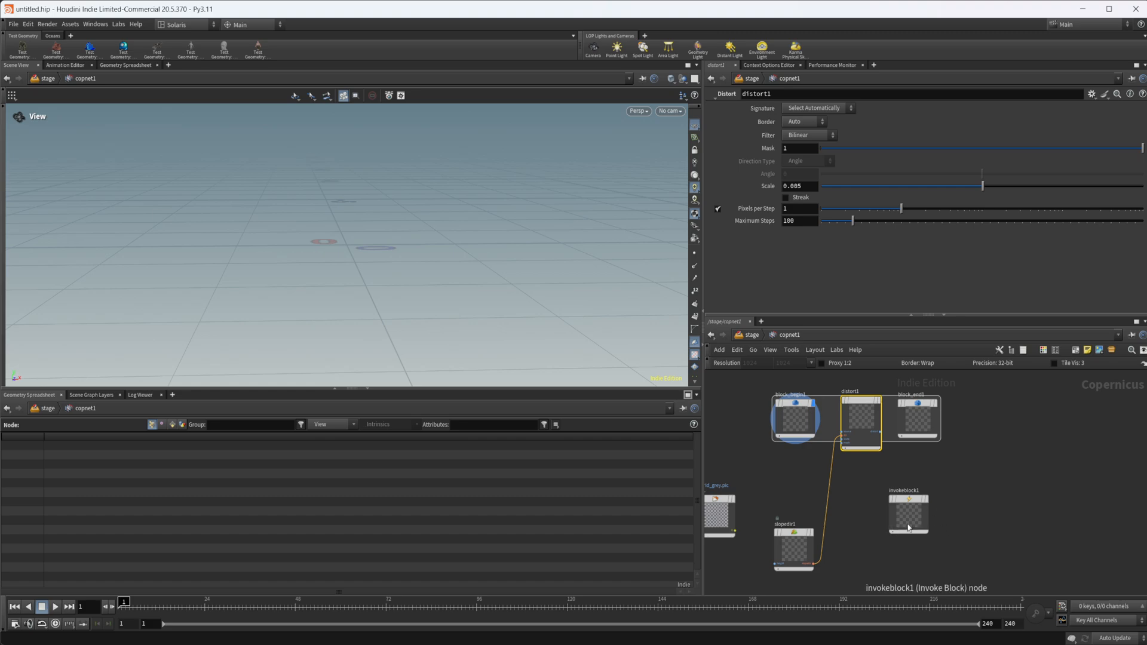
pyautogui.moveTo(956, 476)
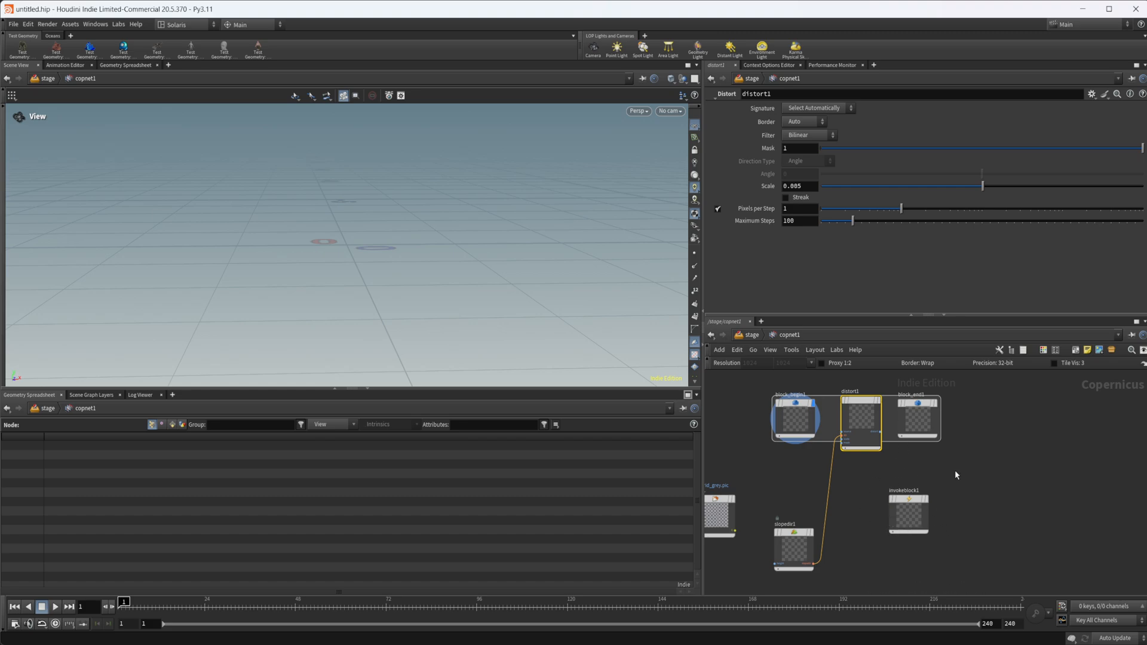
pyautogui.moveTo(802, 494)
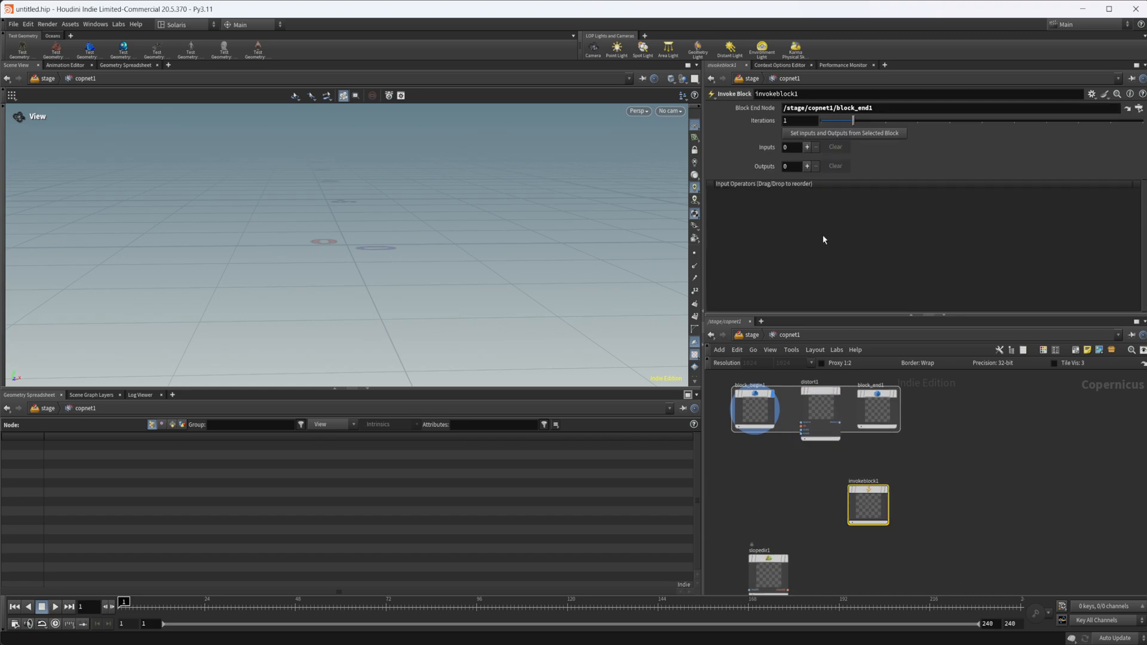
# Give invokeblock1 two inputs: color (RGBA) and dir of type UV
pyautogui.click(807, 146)
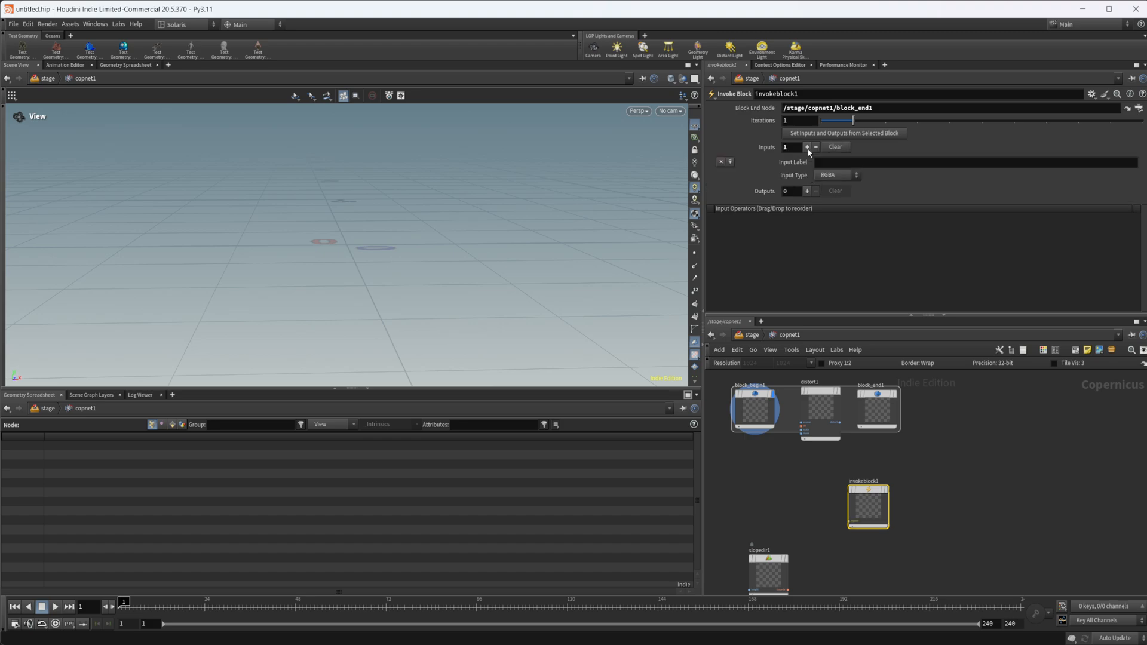
pyautogui.click(975, 162)
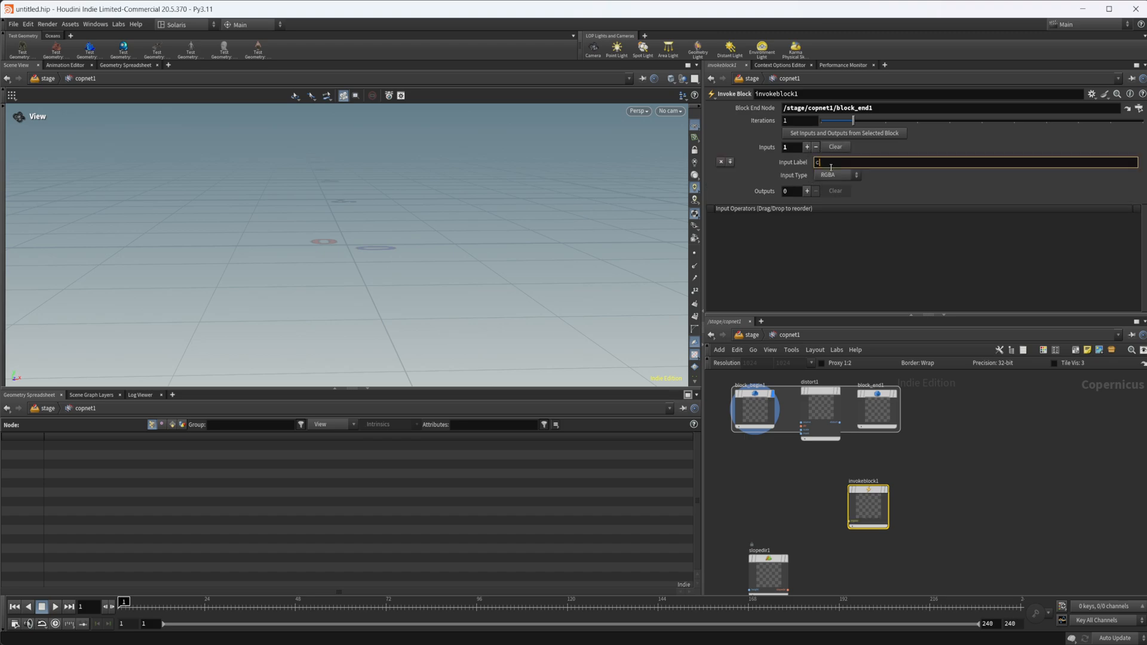
pyautogui.write('color')
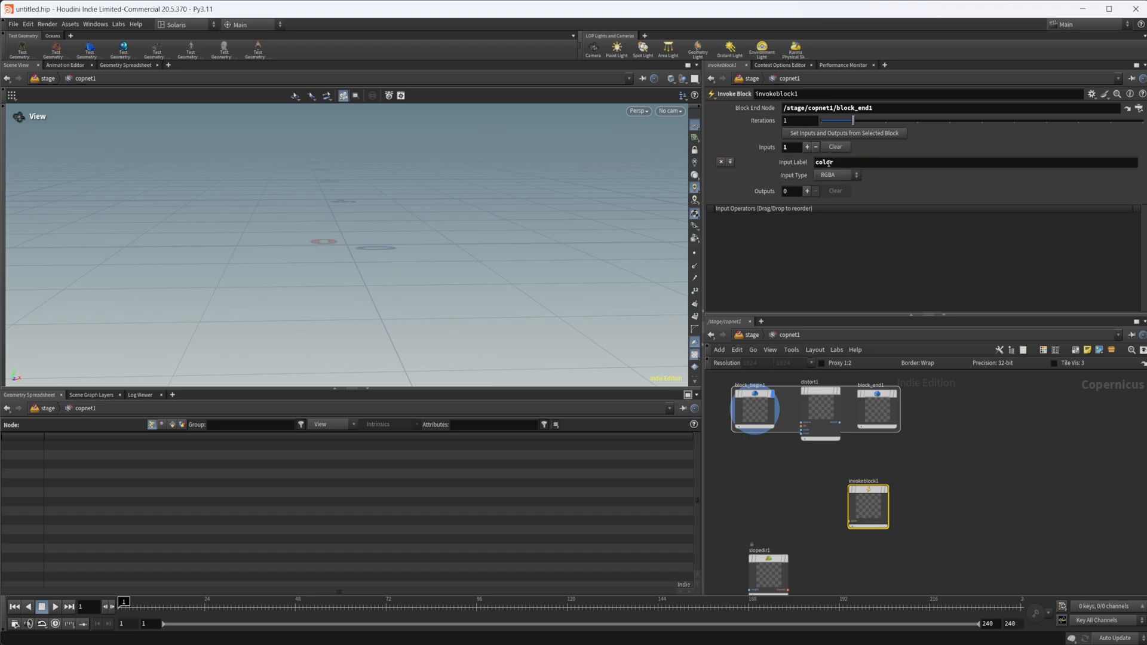
pyautogui.click(807, 147)
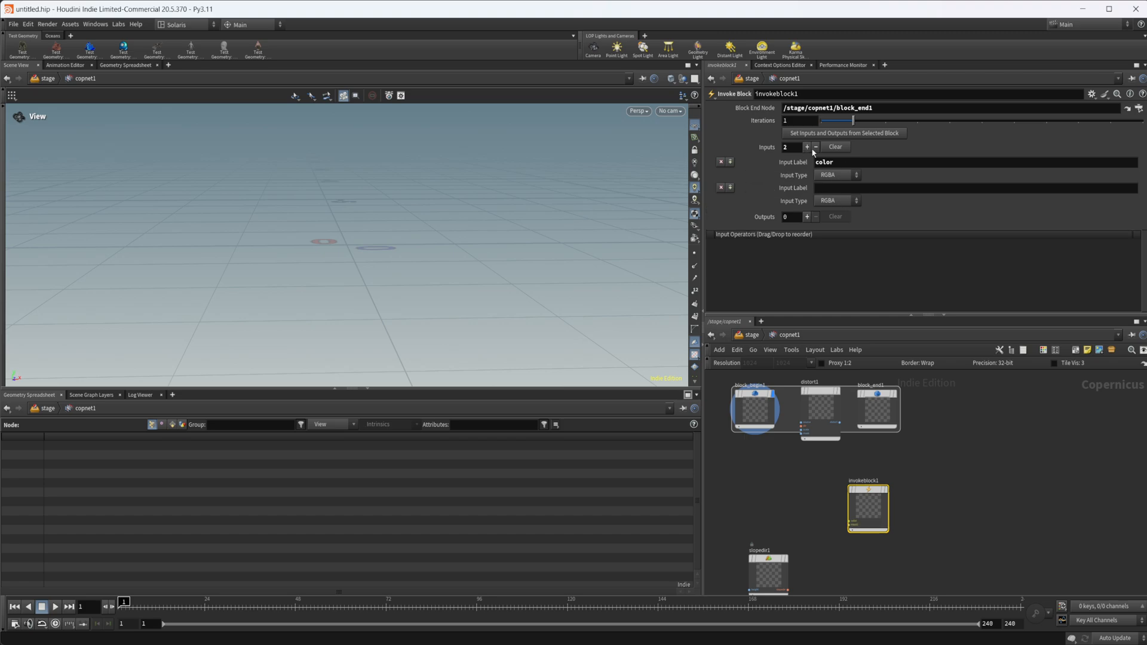
pyautogui.write('dir')
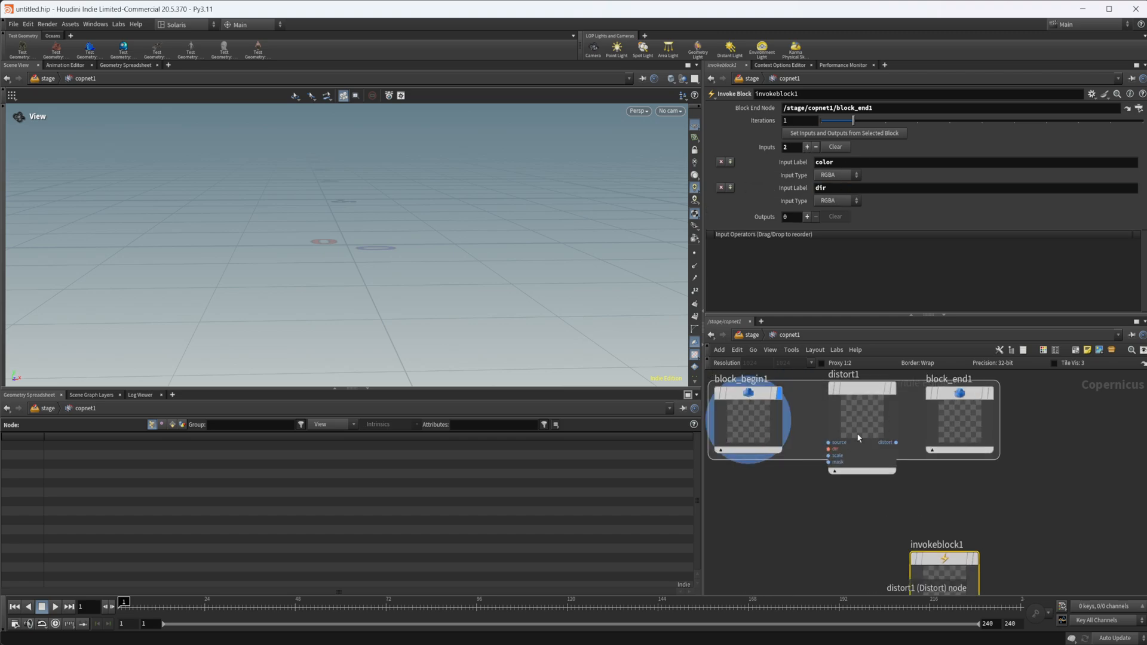
pyautogui.click(837, 200)
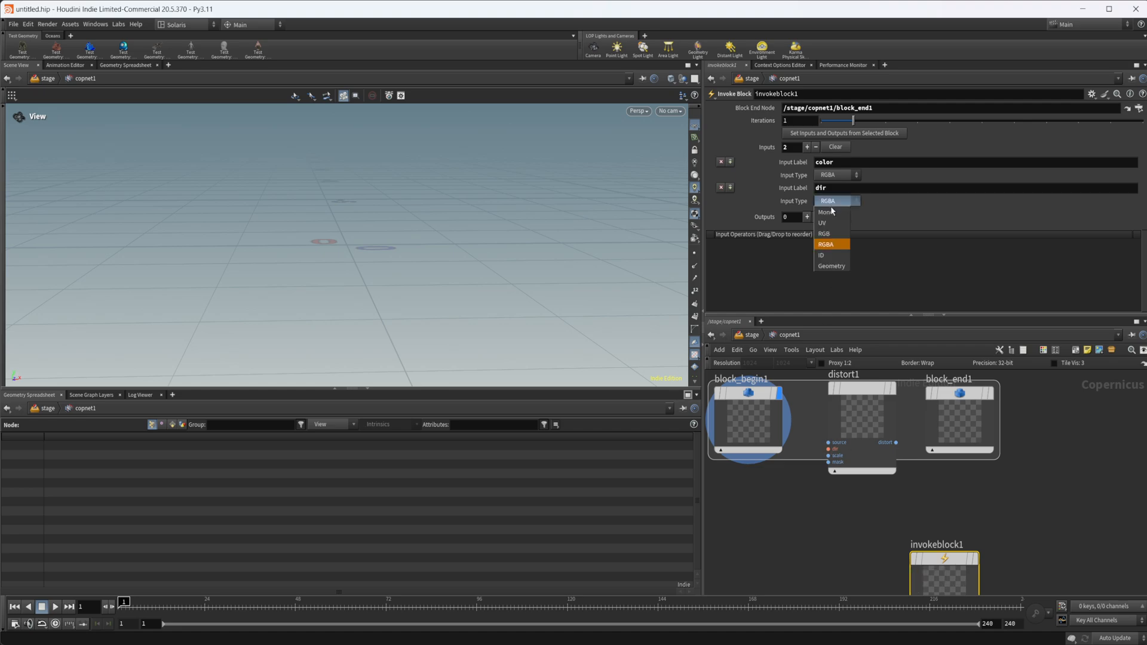
pyautogui.click(822, 222)
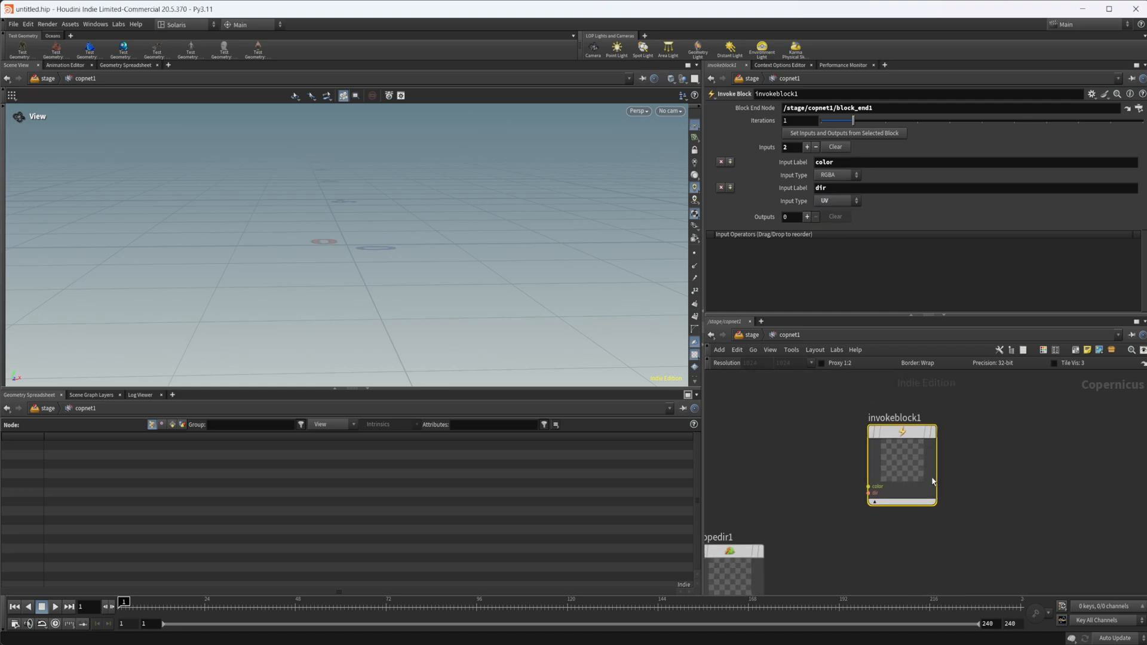
pyautogui.moveTo(905, 533)
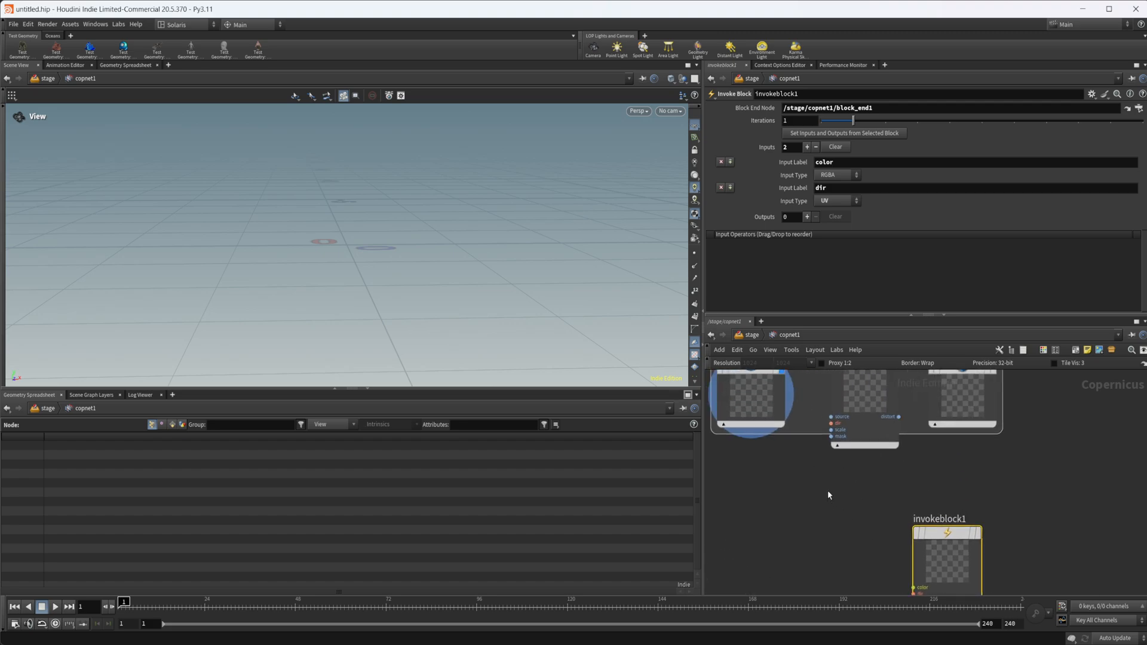
# Bring the block nodes back into view to wire file1 and slopedir1 into the invoke block
pyautogui.moveTo(848, 542); pyautogui.dragTo(943, 488)
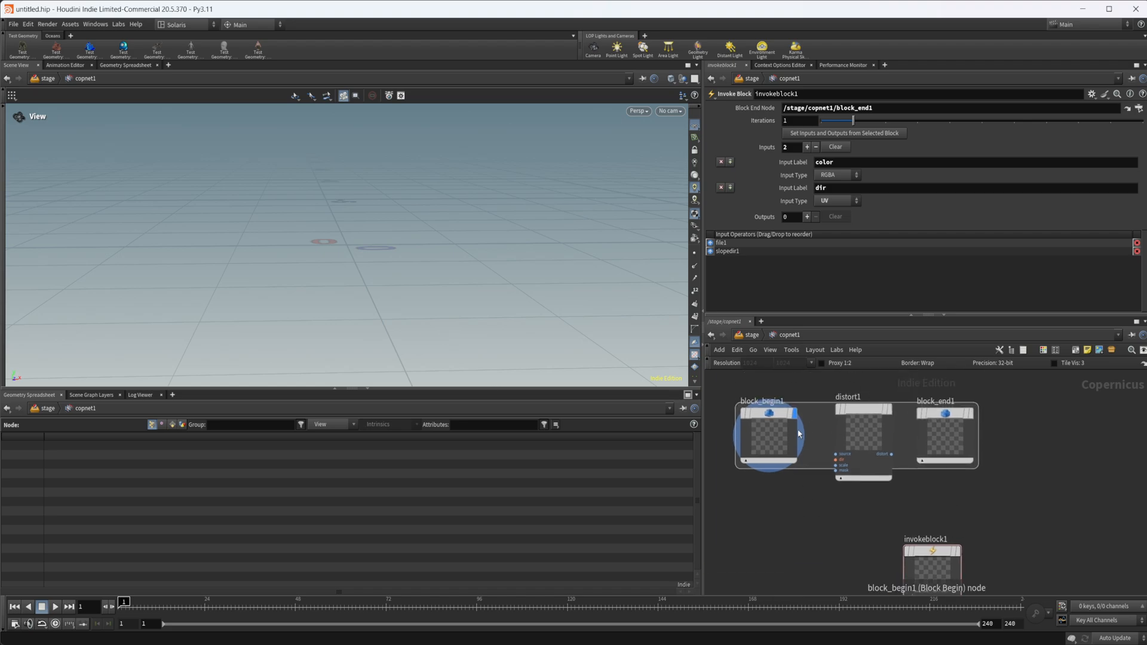
pyautogui.moveTo(779, 427)
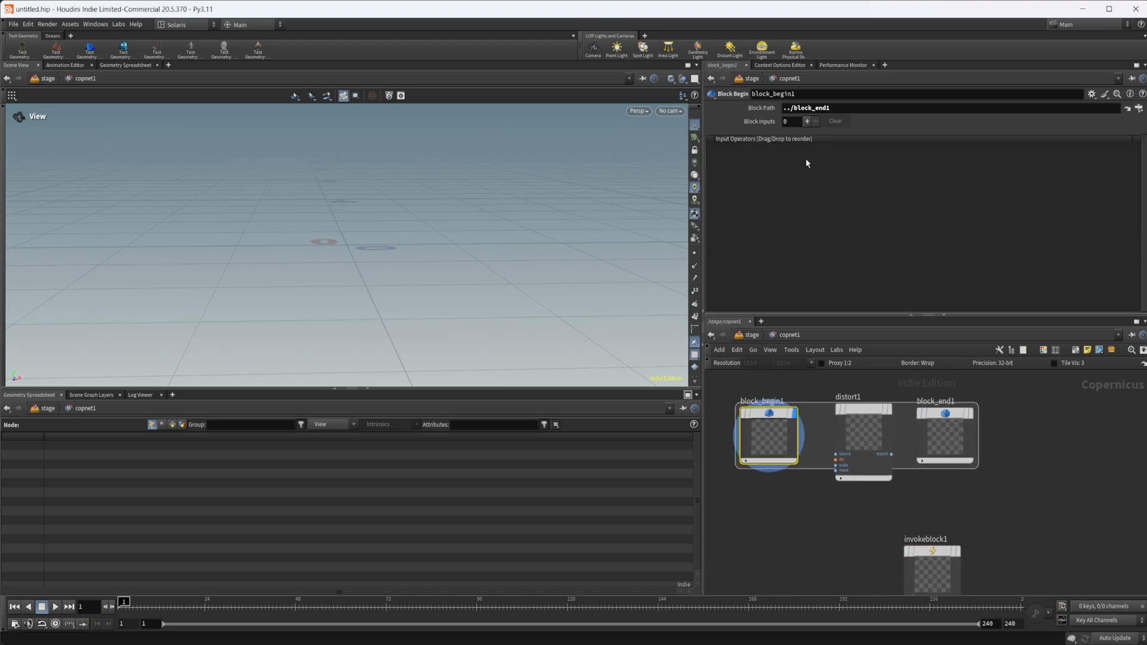
# Add color and dir Block Inputs to block_begin1, setting dir's data type
pyautogui.click(807, 122)
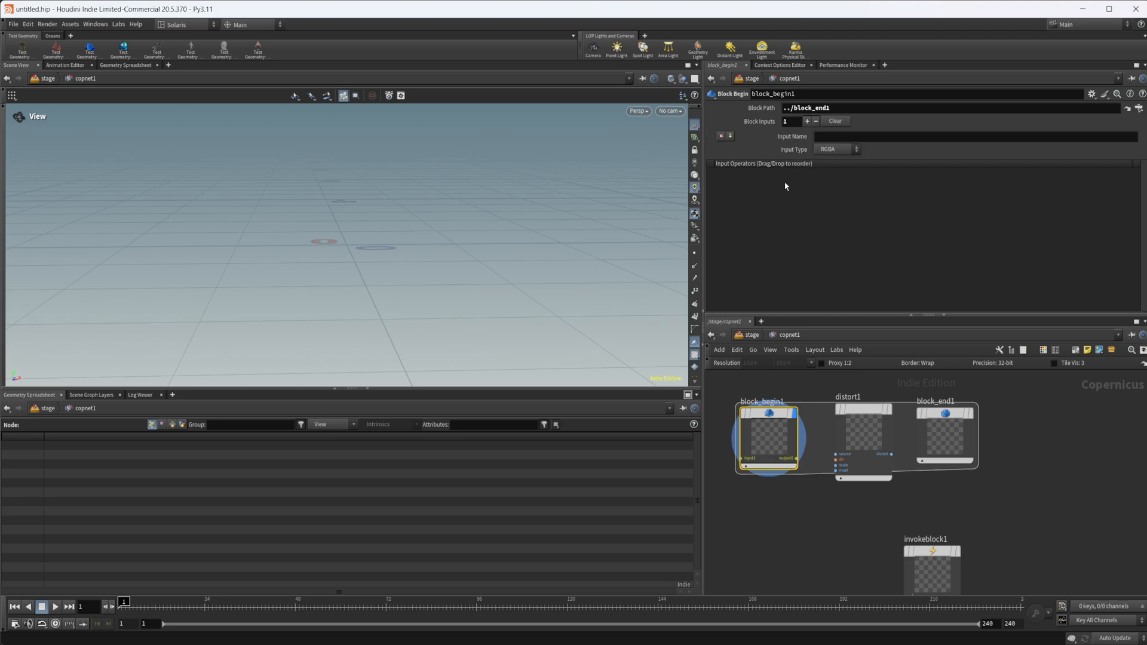
pyautogui.write('c')
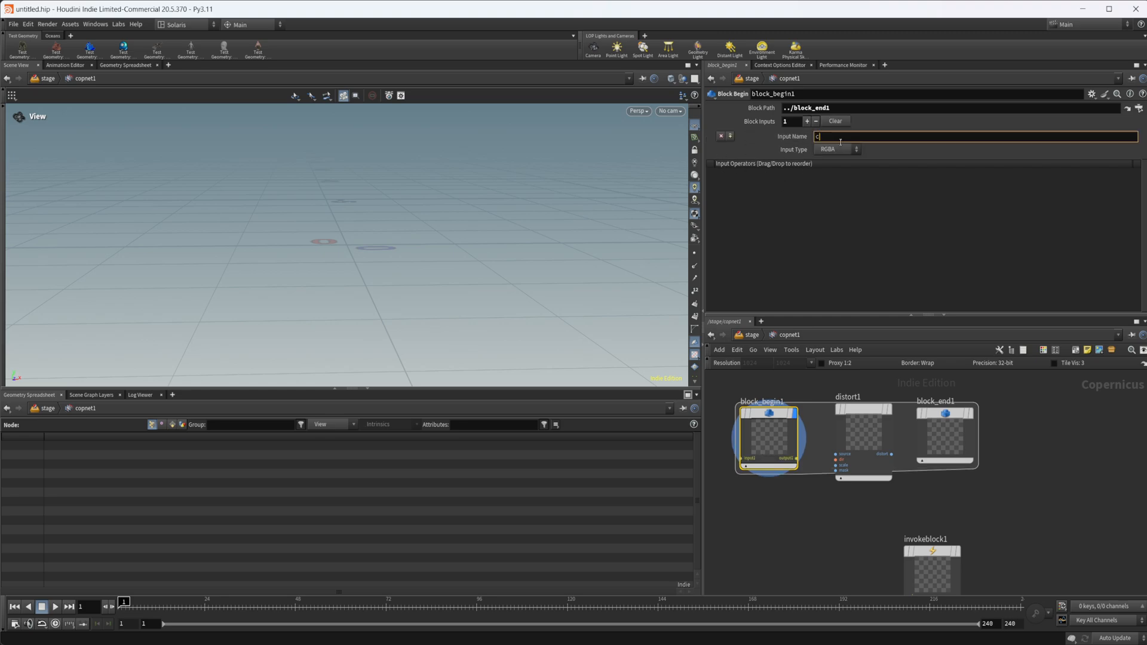
pyautogui.write('color')
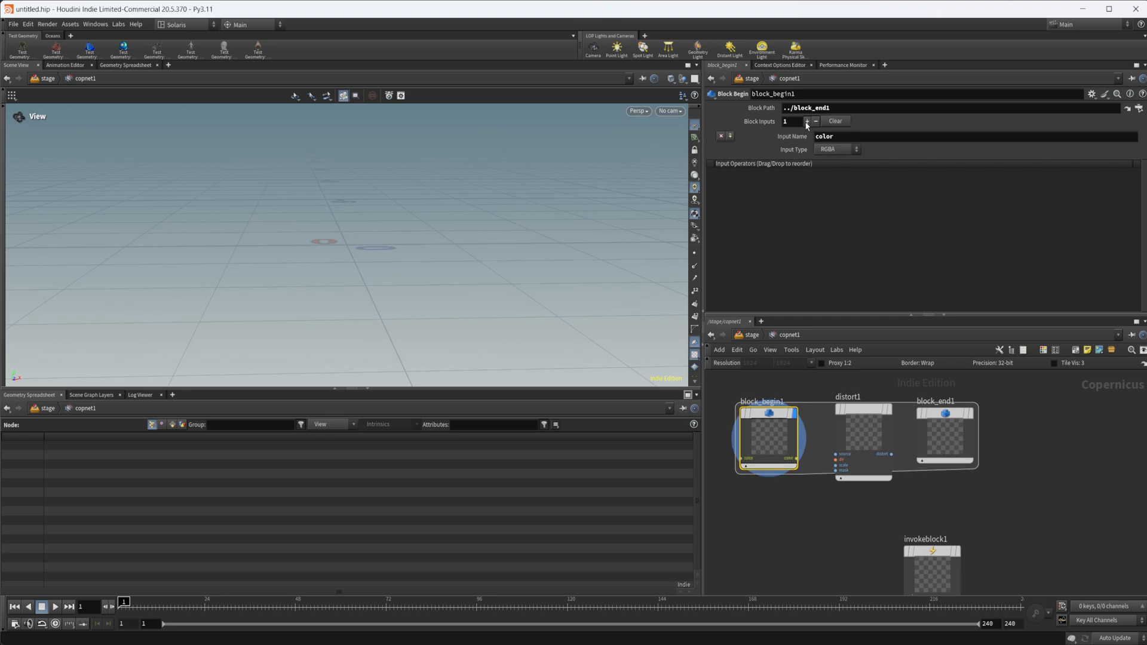
pyautogui.click(807, 121)
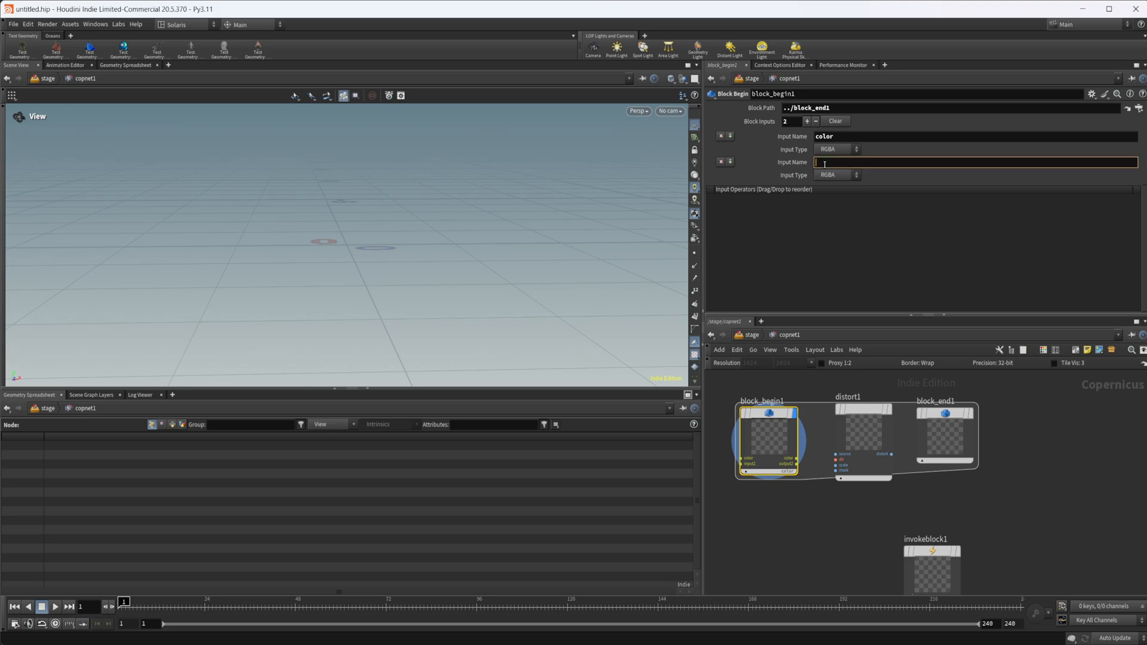
pyautogui.click(837, 174)
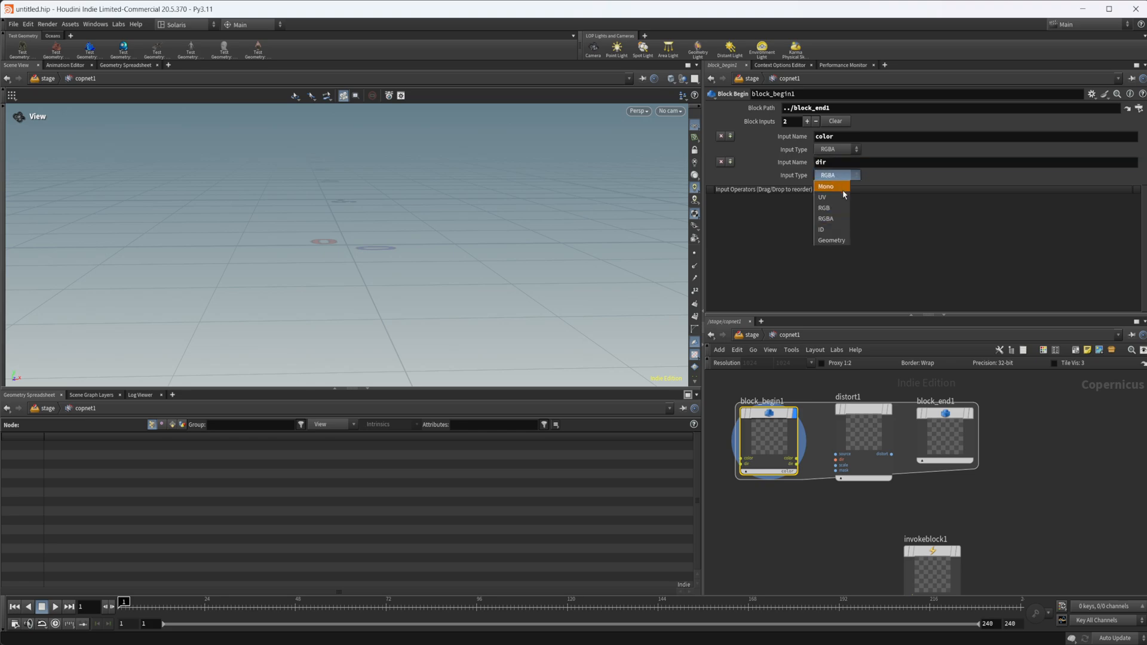
pyautogui.click(821, 197)
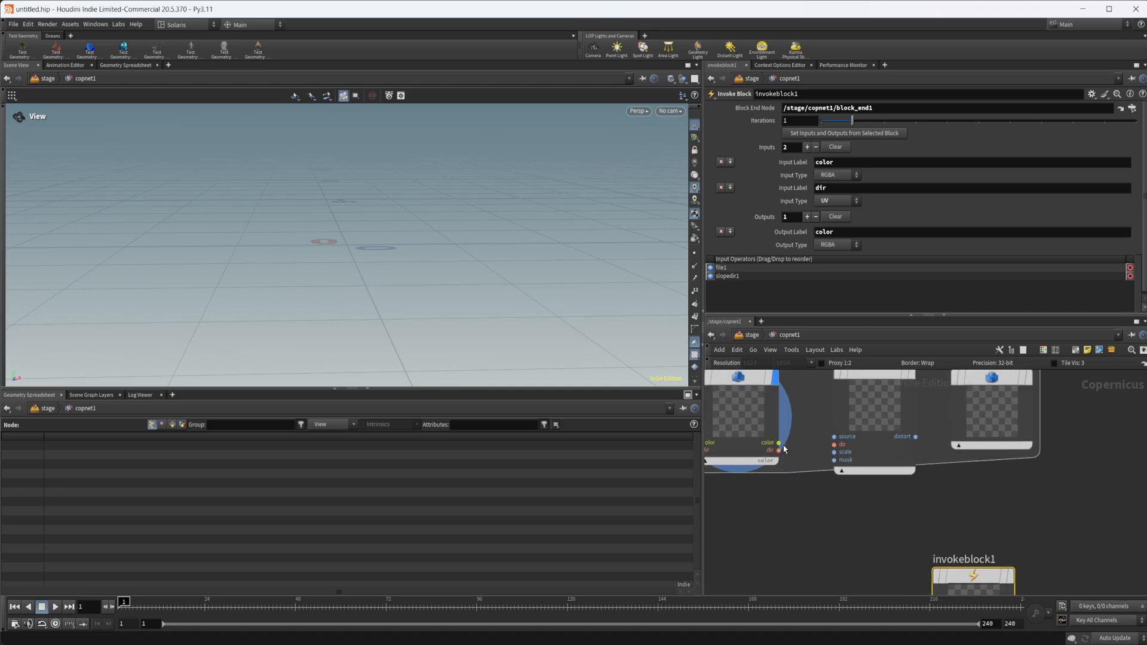
# Add a color output to block_end1 and wire distort1's result into it
pyautogui.moveTo(780, 442); pyautogui.dragTo(834, 438)
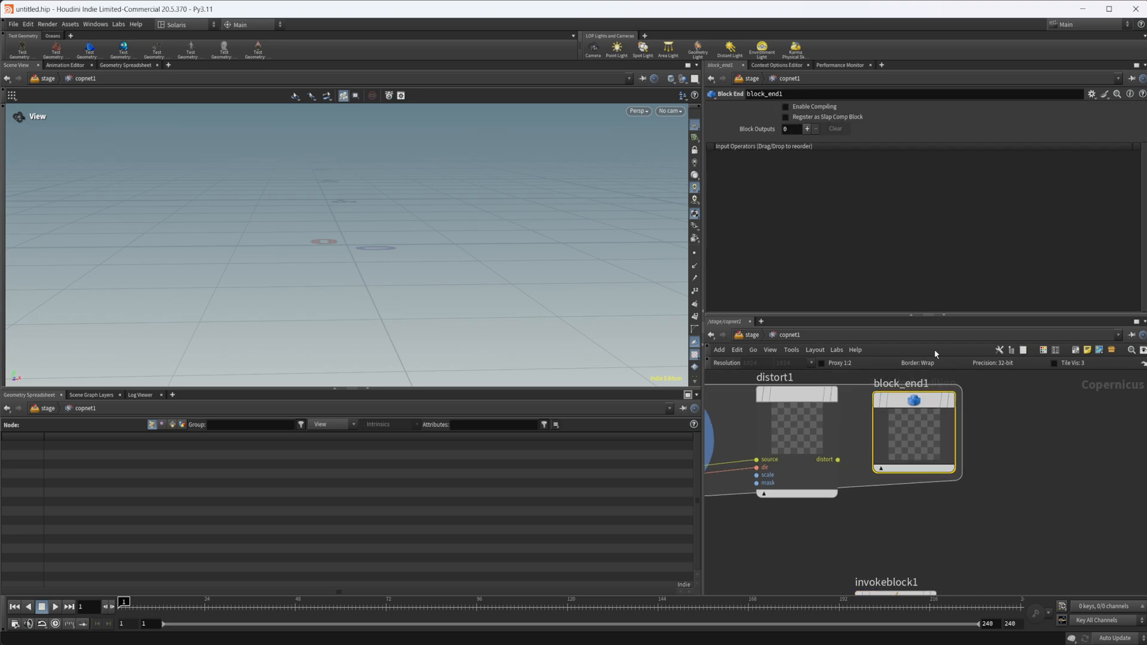
pyautogui.click(807, 129)
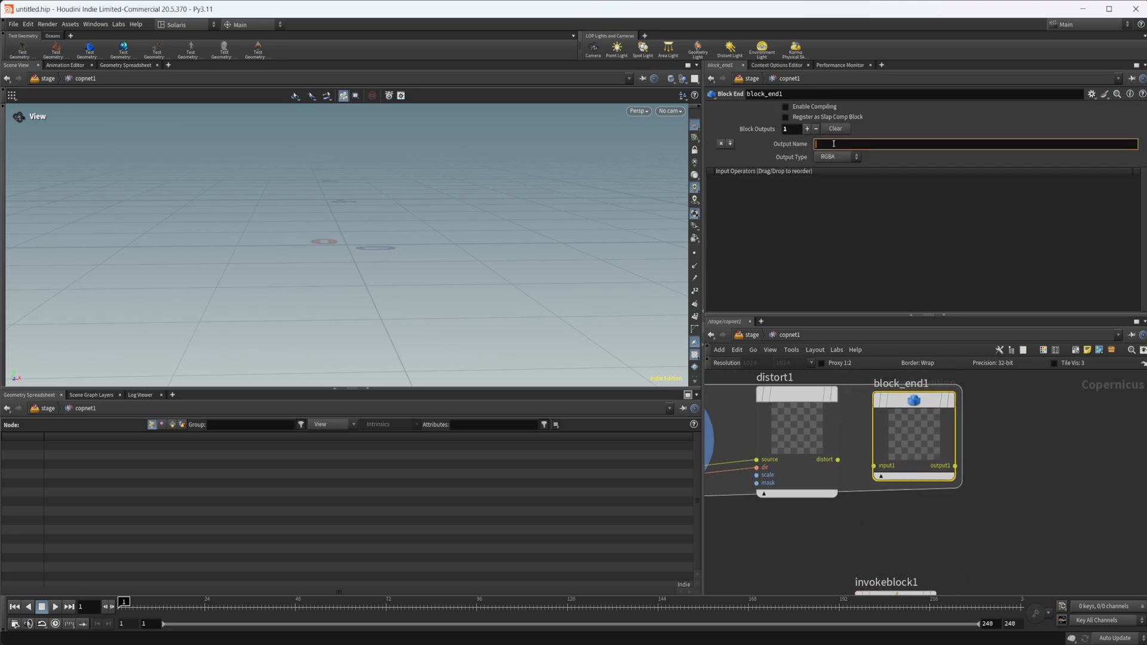
pyautogui.write('color')
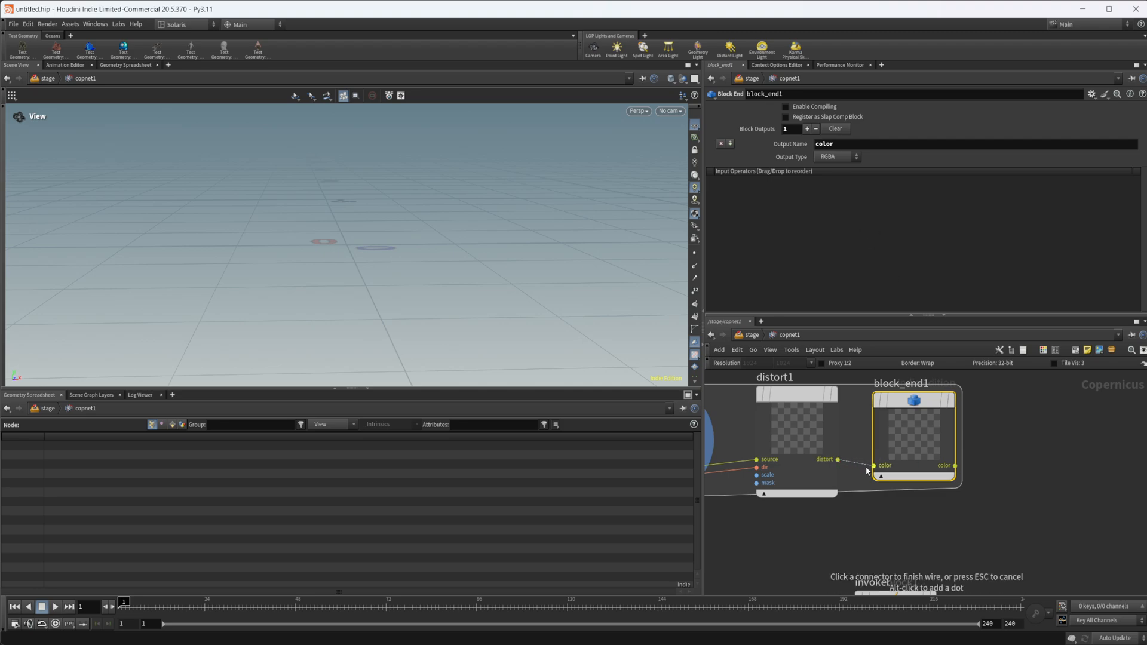
pyautogui.click(878, 471)
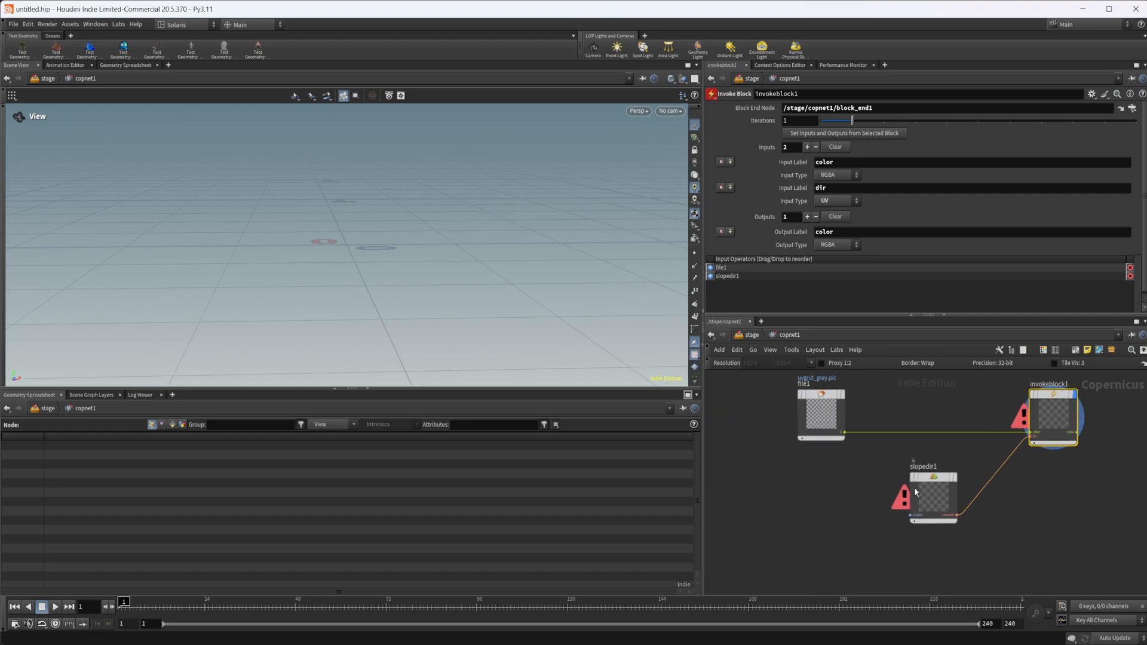
# Add a Fractal Noise COP feeding slopedir1
pyautogui.press('Tab')
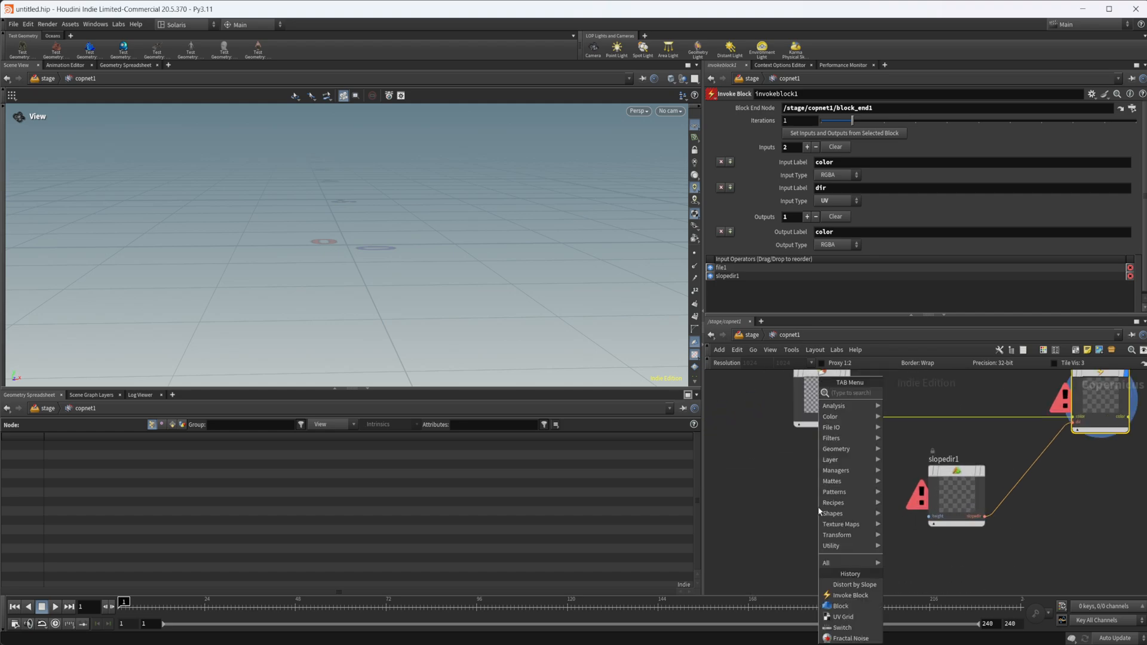
pyautogui.write('fr')
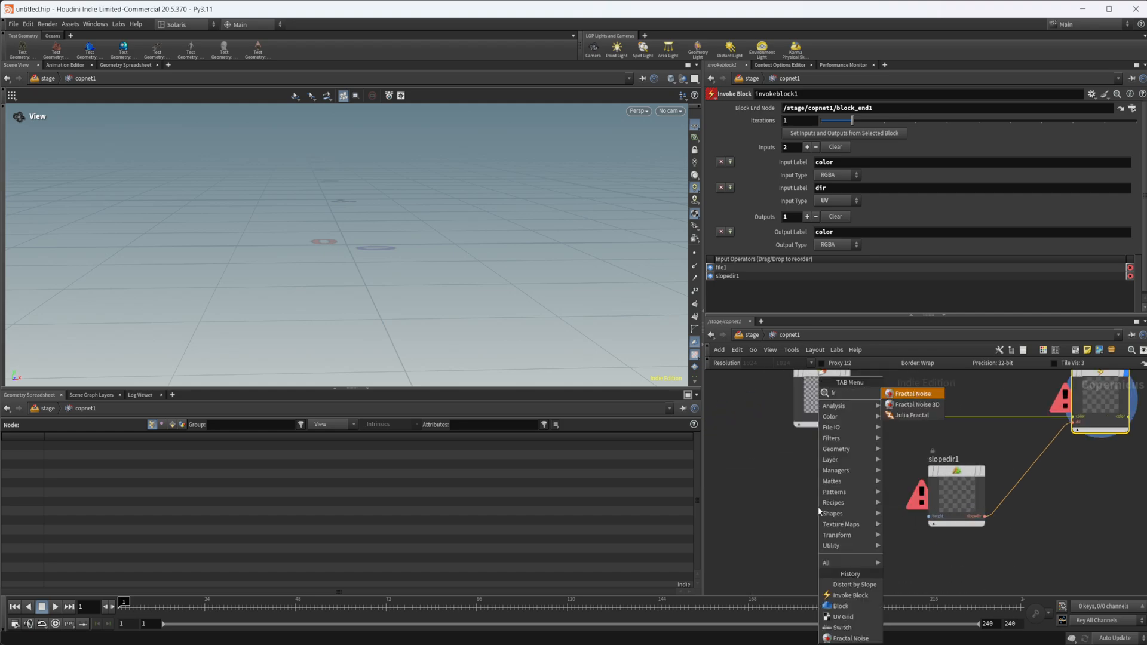
pyautogui.click(913, 393)
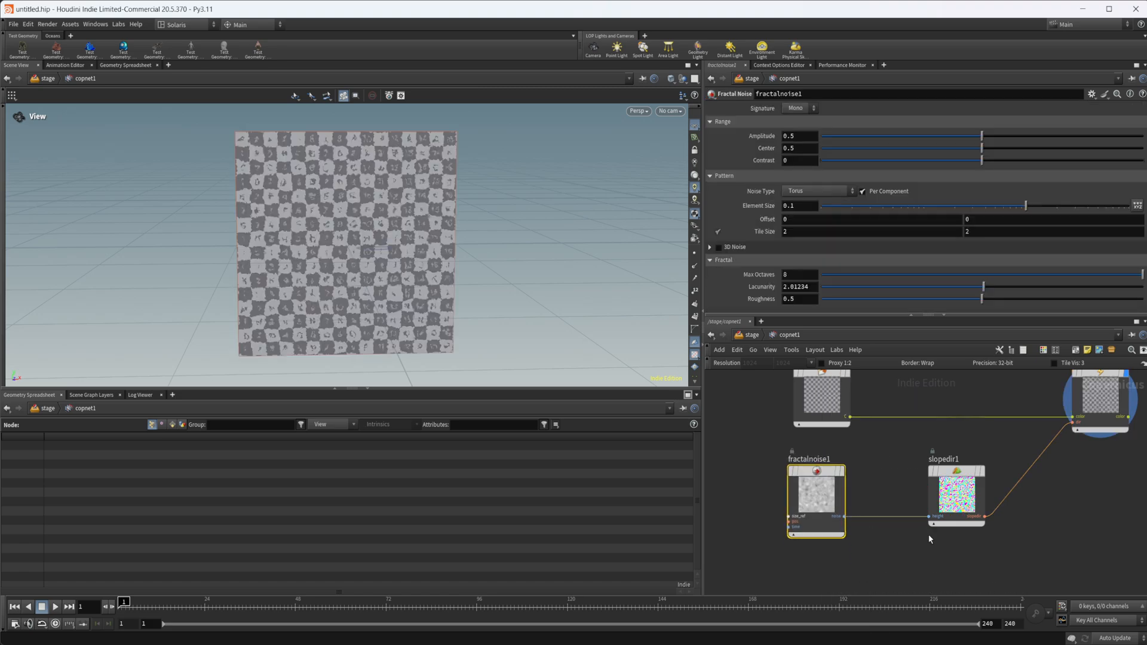
pyautogui.moveTo(956, 493)
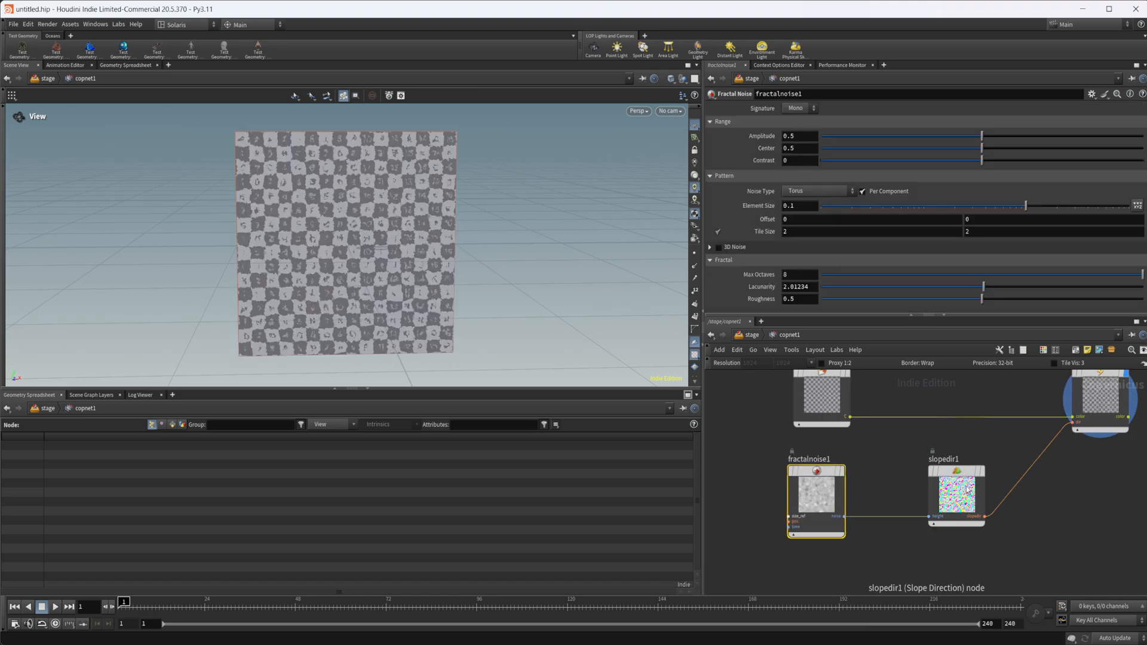
pyautogui.click(956, 494)
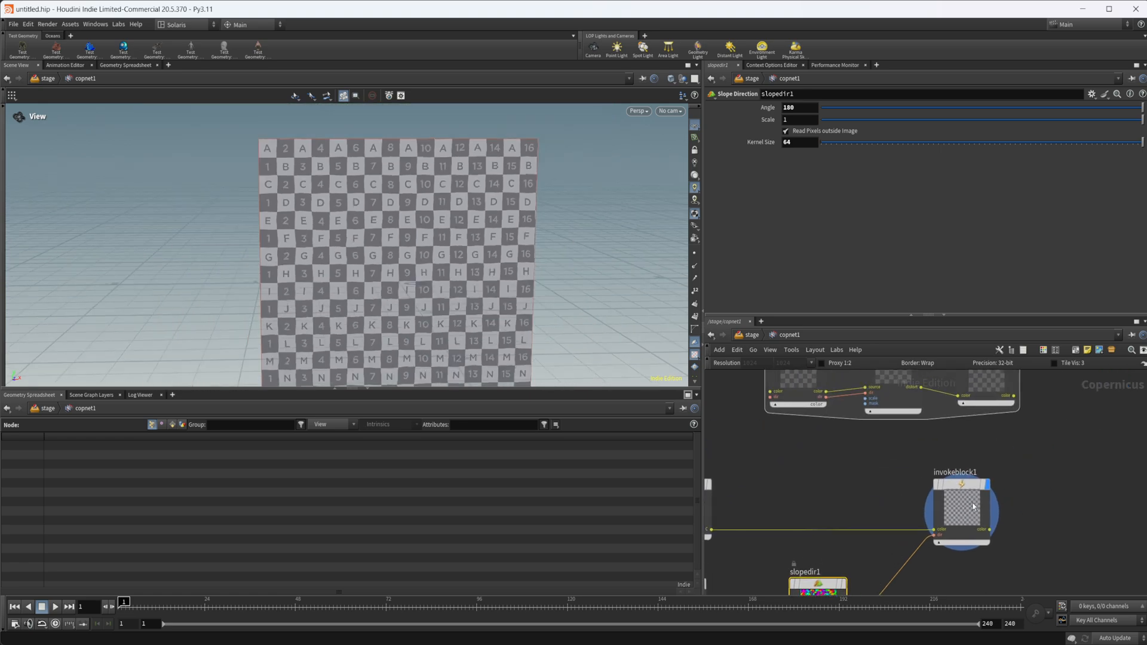
# Set invokeblock1's Iterations to $F and play the timeline
pyautogui.click(961, 511)
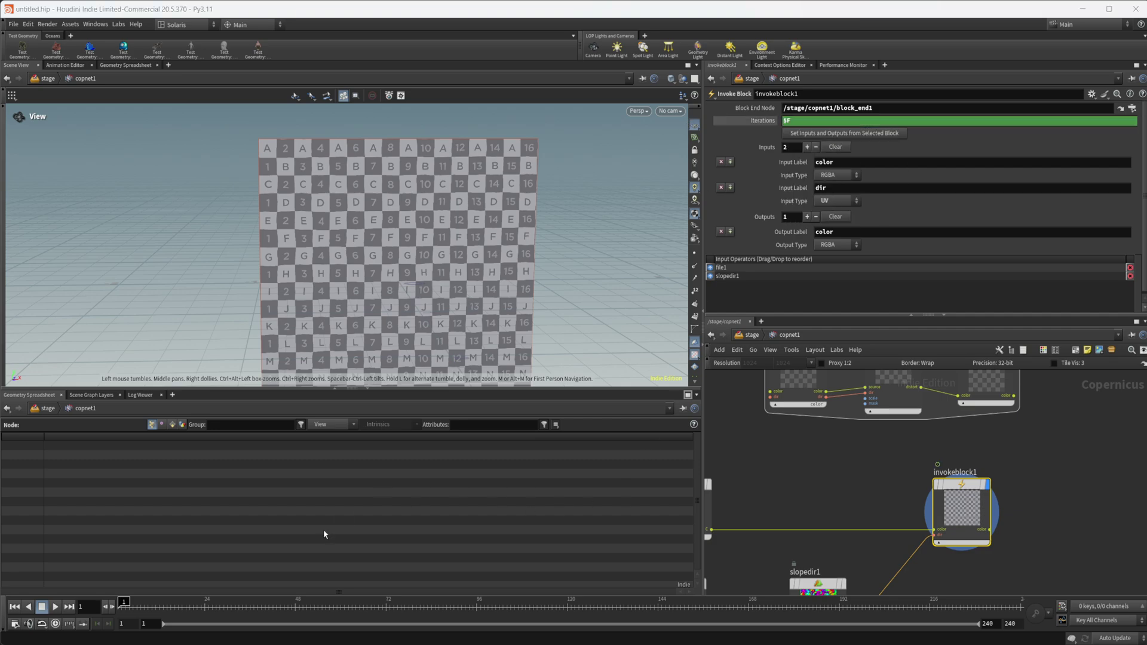
pyautogui.moveTo(512, 582)
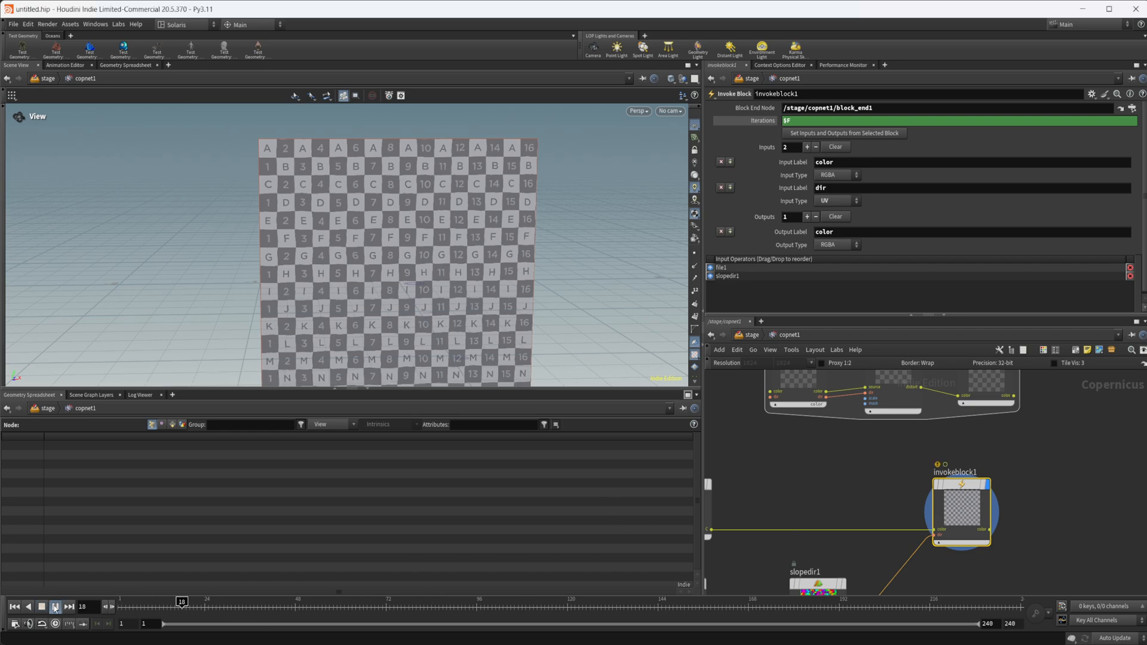
pyautogui.click(58, 606)
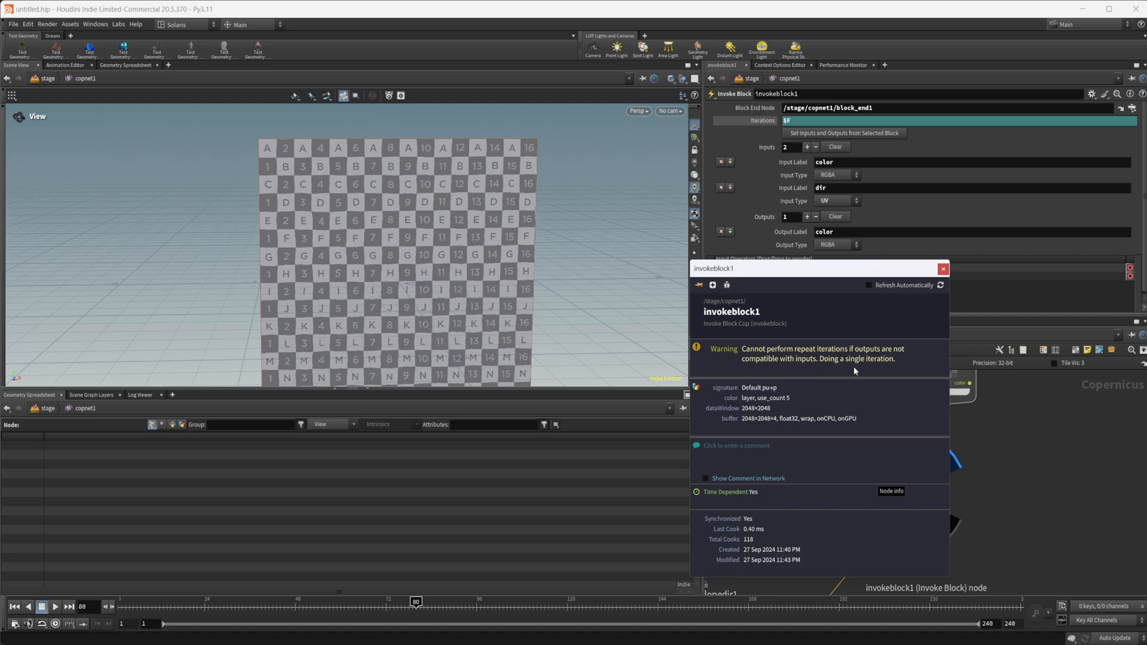
pyautogui.moveTo(895, 395)
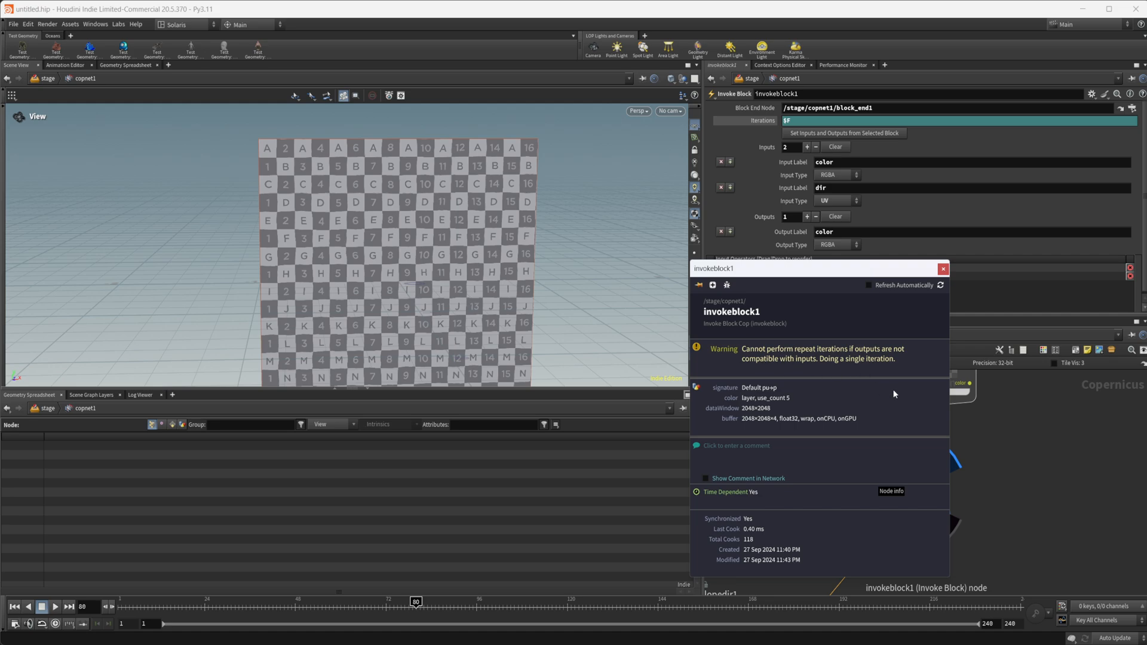
# Add a second output labelled dir to invokeblock1
pyautogui.click(943, 269)
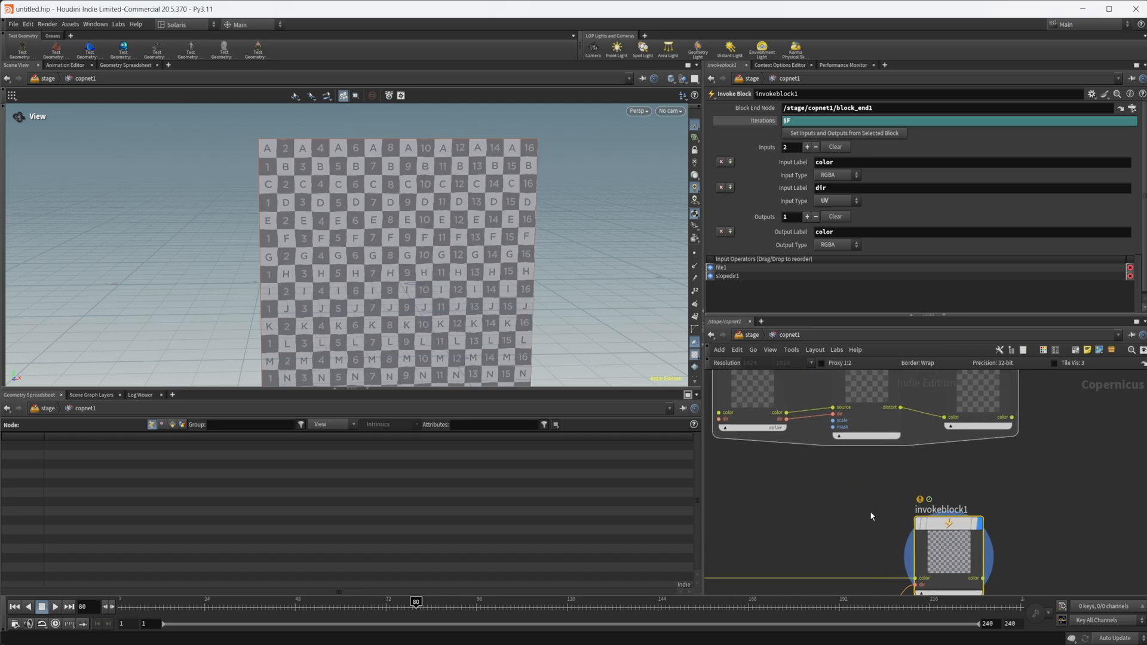
pyautogui.moveTo(770, 440)
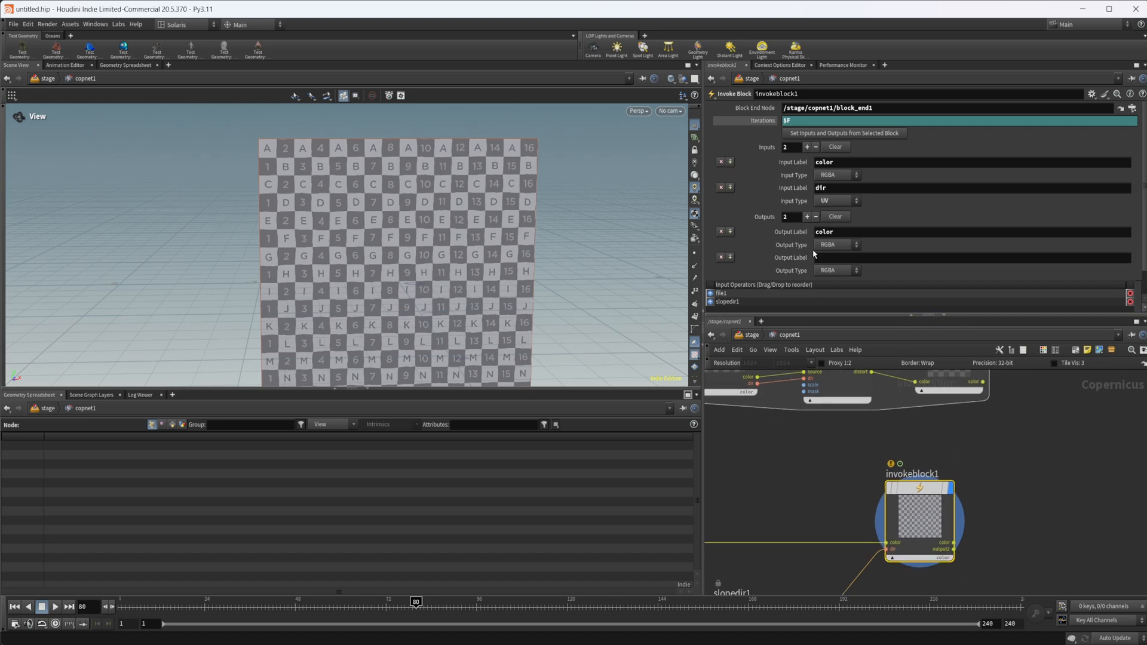
pyautogui.write('dir')
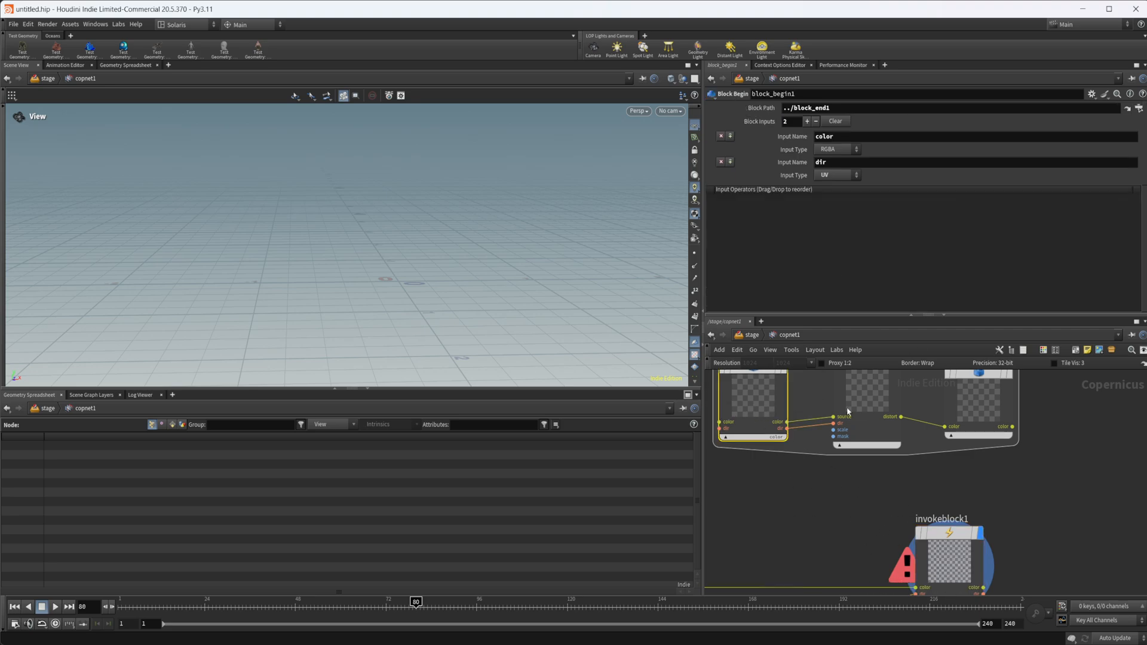
# Add a second block_end1 output named dir with Output Type UV, clearing the error
pyautogui.click(978, 409)
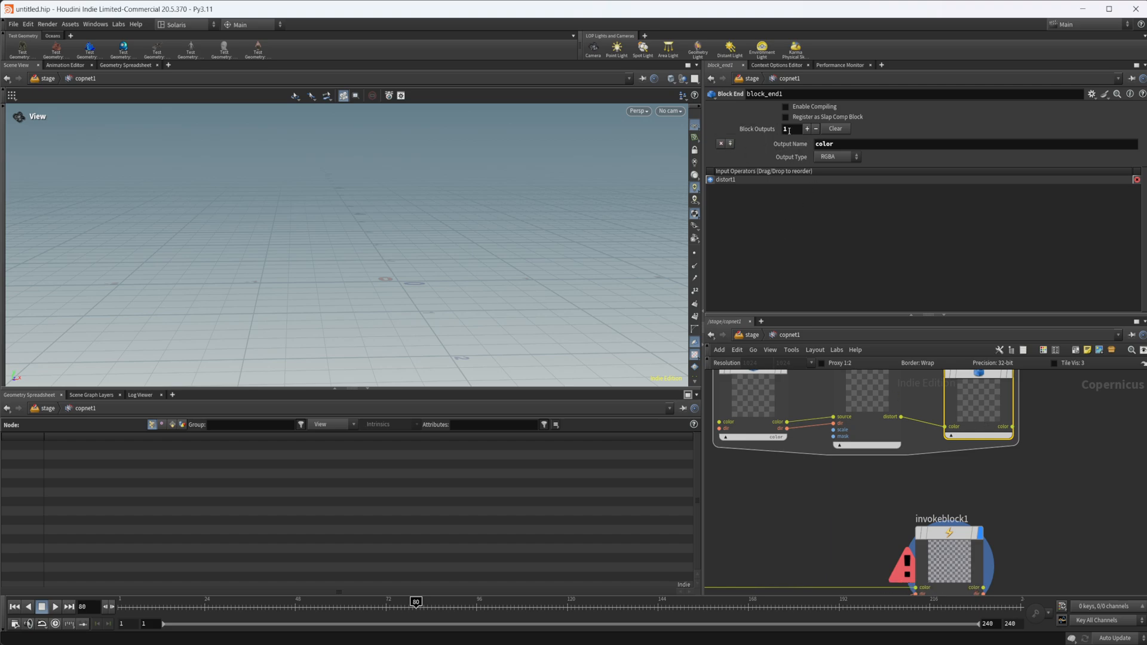
pyautogui.click(807, 129)
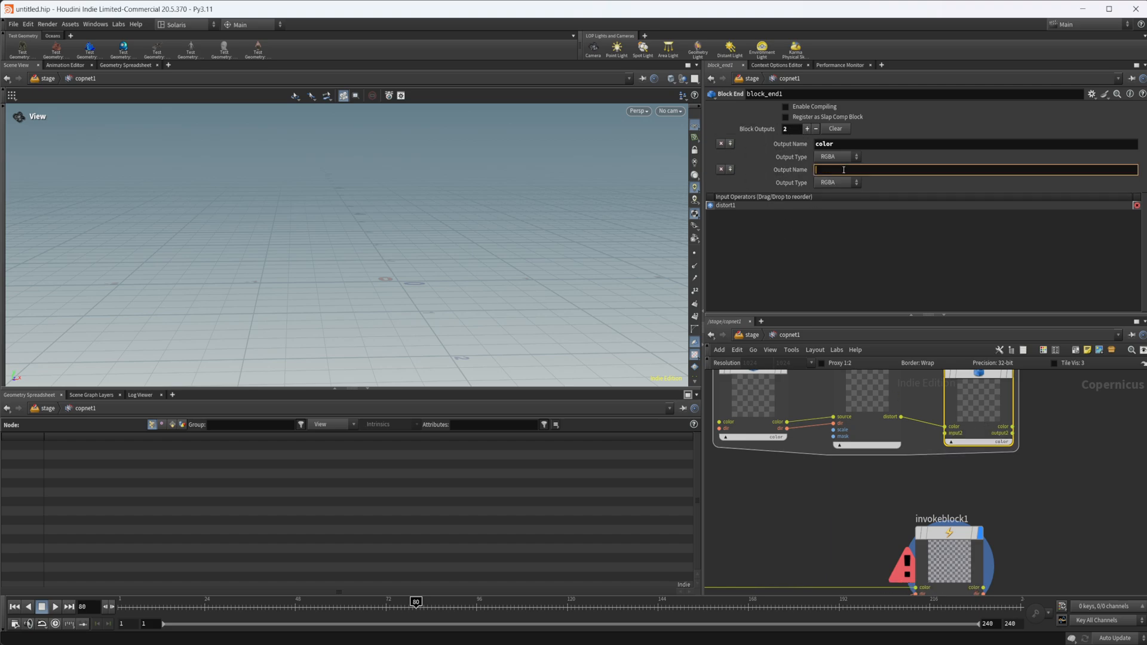
pyautogui.click(836, 182)
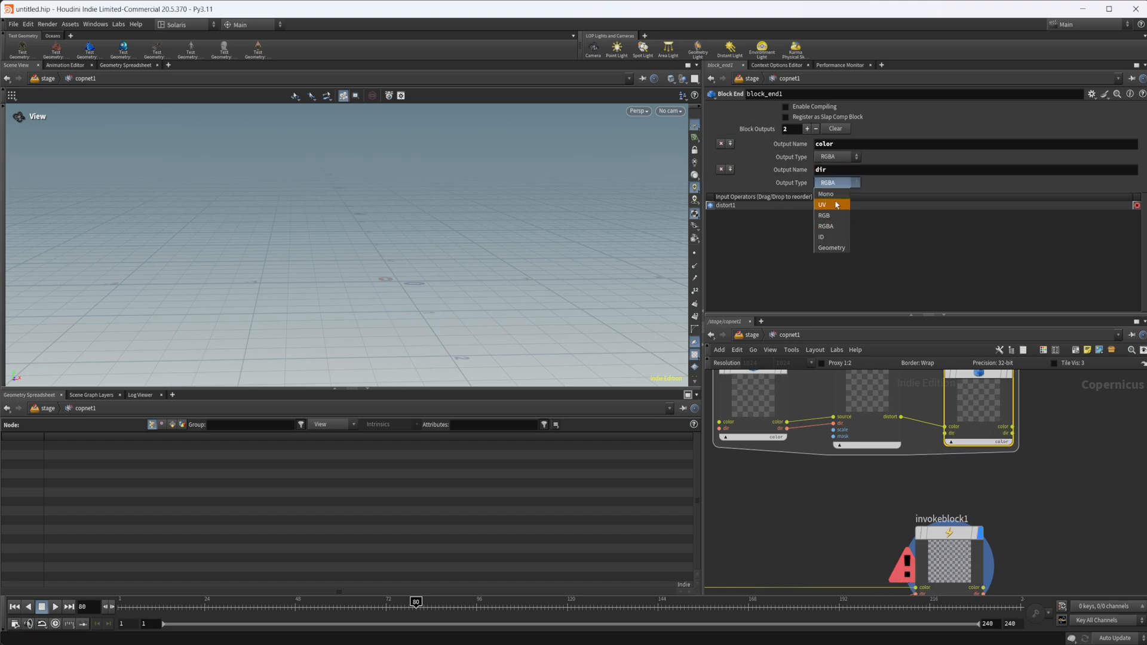
pyautogui.click(822, 204)
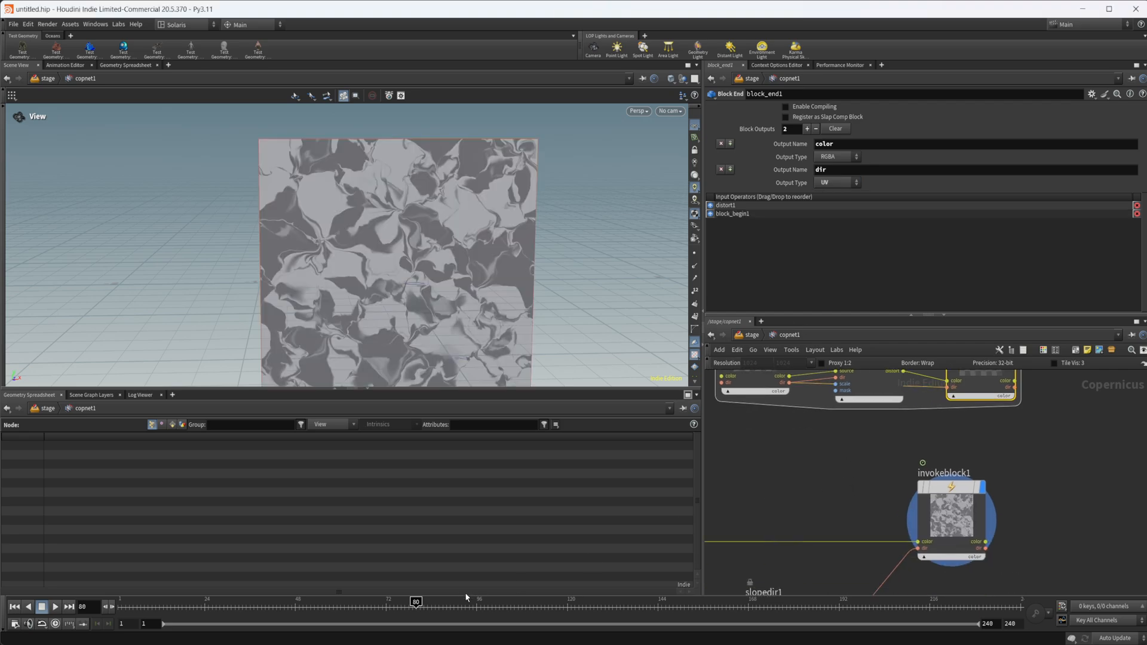
# Rewind to the first frame and play to watch the distorted noise evolve
pyautogui.click(14, 621)
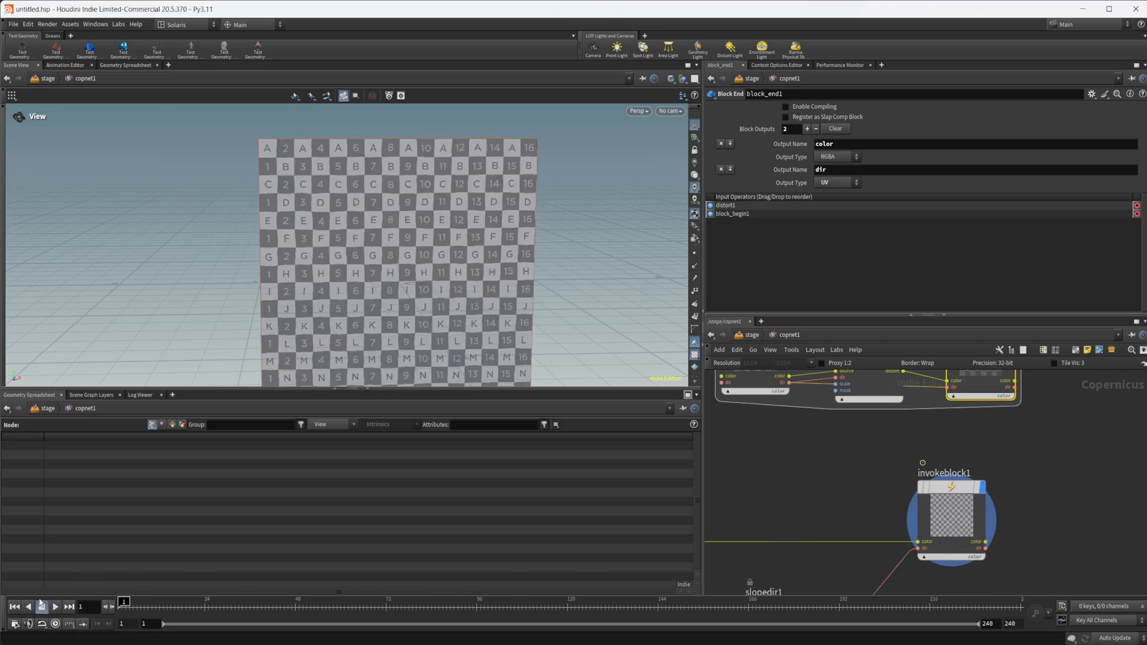
pyautogui.click(53, 605)
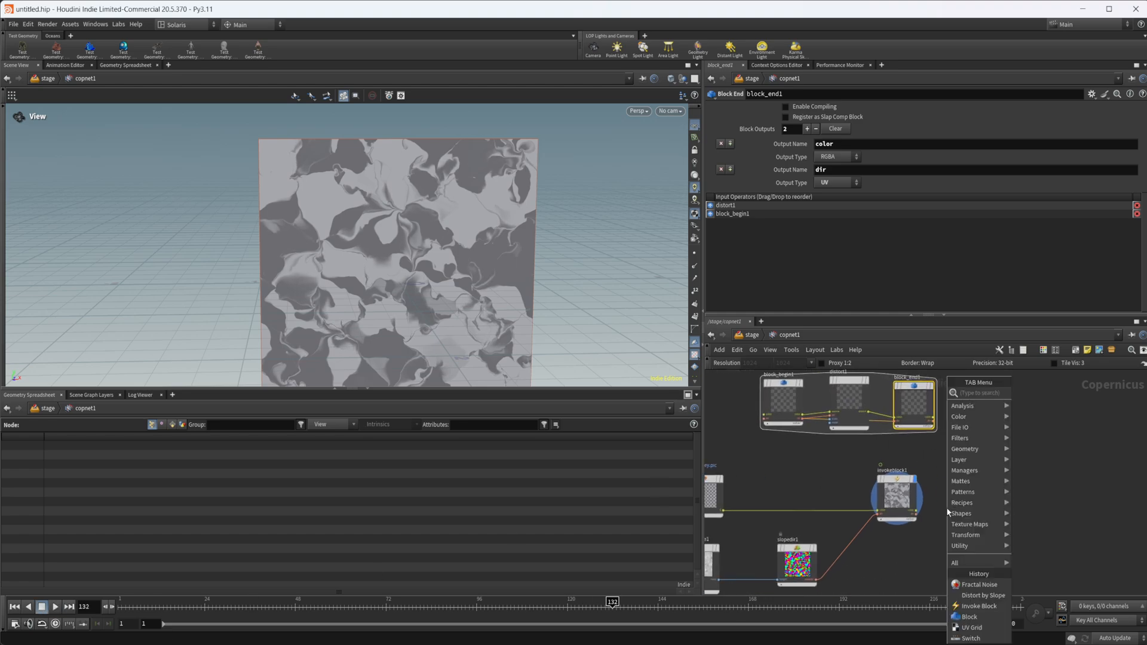
pyautogui.moveTo(465, 313)
pyautogui.write('swi')
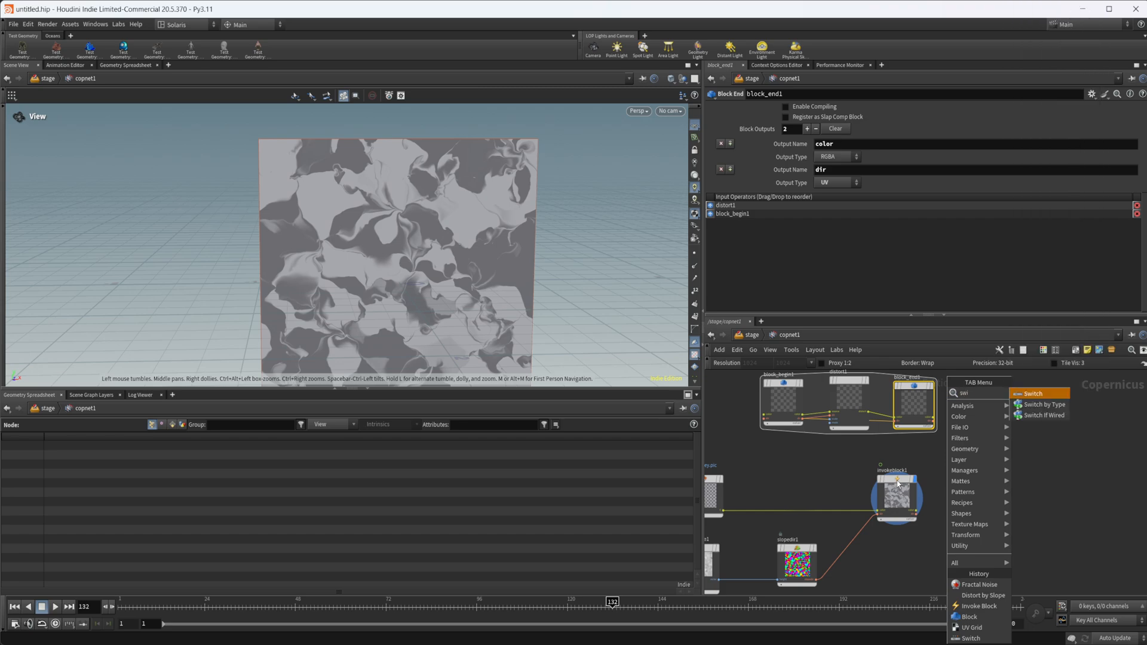
# Place a switch and set the copied invoke block's Iterations to the frame expression $FF
pyautogui.click(1033, 393)
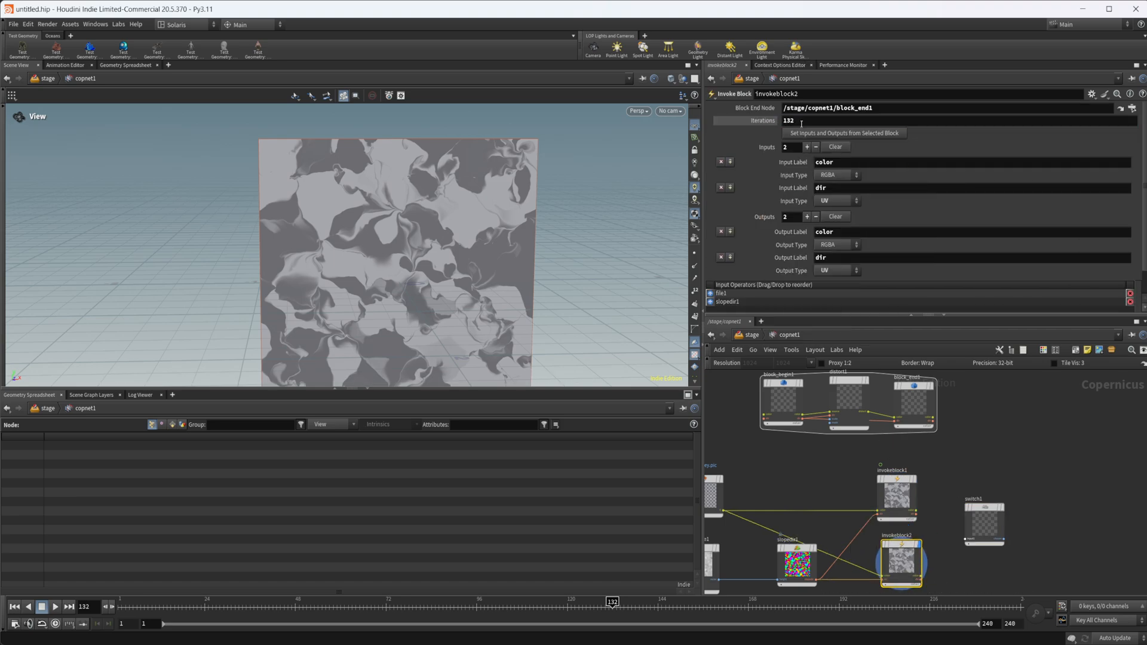
pyautogui.click(801, 119)
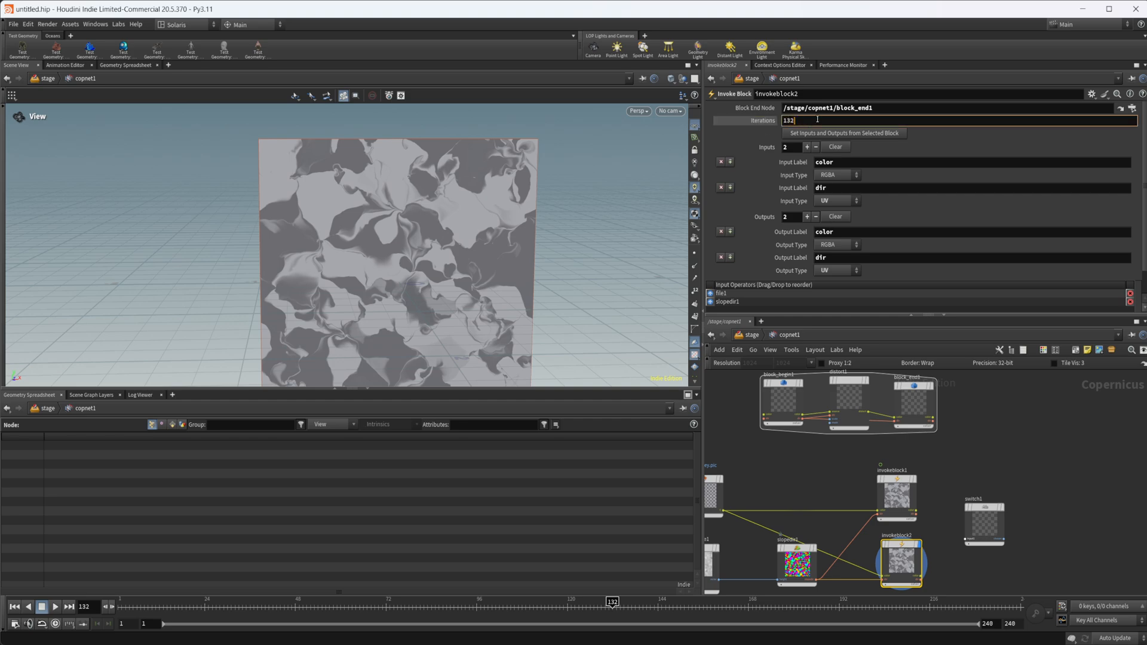
pyautogui.moveTo(740, 122)
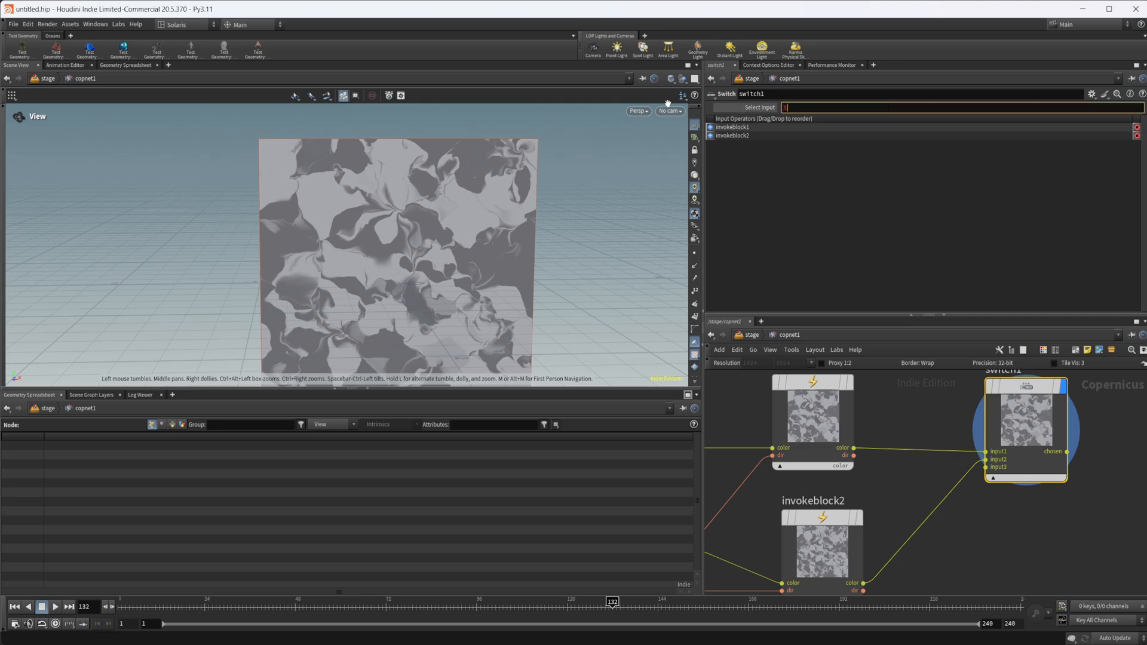
pyautogui.write('$FF')
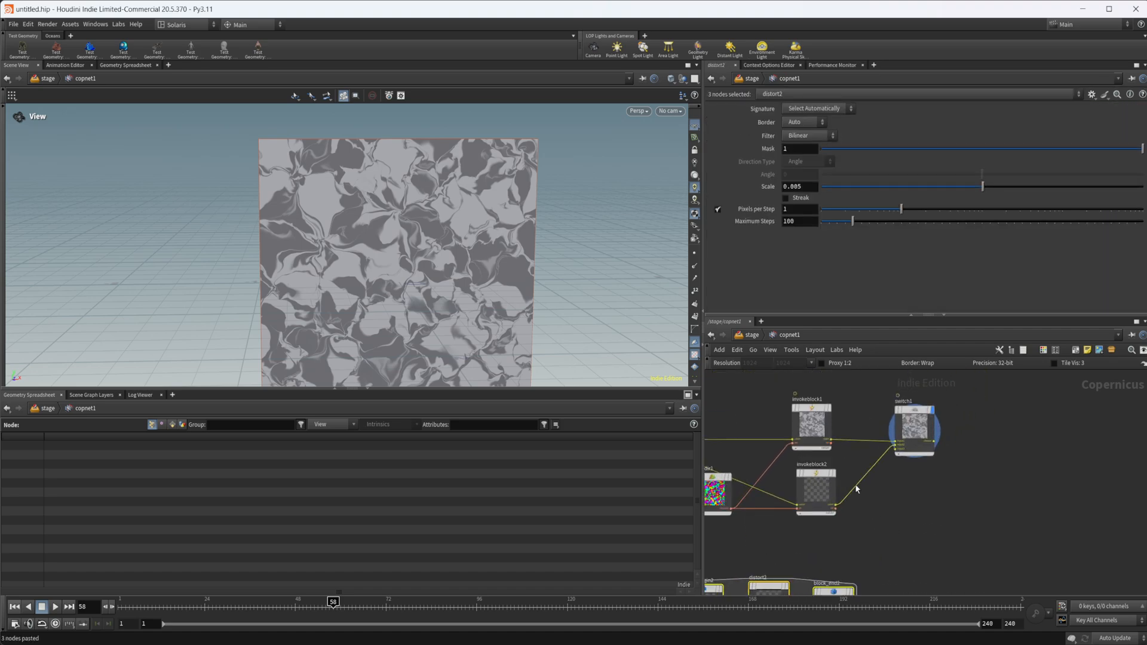
# Point the pasted invokeblock3 at block_end2 and select distort inside the copied block
pyautogui.click(810, 427)
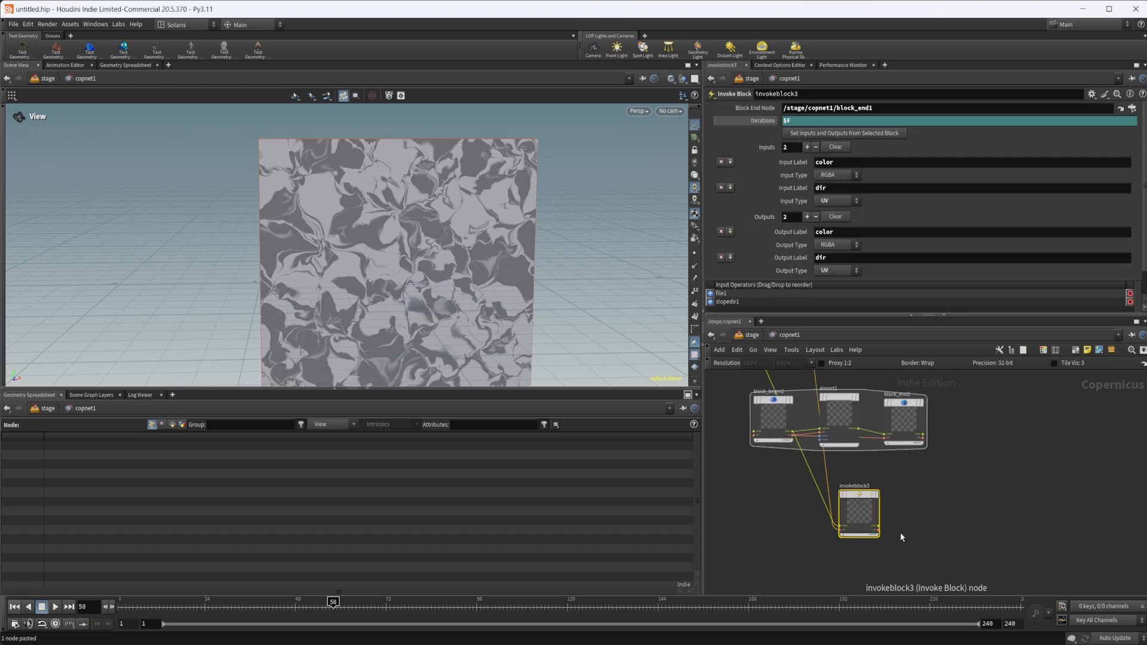
pyautogui.moveTo(909, 435)
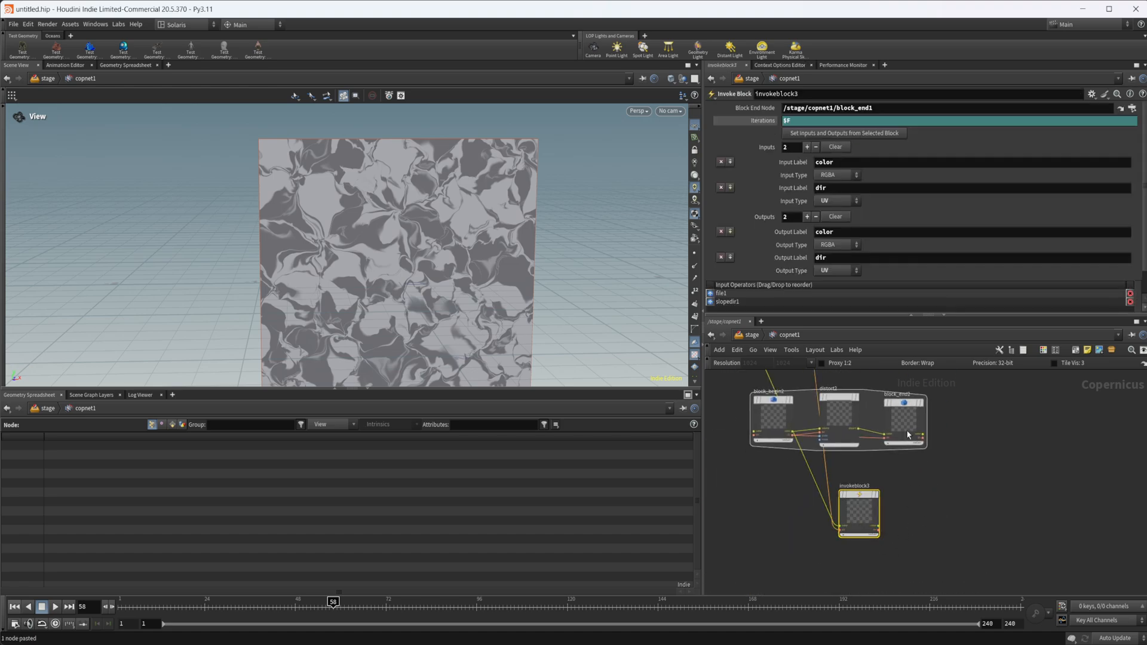
pyautogui.click(904, 418)
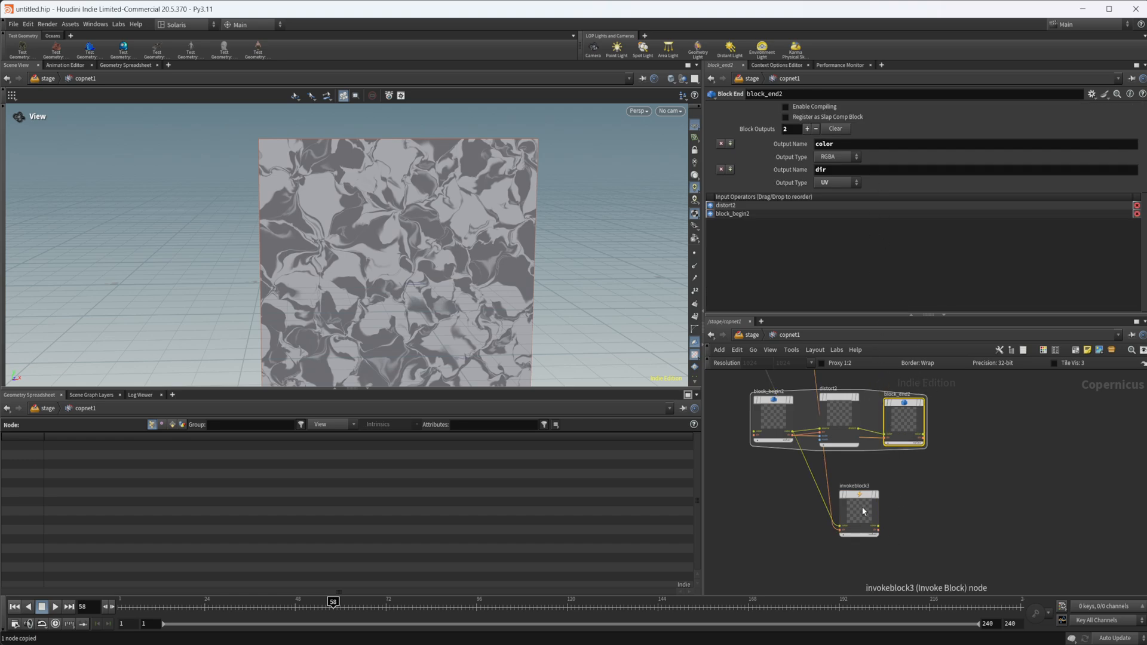
pyautogui.click(861, 511)
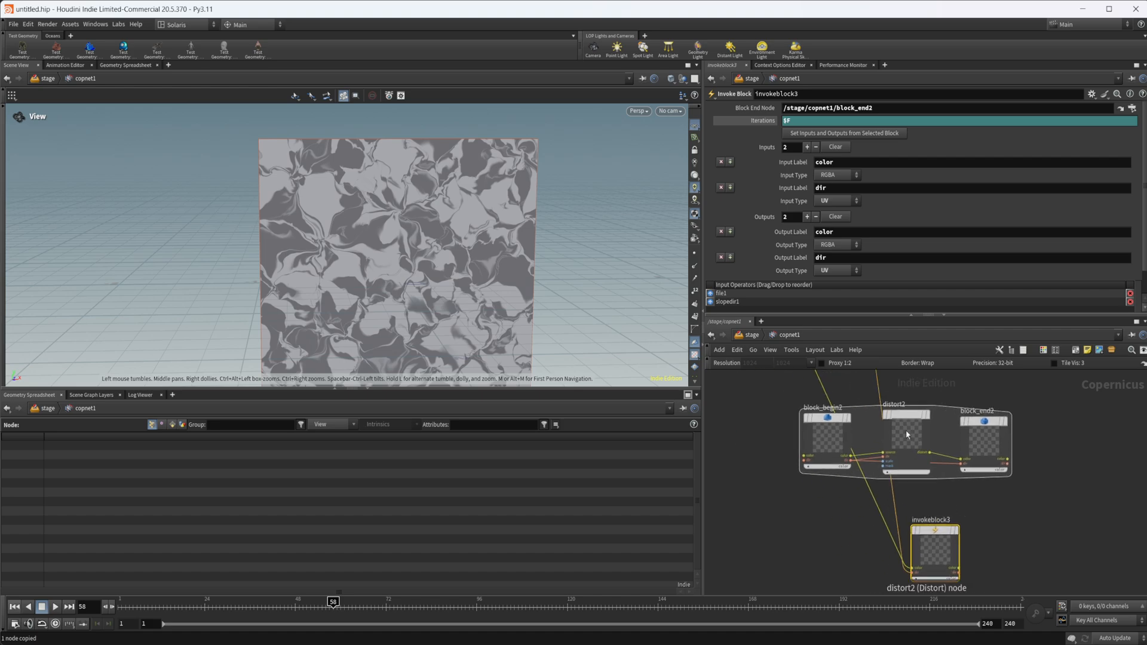
pyautogui.click(906, 434)
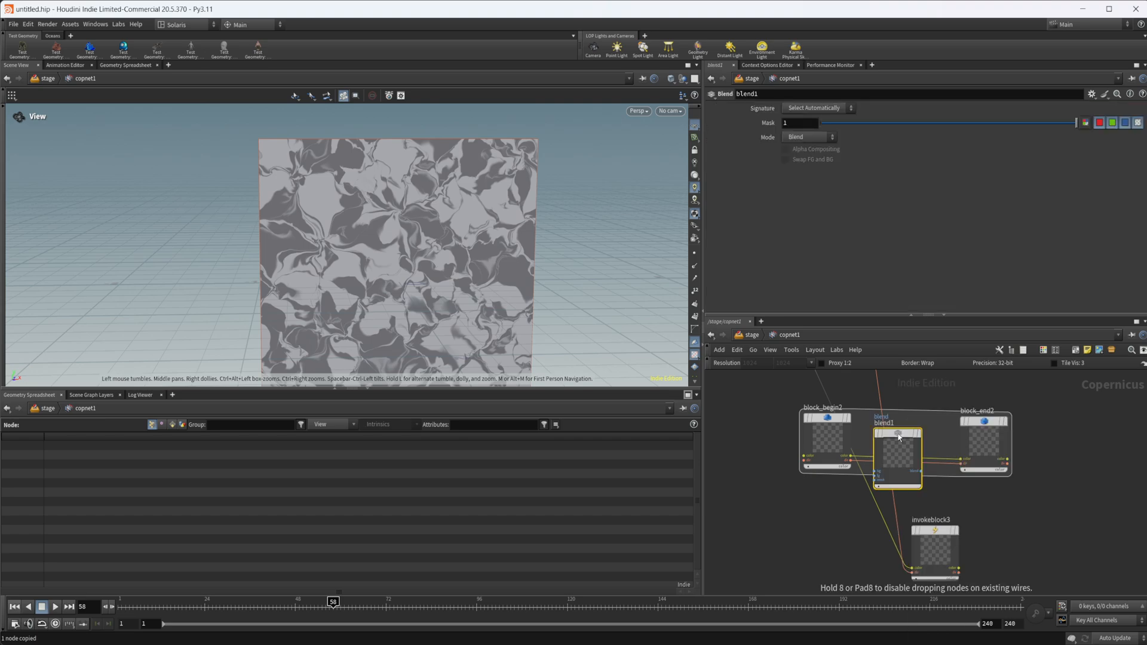
# Set the copied block's blend node Mode to Subtract
pyautogui.click(808, 136)
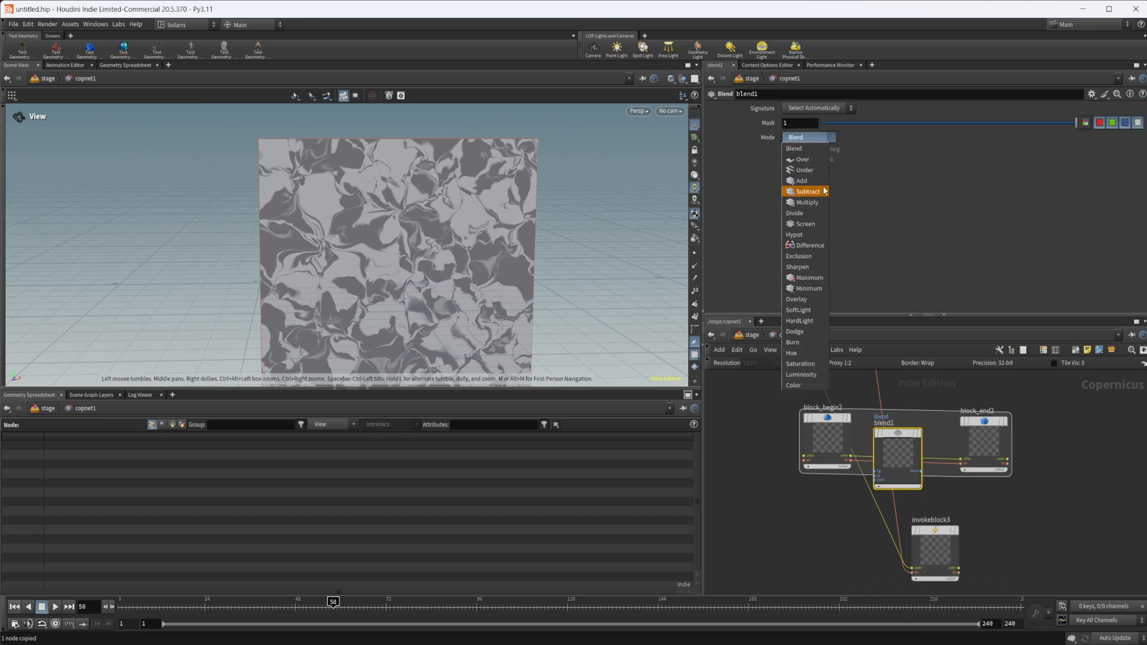
pyautogui.moveTo(825, 176)
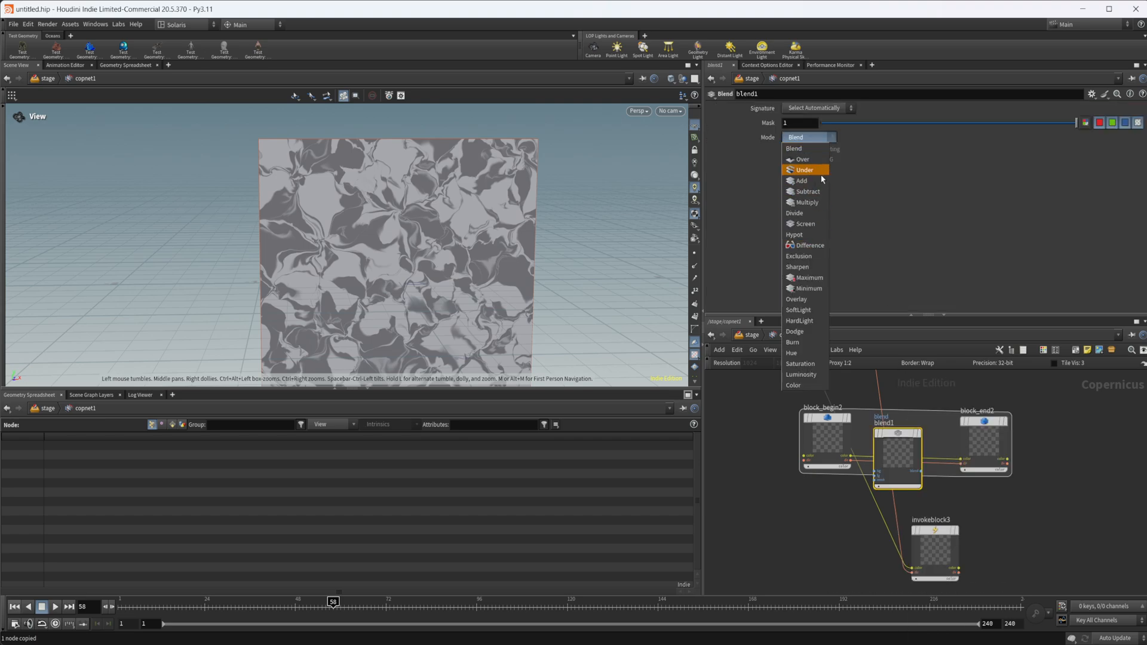
pyautogui.click(807, 192)
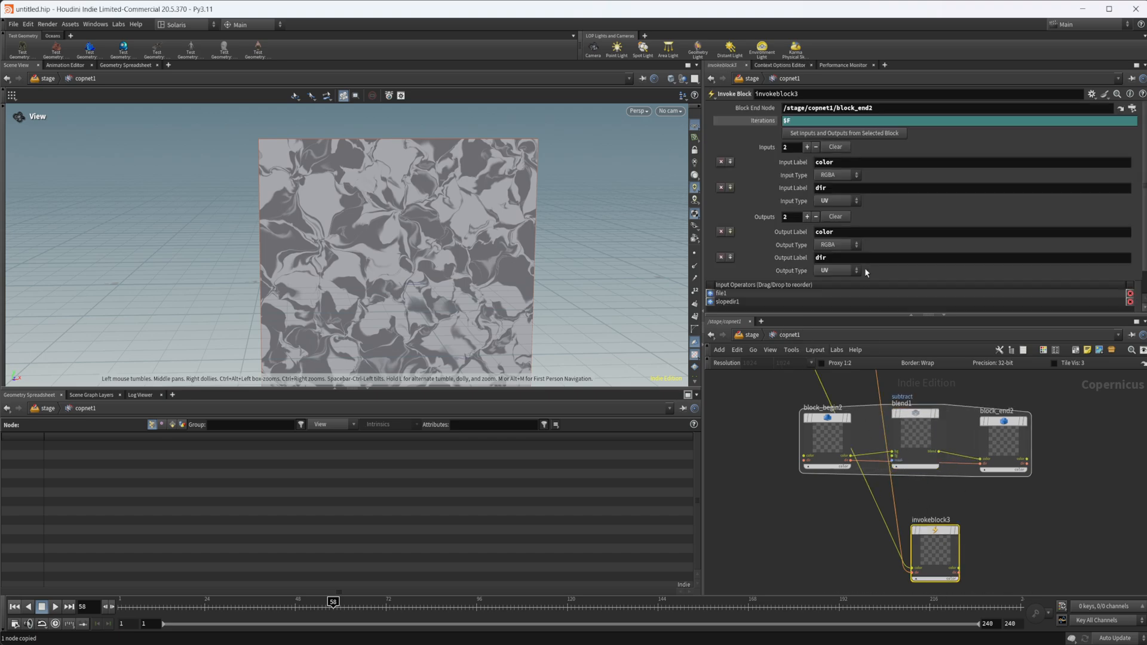
# Make invokeblock3's inputs and outputs Mono, labelled color and color2
pyautogui.click(837, 201)
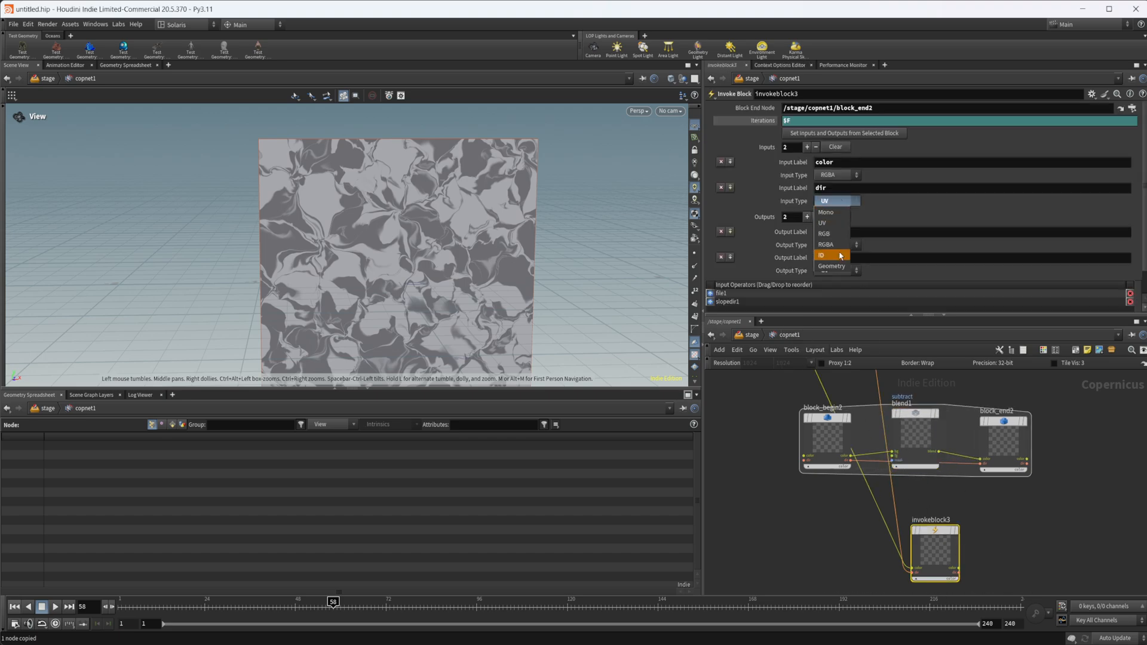
pyautogui.click(827, 244)
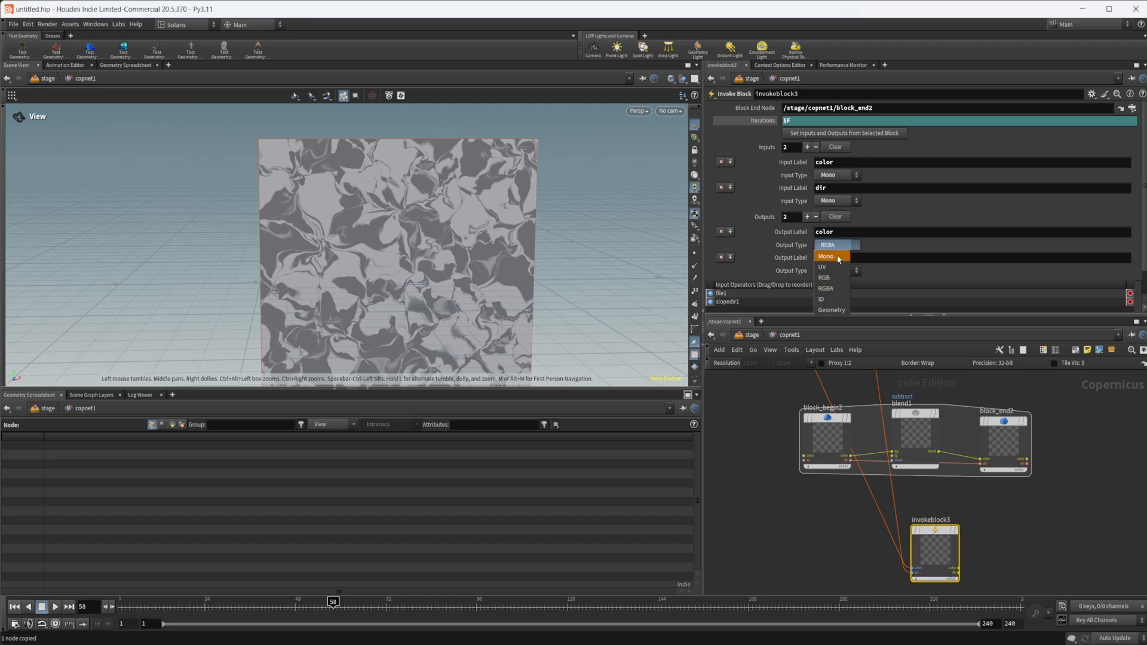
pyautogui.click(827, 256)
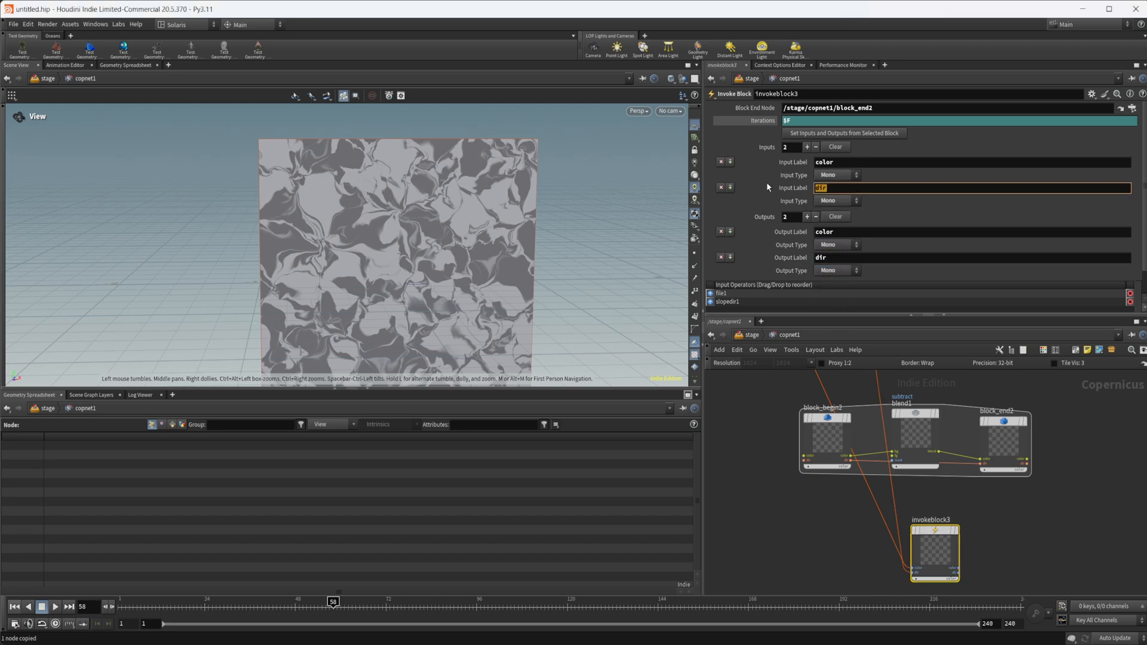
pyautogui.write('color2')
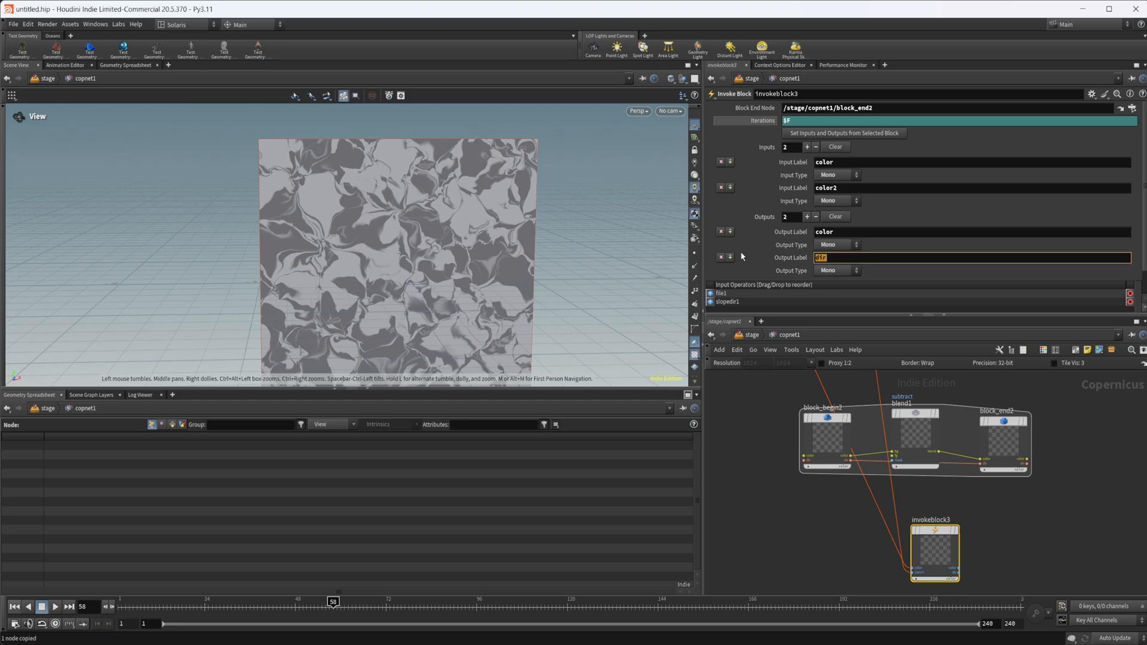
pyautogui.write('color2')
pyautogui.write('fr')
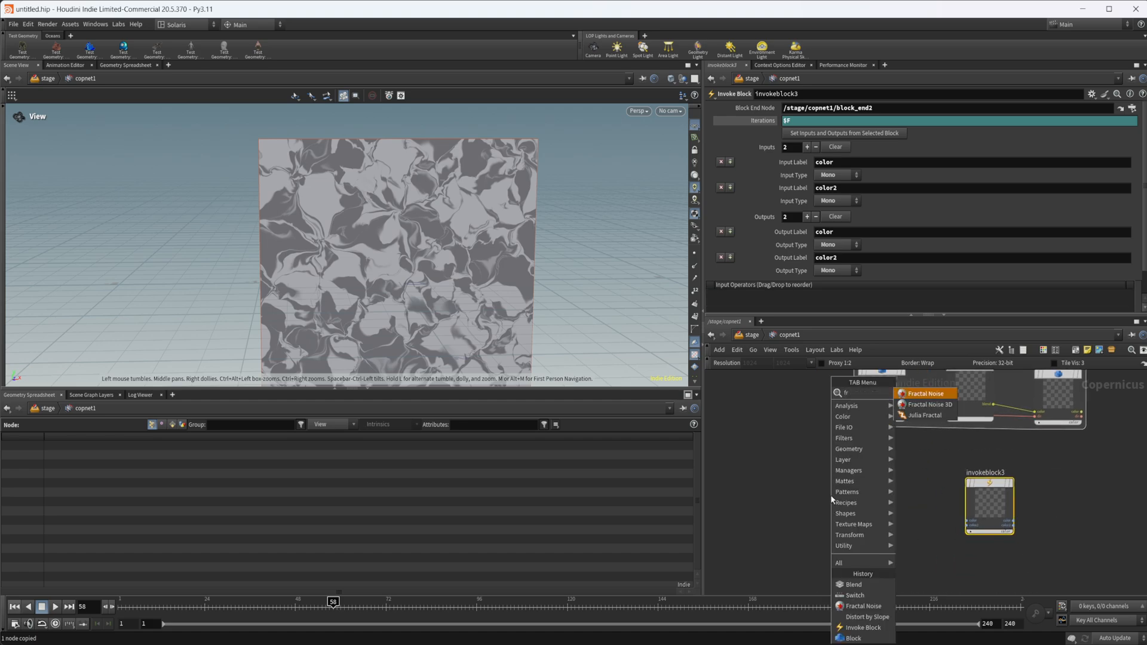
# Place a second Fractal Noise node and wire it into invokeblock3
pyautogui.click(925, 393)
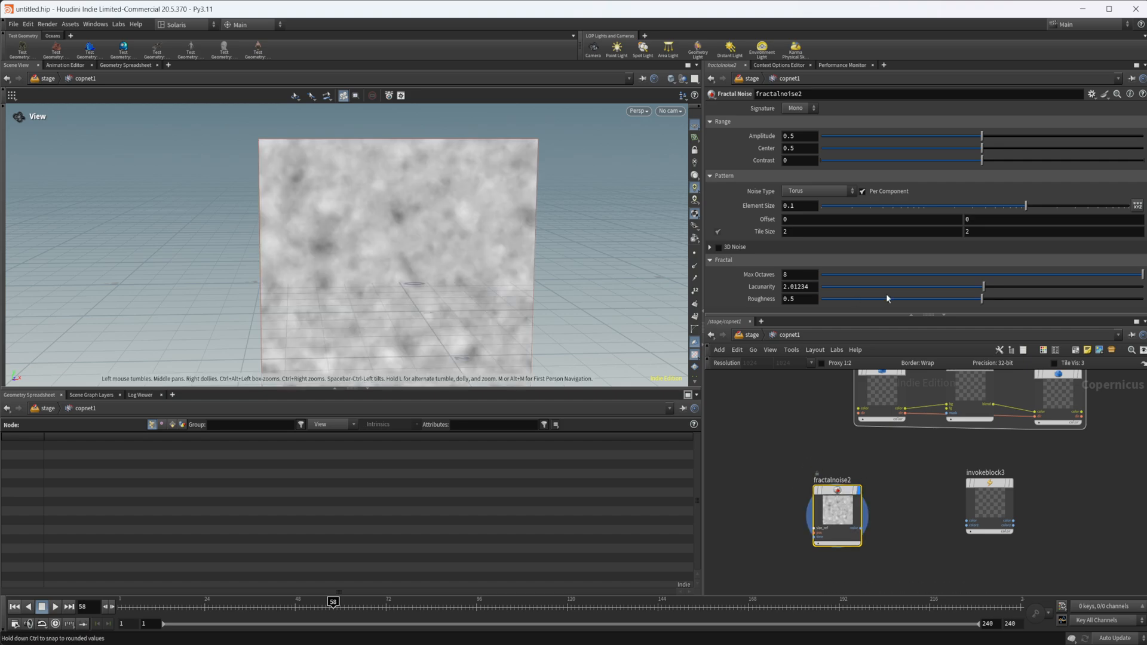
pyautogui.moveTo(1024, 206); pyautogui.dragTo(1075, 206)
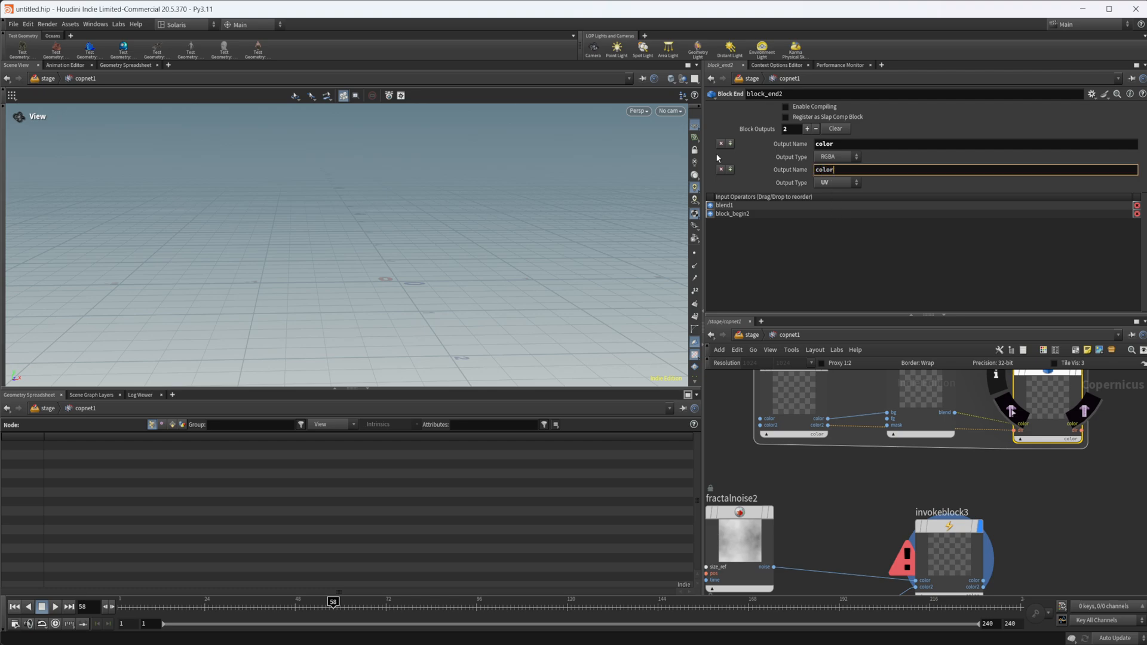
# Change block_end2's color2 output type from UV to Mono
pyautogui.click(836, 181)
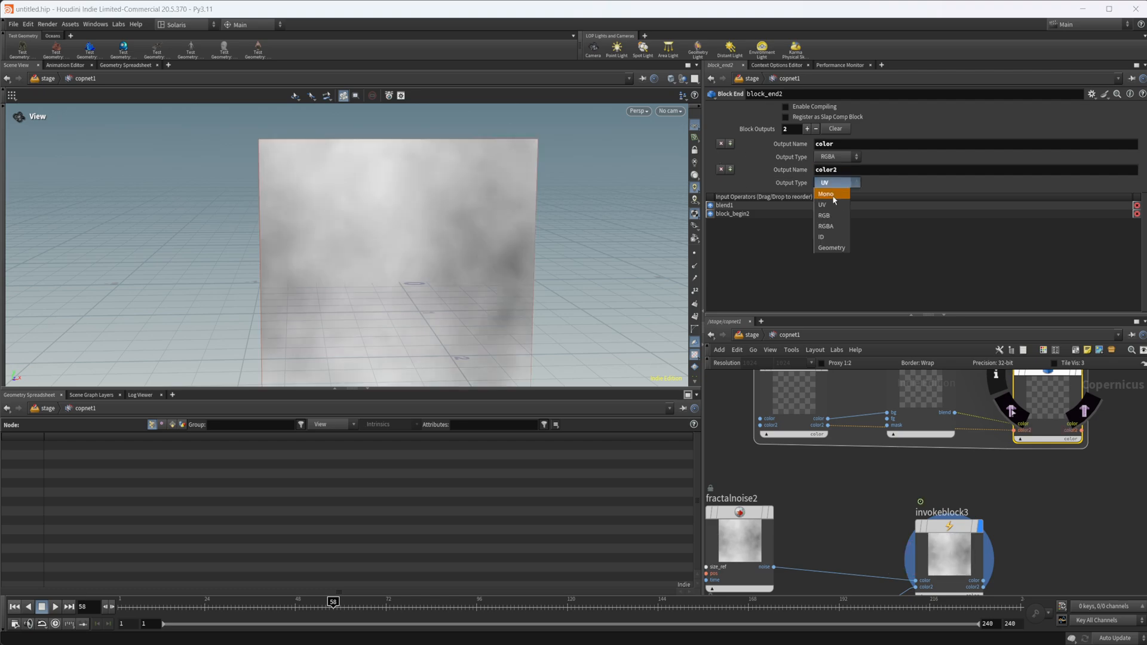
pyautogui.click(827, 194)
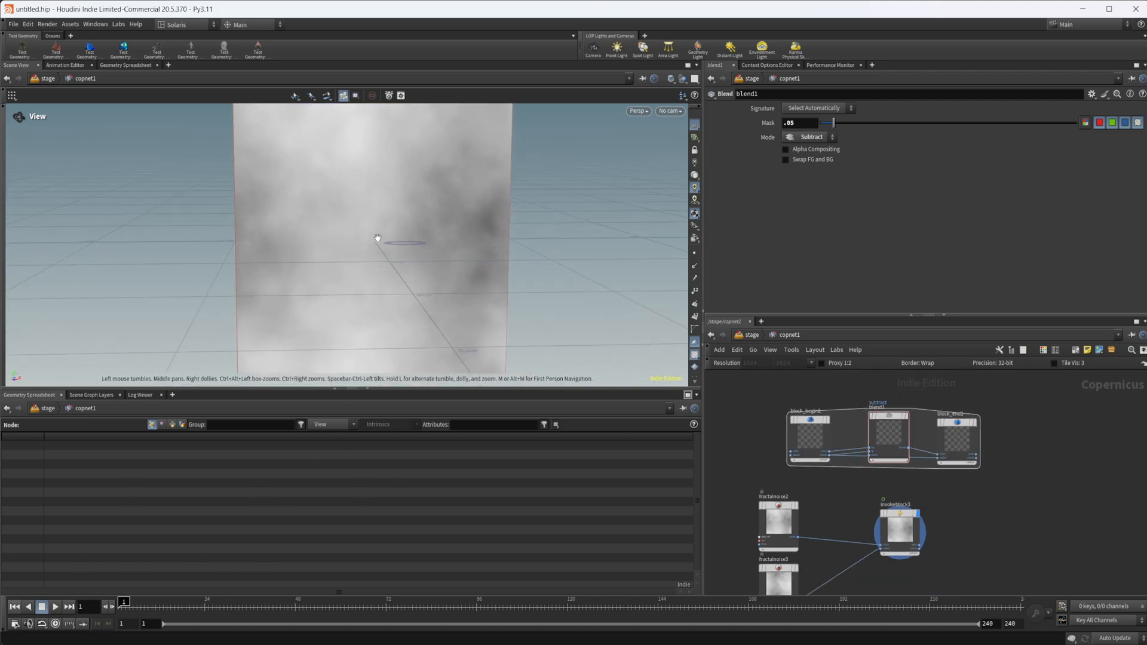
# Play, stop and scrub back to an early frame to watch the mask erode to black
pyautogui.click(55, 624)
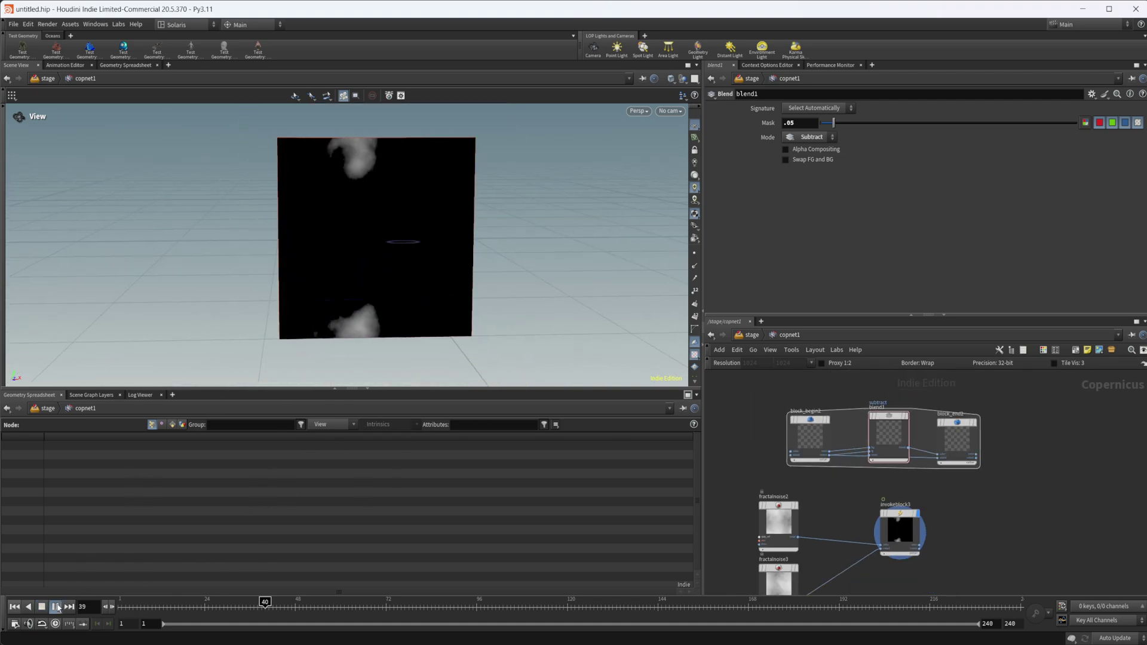
pyautogui.click(55, 607)
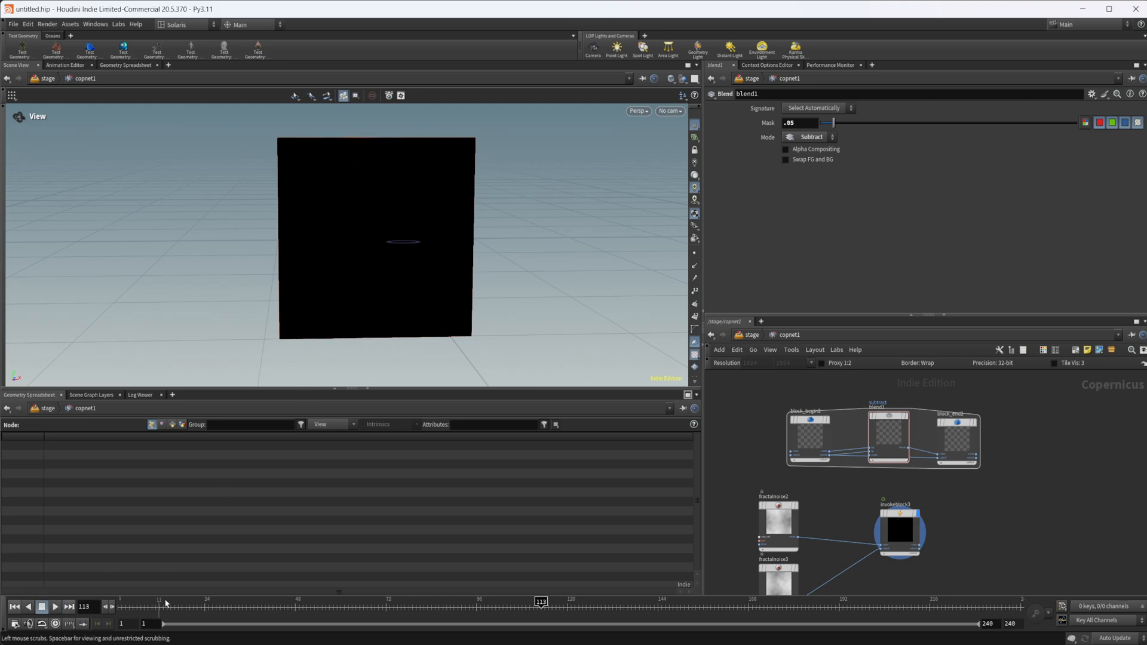
pyautogui.moveTo(540, 601); pyautogui.dragTo(159, 602)
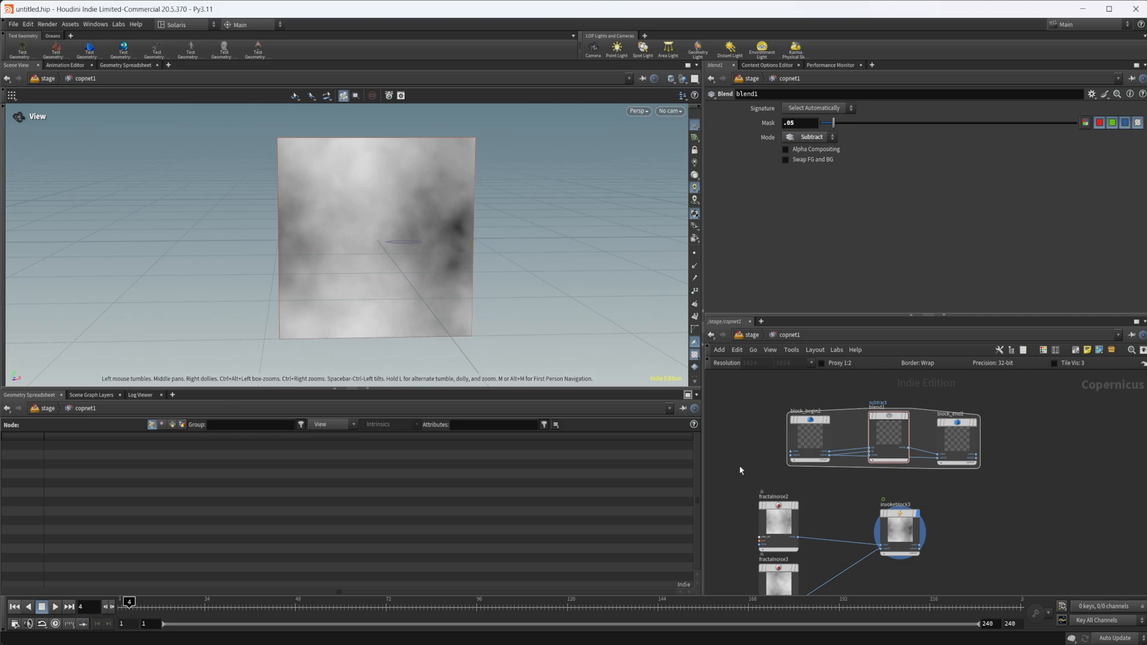
pyautogui.moveTo(995, 464)
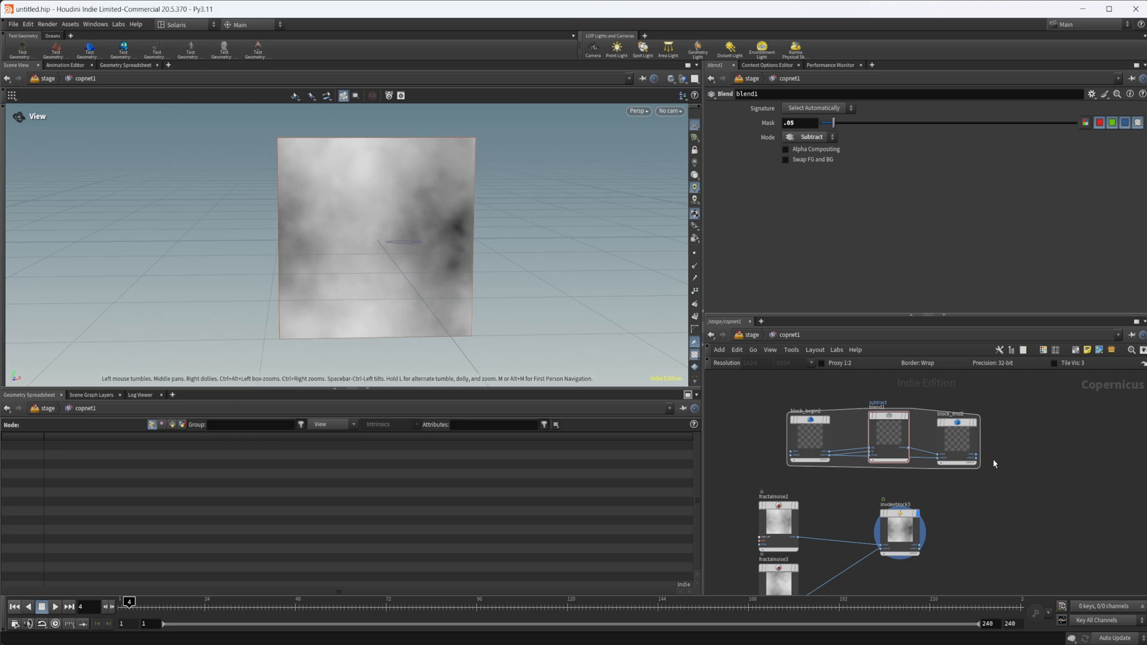
pyautogui.moveTo(810, 232)
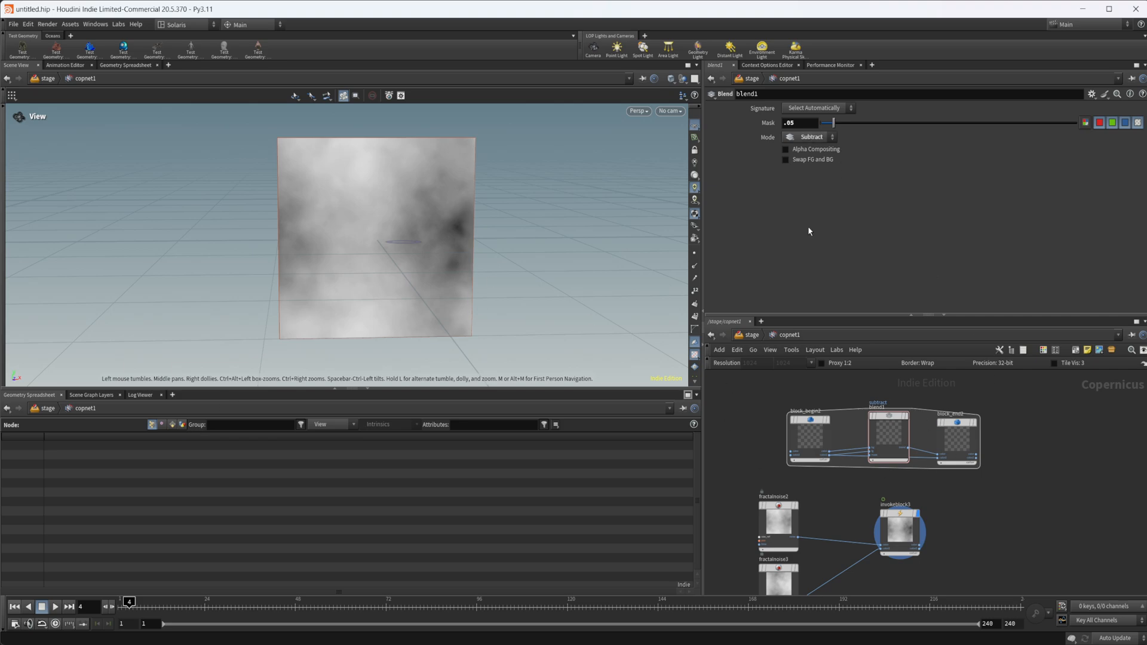
# Lower blend1's Mask to .001 then .005 and replay for gradual erosion
pyautogui.click(798, 123)
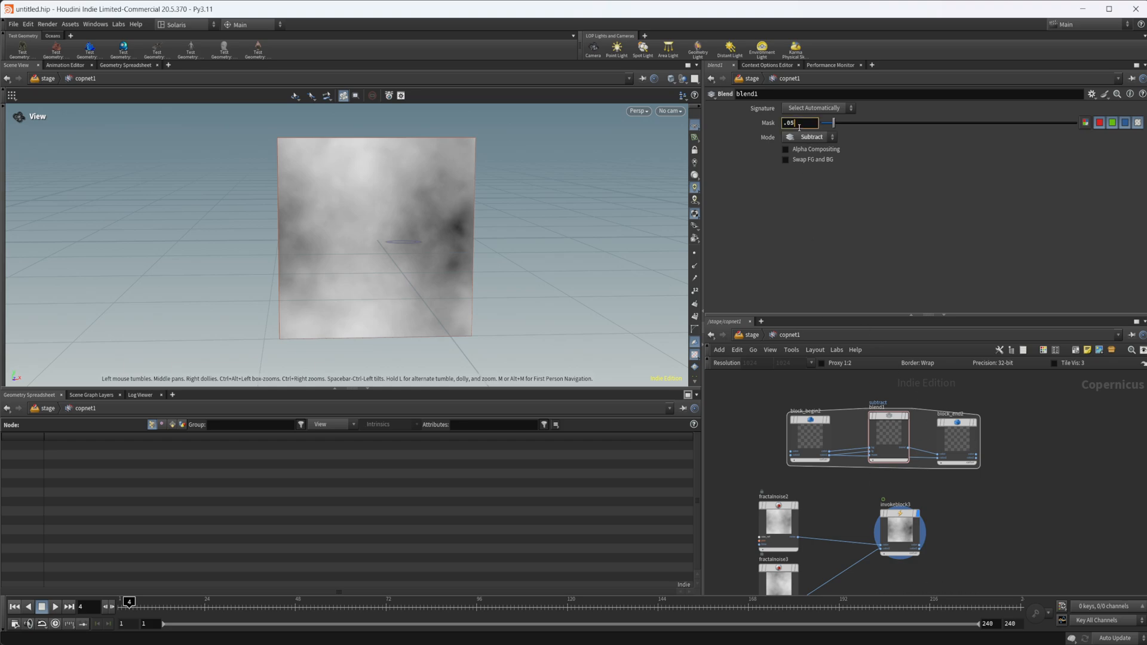
pyautogui.write('.001')
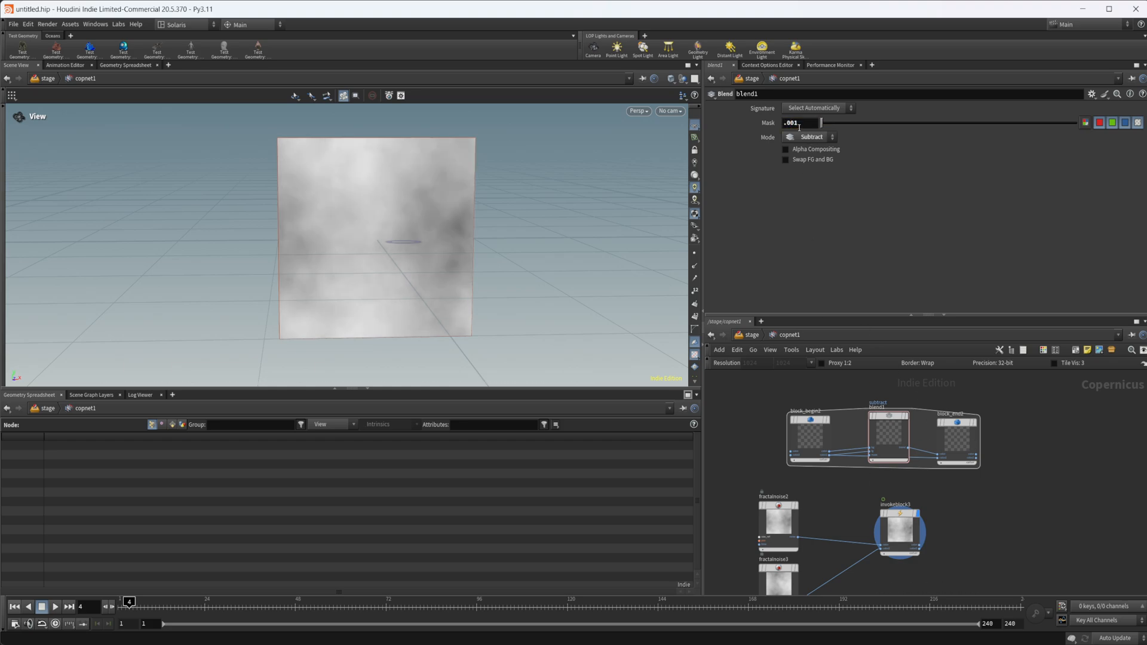
pyautogui.click(14, 623)
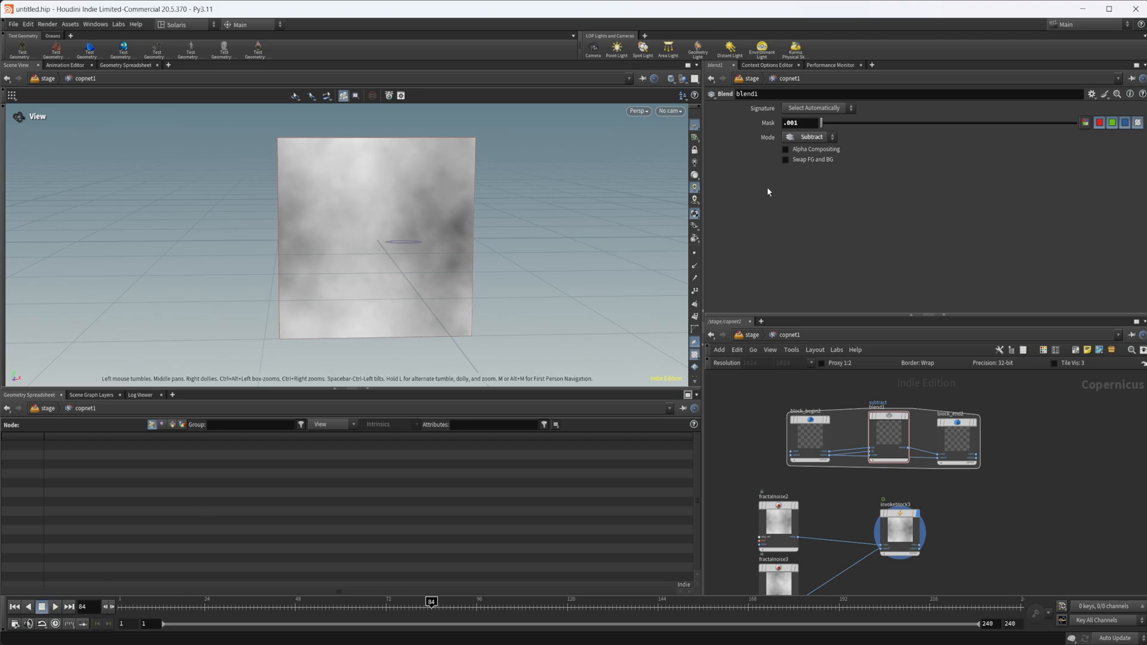
pyautogui.write('.005')
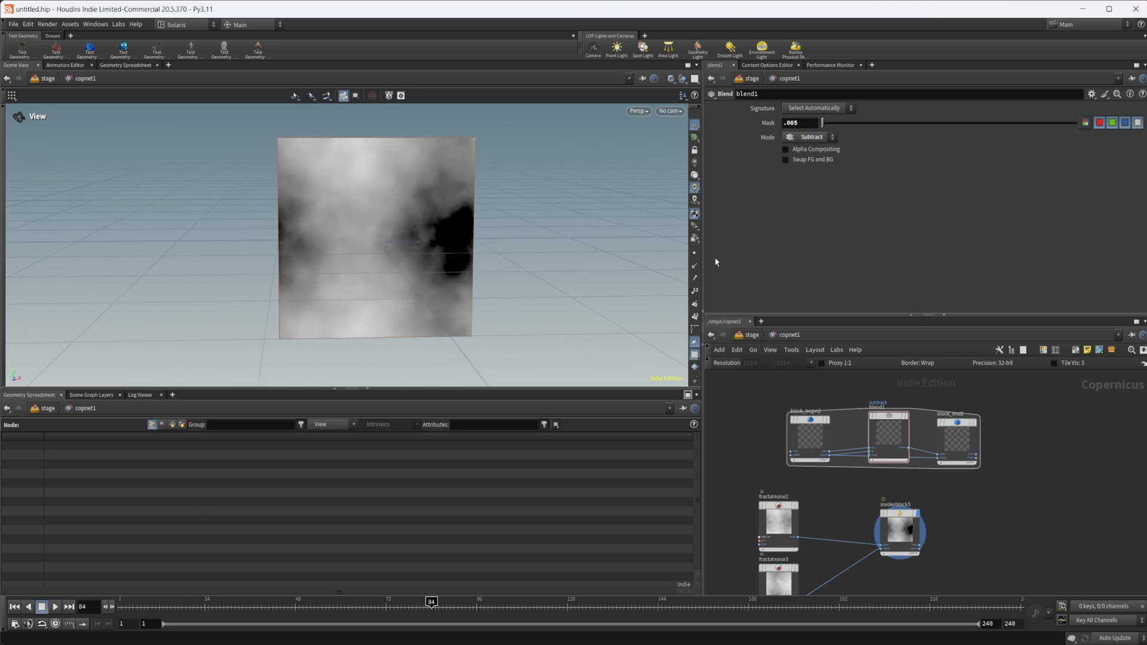
pyautogui.click(53, 606)
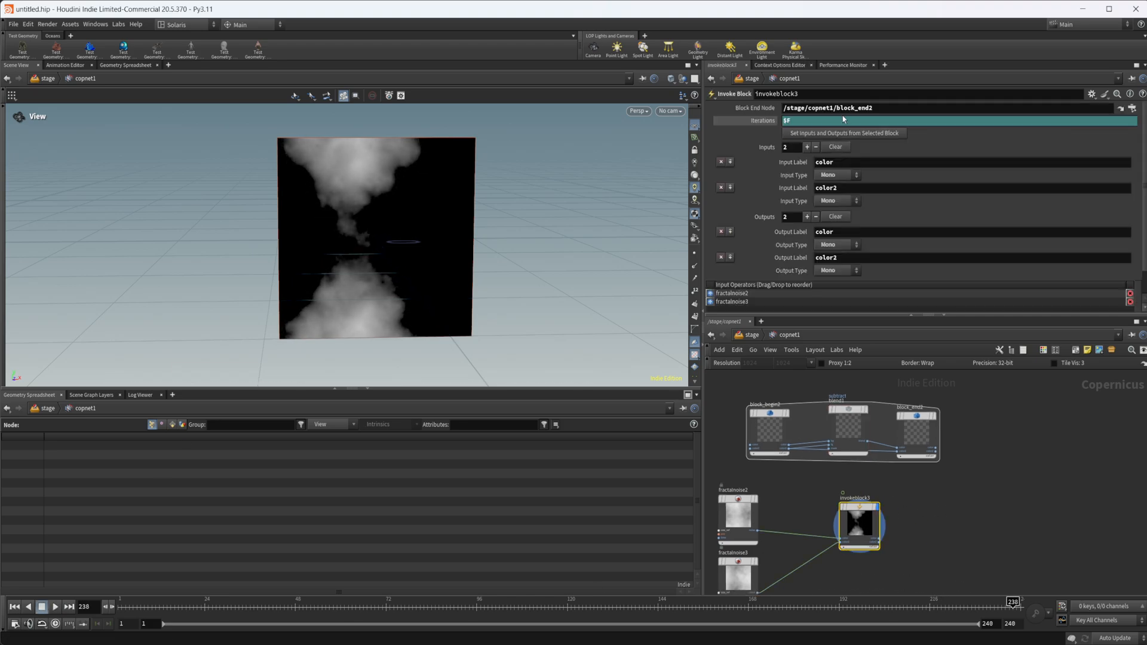
# Set invokeblock3's Iterations expression to $F+50 and scrub frames to check the erosion
pyautogui.click(794, 120)
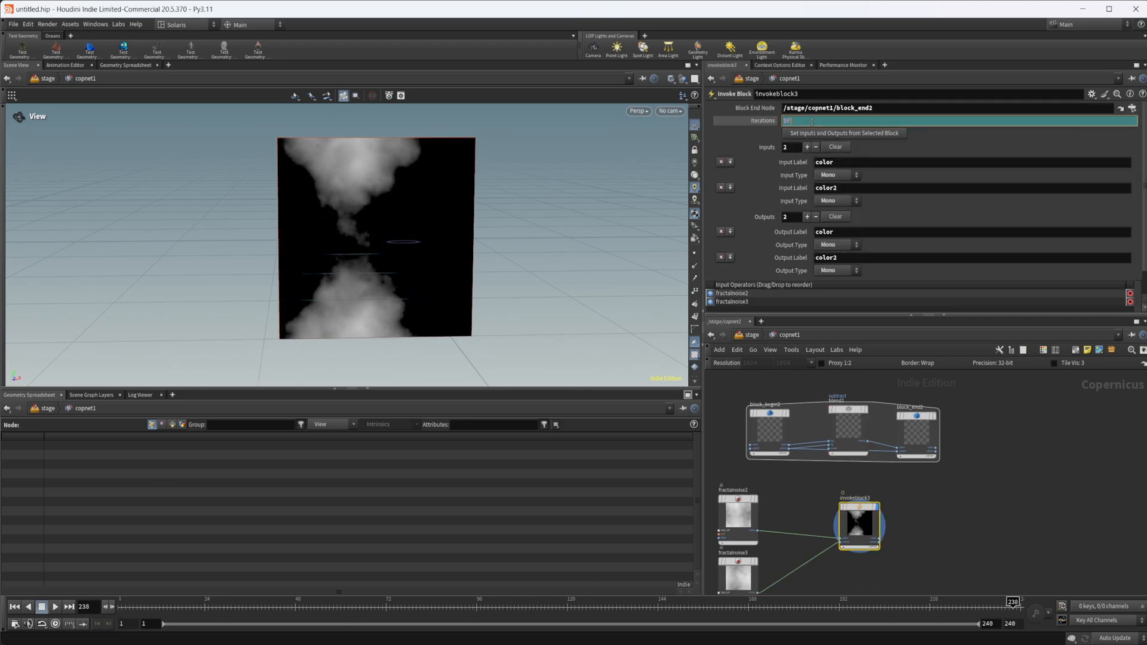
pyautogui.write('$F+50')
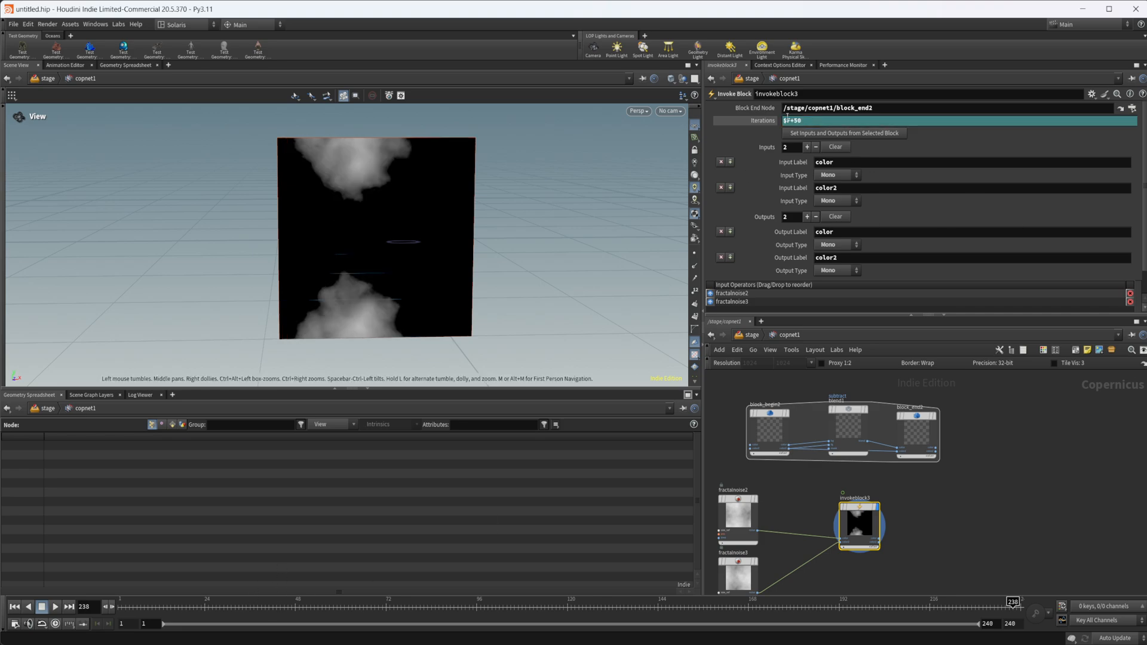
pyautogui.click(803, 119)
pyautogui.write('-')
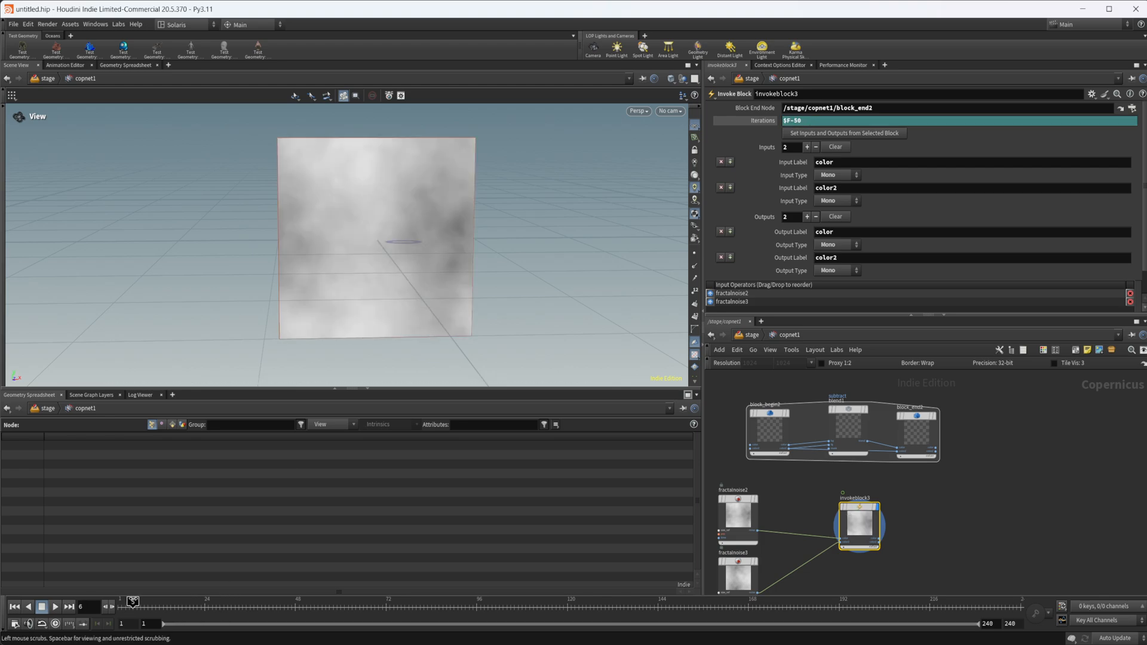
pyautogui.moveTo(131, 600); pyautogui.dragTo(738, 600)
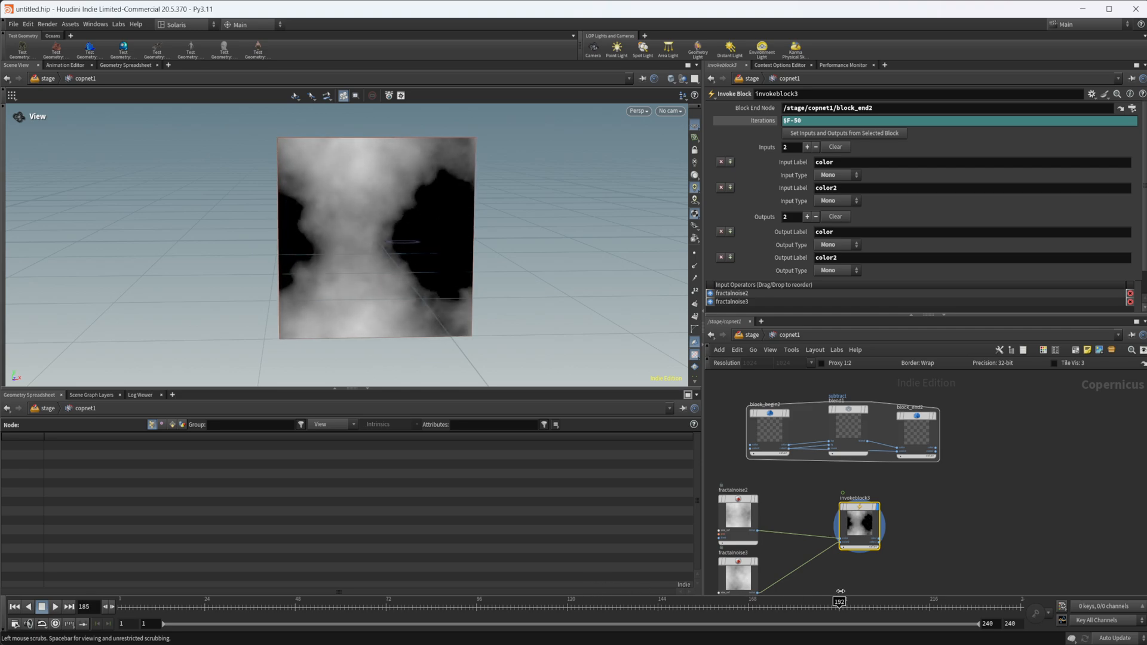
pyautogui.moveTo(841, 606); pyautogui.dragTo(688, 606)
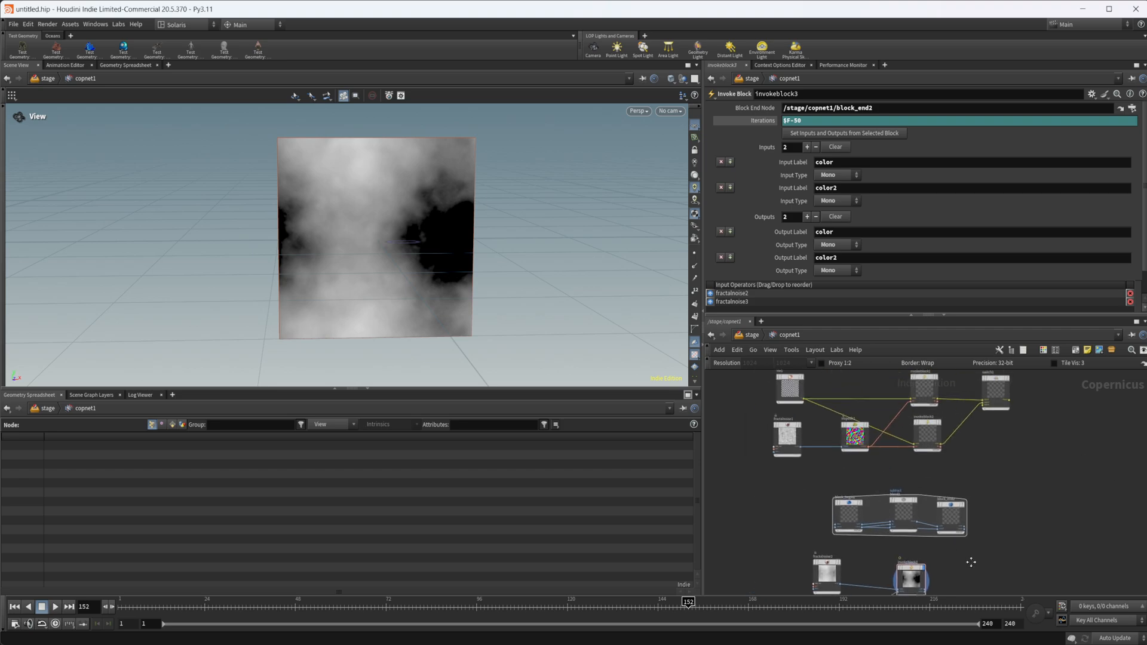
pyautogui.moveTo(913, 457)
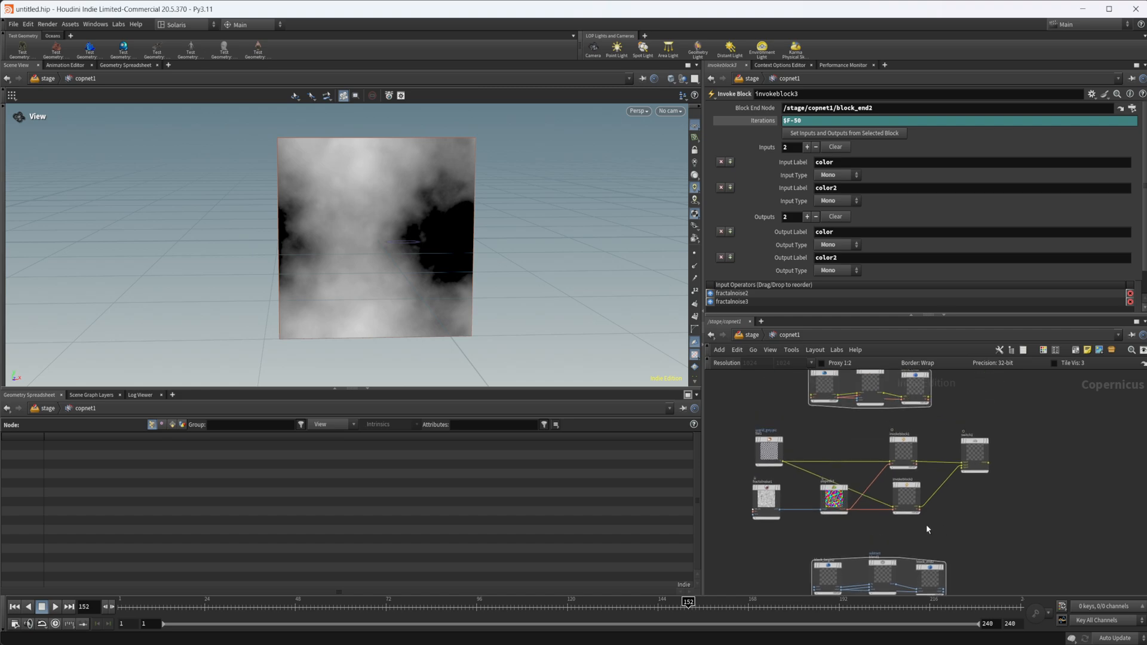
pyautogui.moveTo(946, 538)
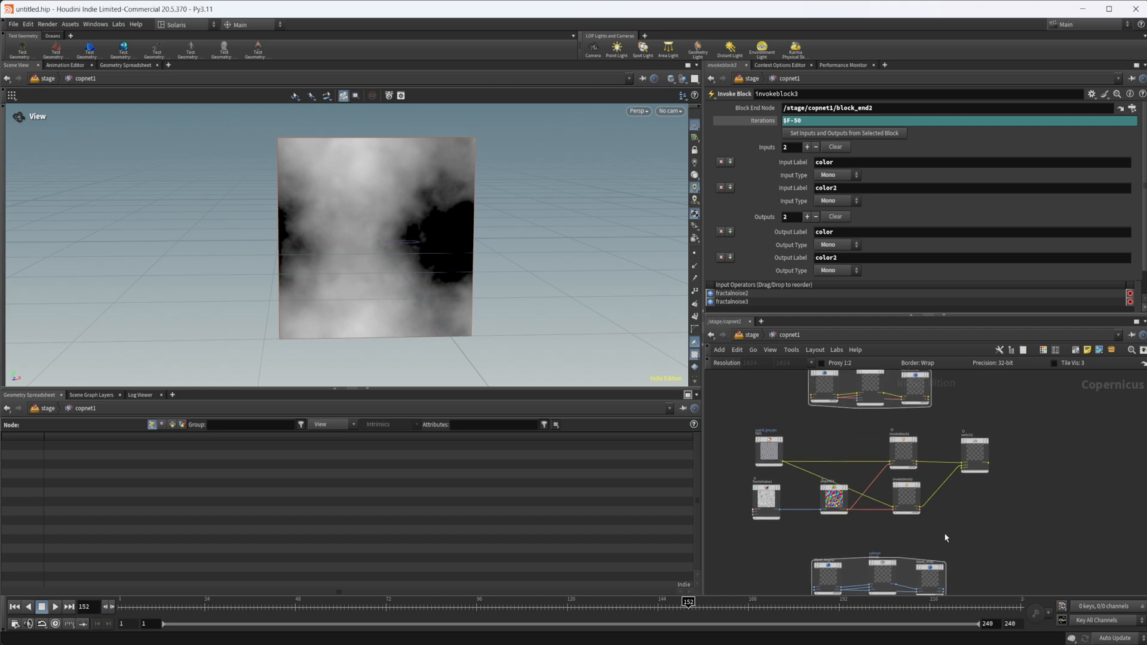
pyautogui.moveTo(957, 534)
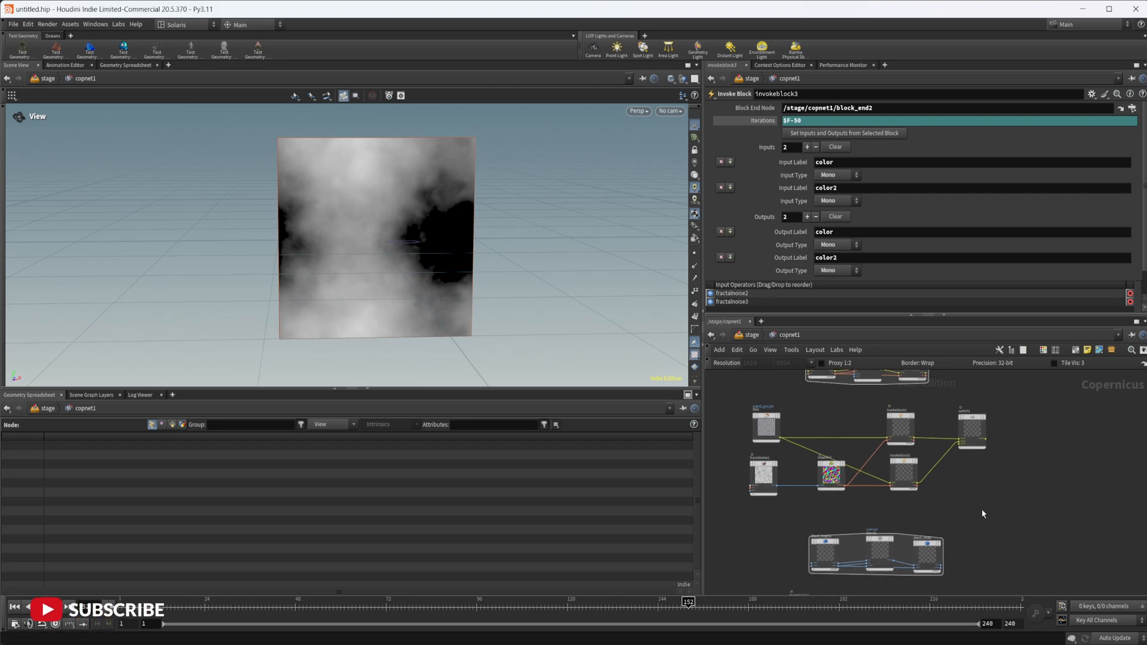
pyautogui.moveTo(973, 521)
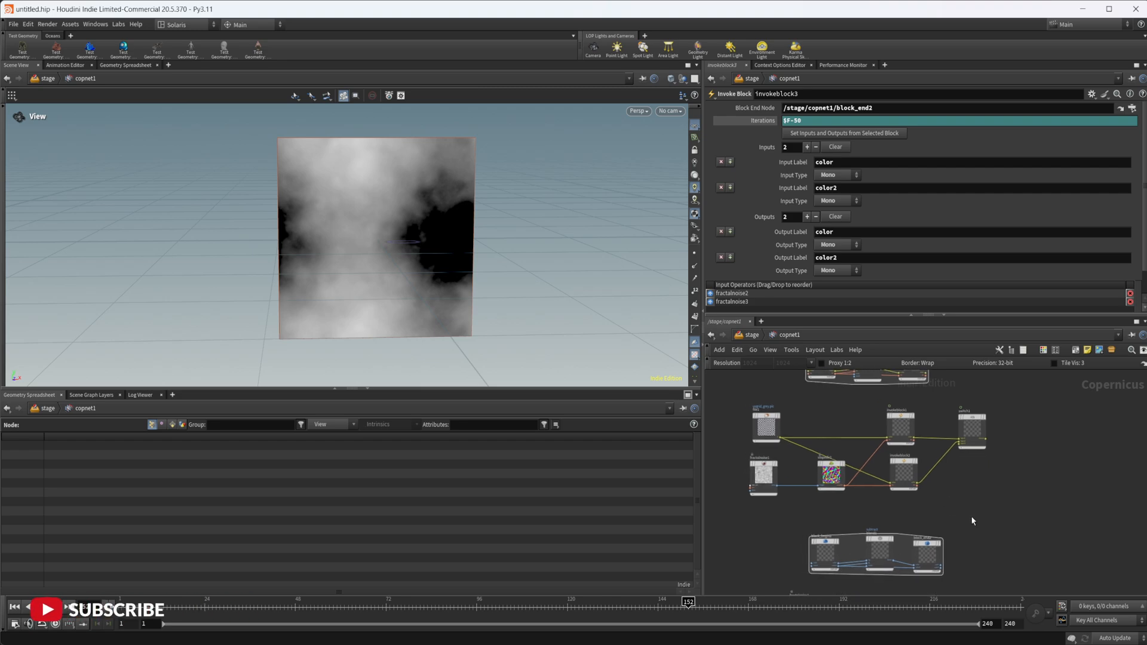
pyautogui.click(55, 624)
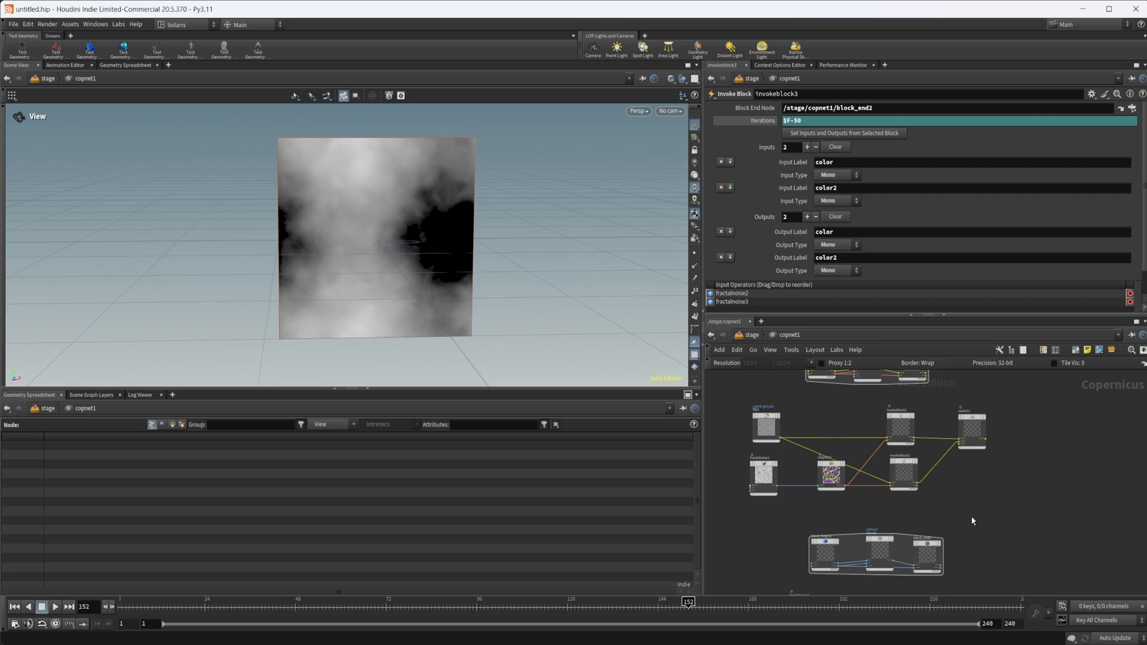